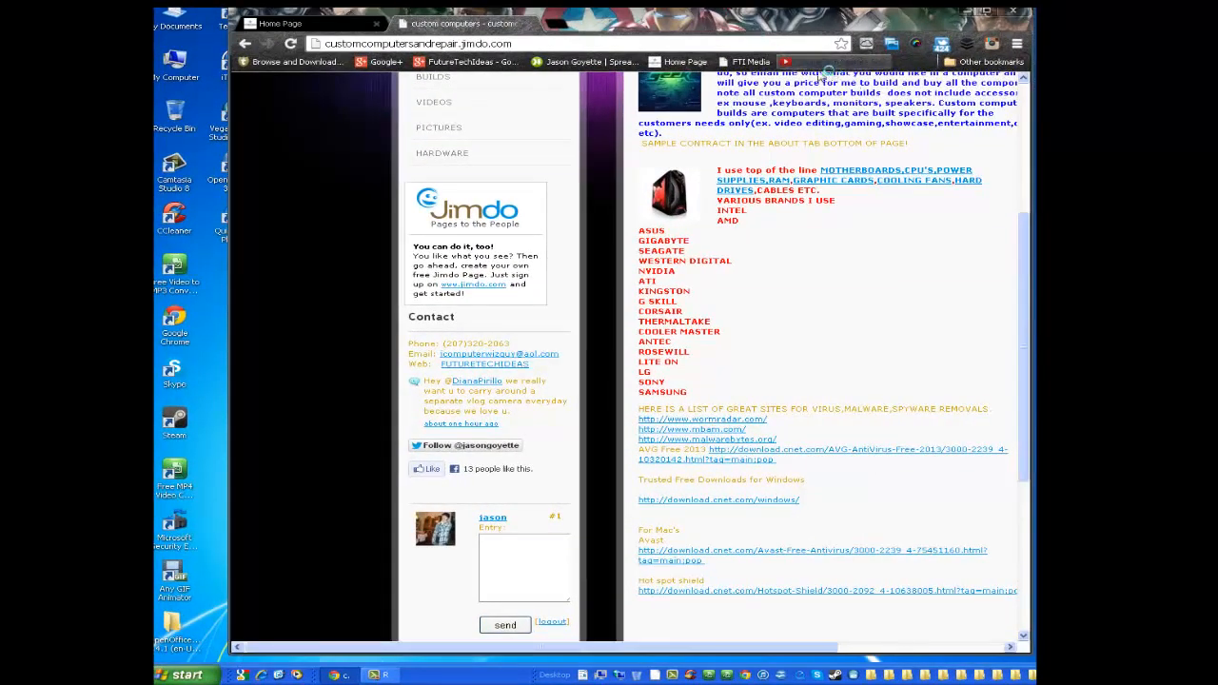
{"action": "mouse_move", "coordinate": [875, 171]}
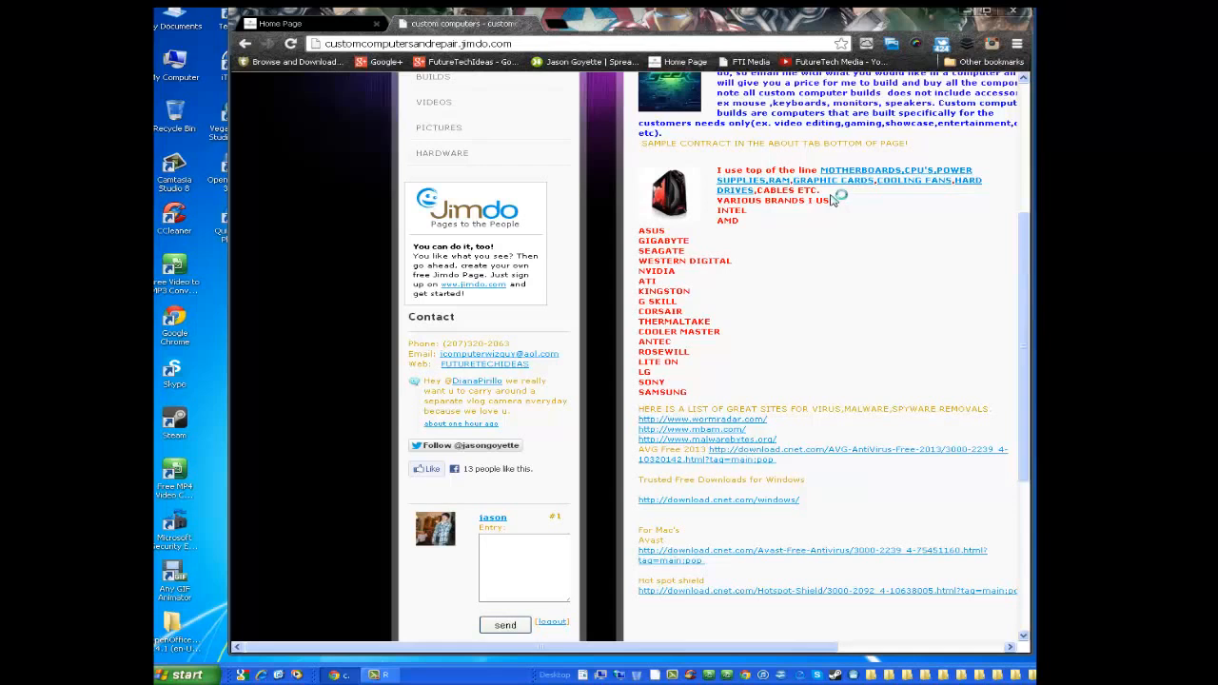
{"action": "mouse_move", "coordinate": [838, 198]}
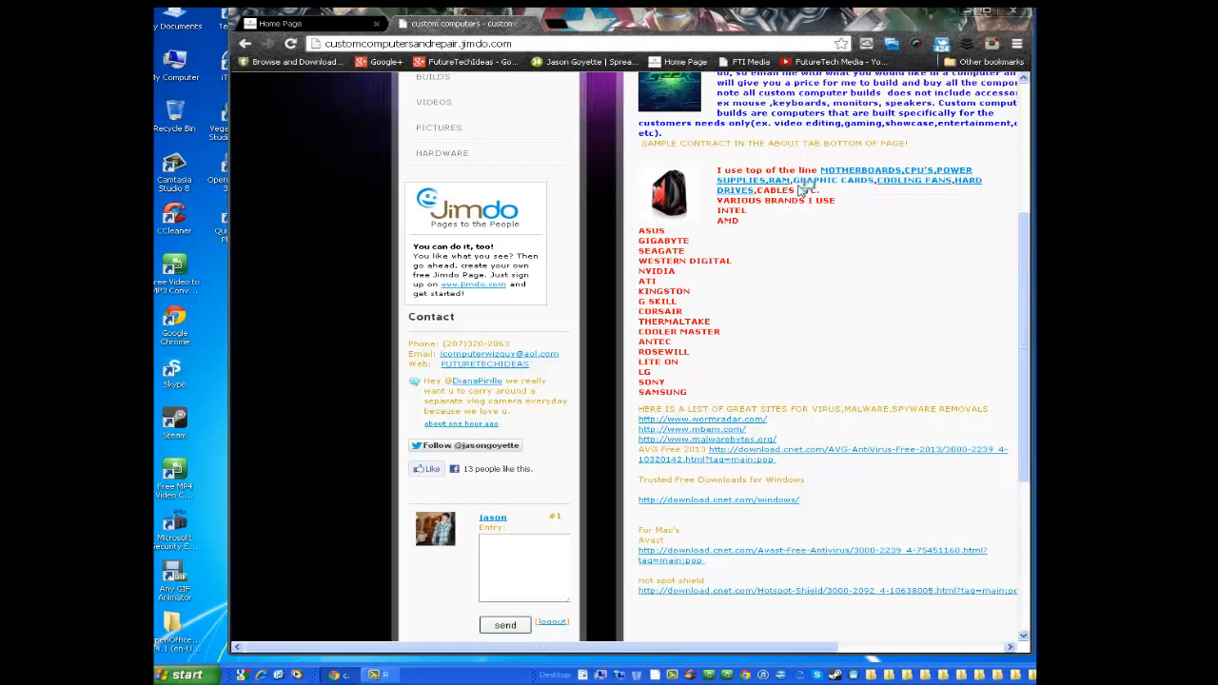
{"action": "mouse_move", "coordinate": [893, 255]}
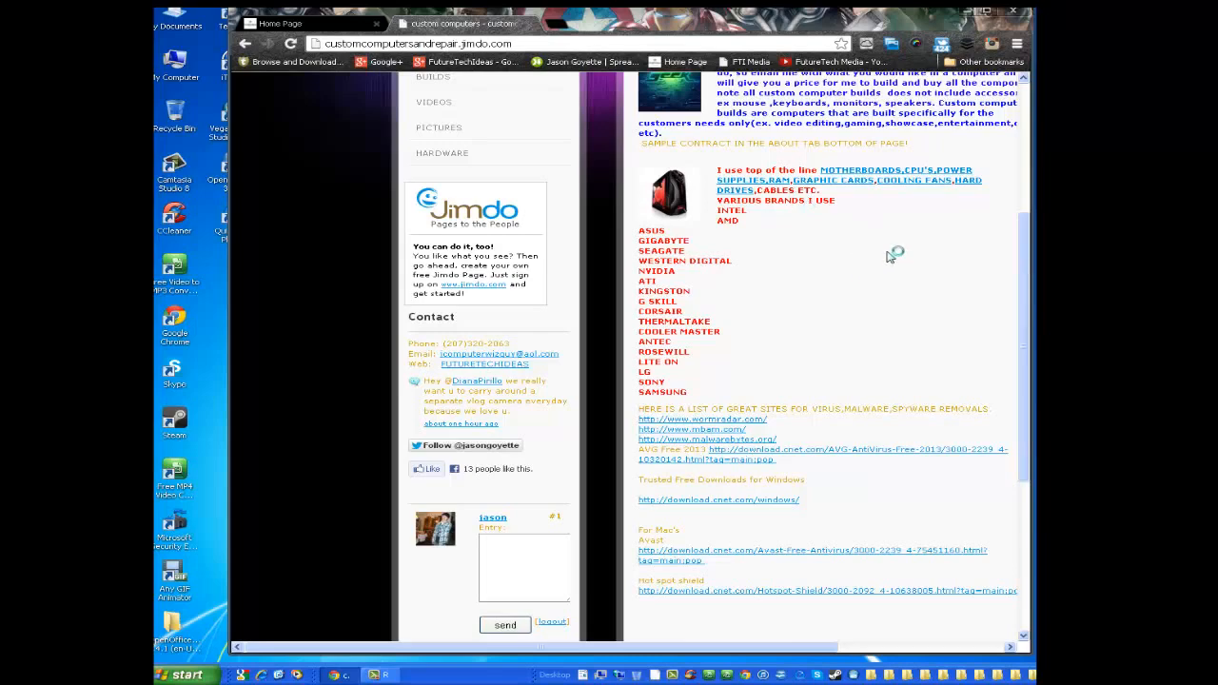
Step: Search Download.com's software catalogue for an MP3 video converter
{"action": "scroll", "scroll_direction": "up", "scroll_amount": 3}
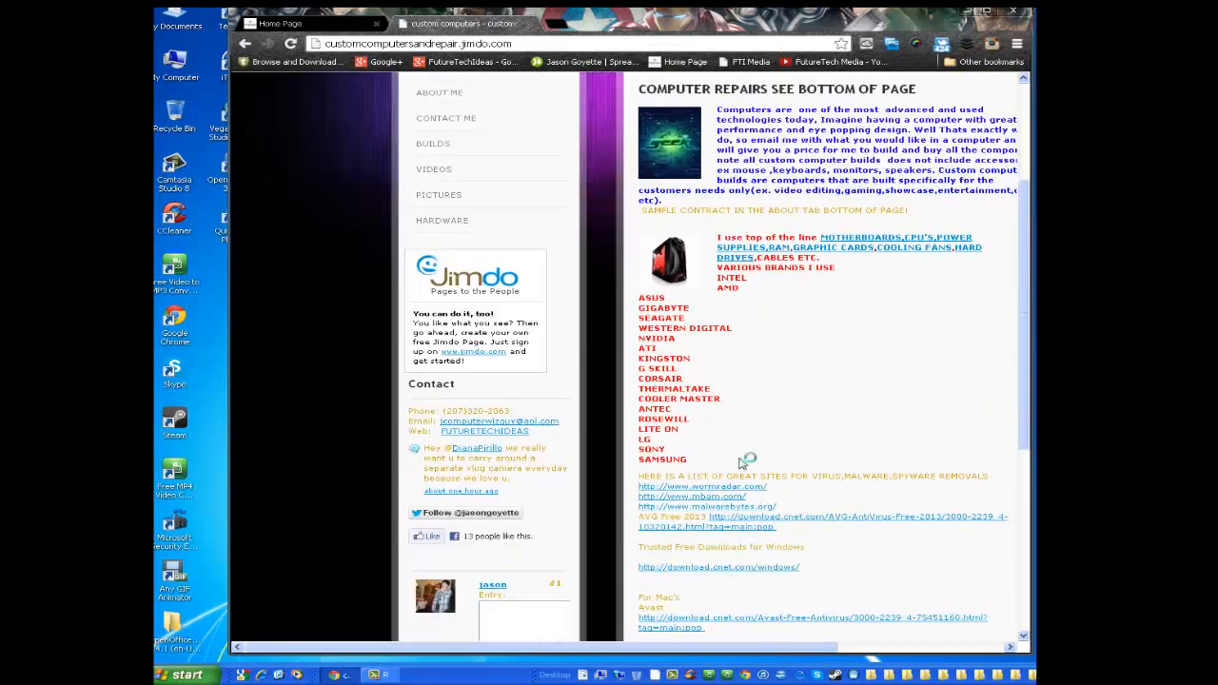
{"action": "scroll", "scroll_direction": "up", "scroll_amount": 3}
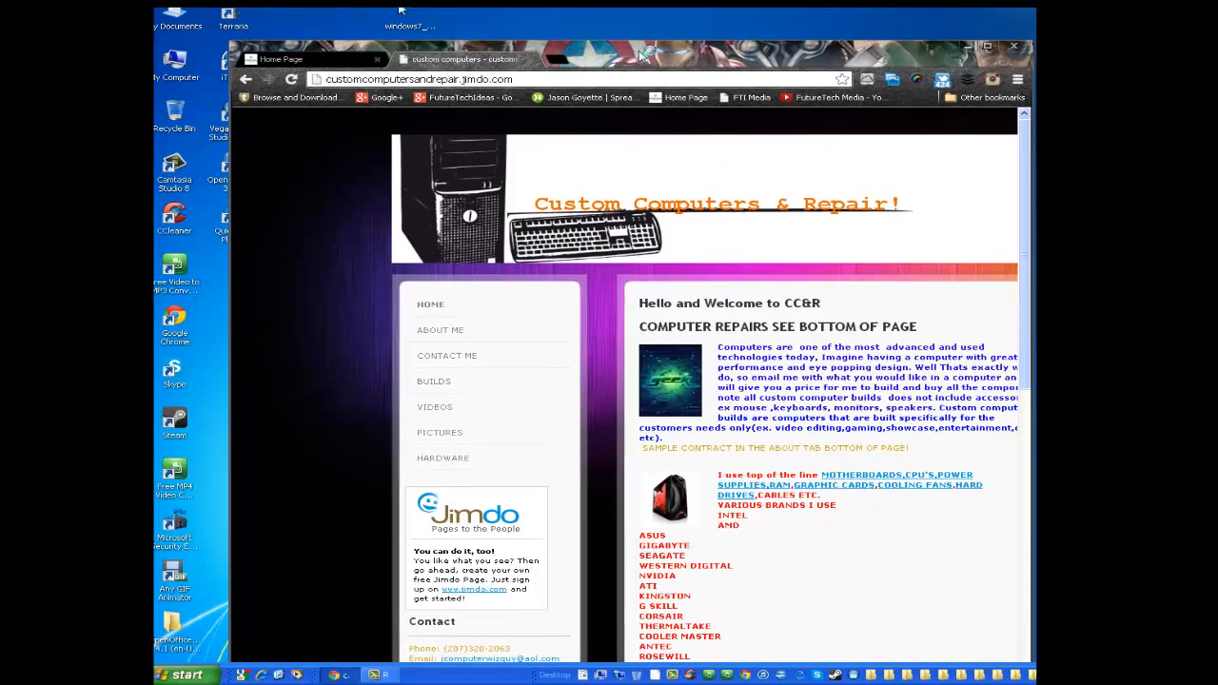
{"action": "scroll", "scroll_direction": "down", "scroll_amount": 3}
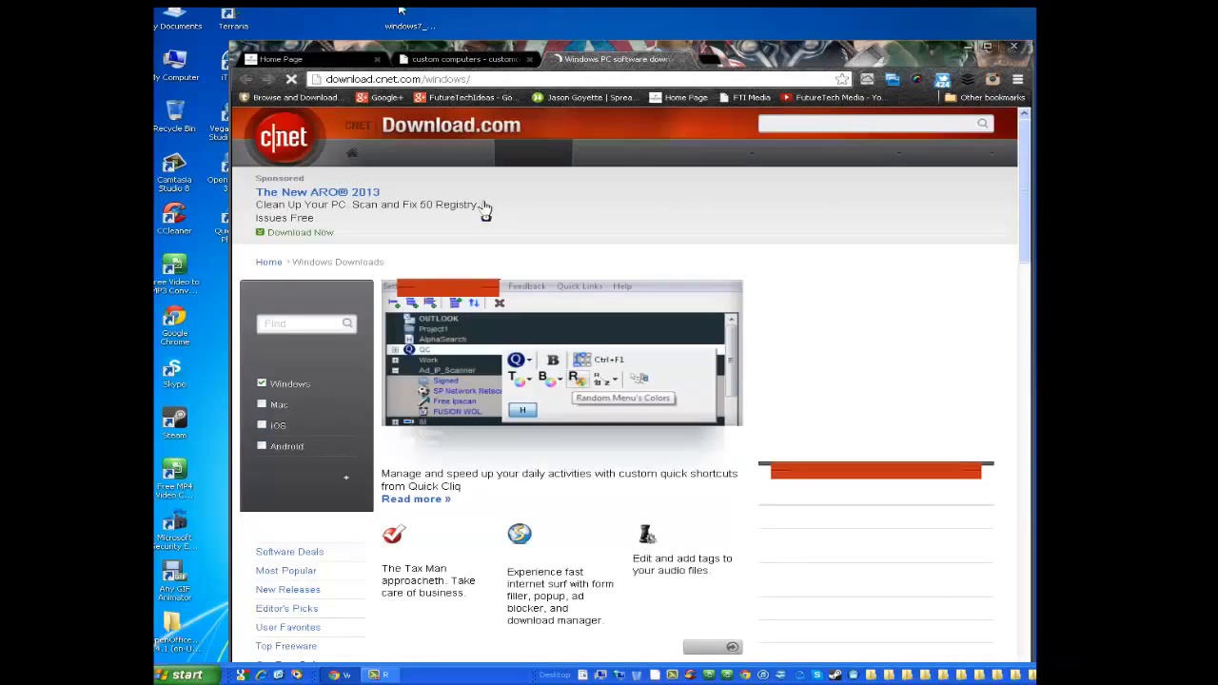
{"action": "mouse_move", "coordinate": [320, 327]}
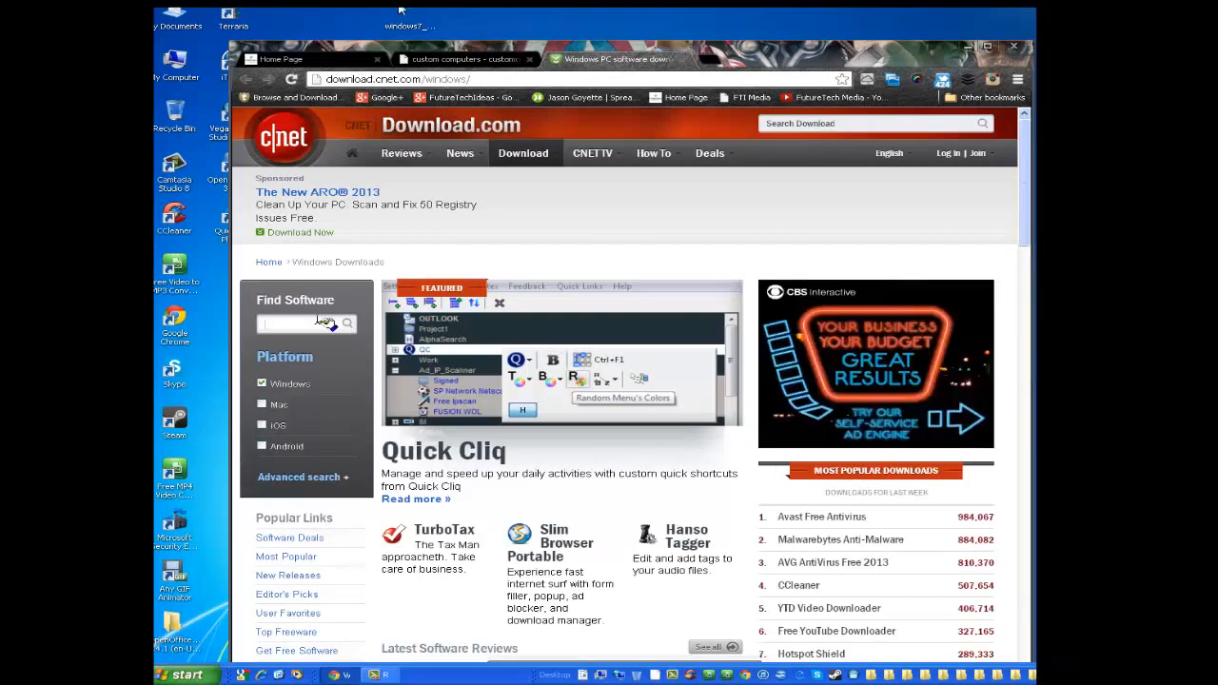
{"action": "left_click", "coordinate": [297, 323]}
{"action": "type", "text": "vido converter"}
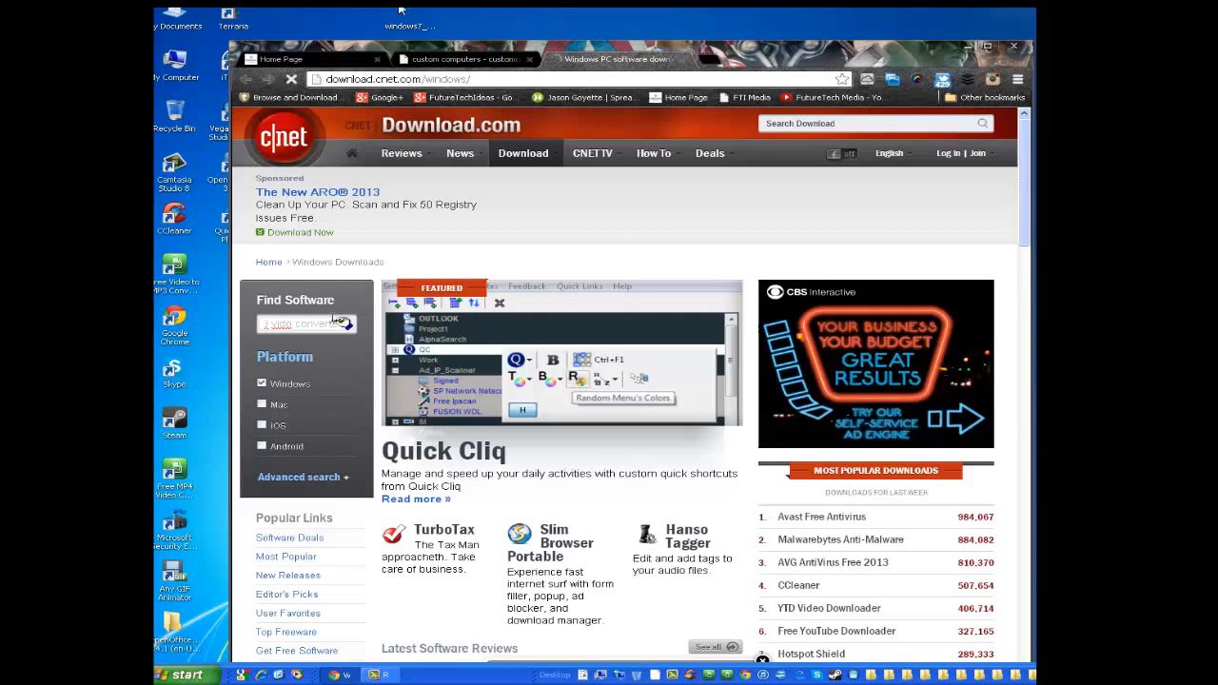
{"action": "left_click", "coordinate": [358, 324]}
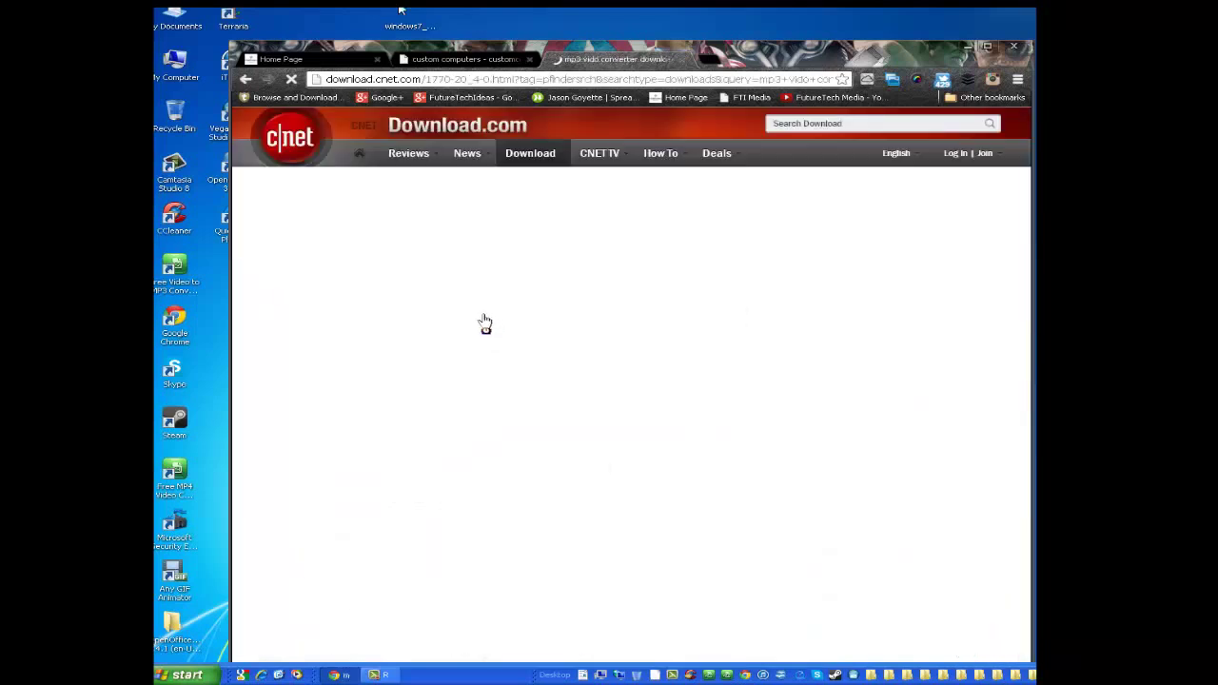
{"action": "mouse_move", "coordinate": [544, 300]}
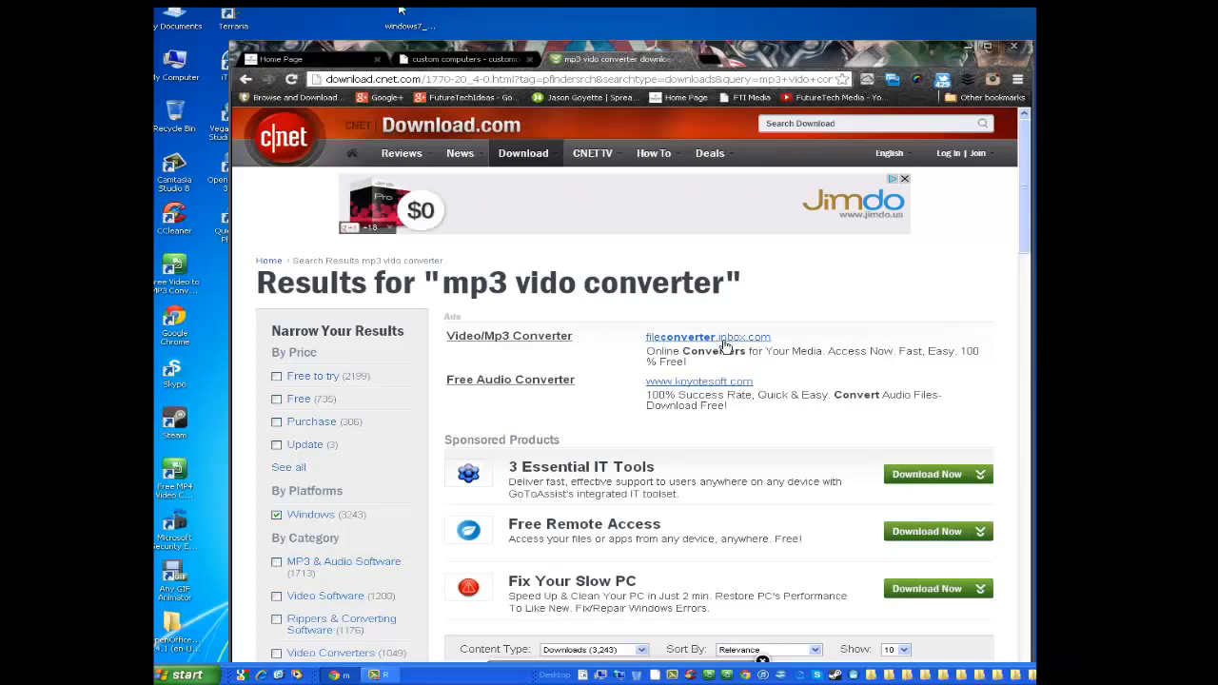
Step: Scroll the "mp3 vido converter" results down to the Free Video to MP3 Converter entry
{"action": "scroll", "scroll_direction": "down", "scroll_amount": 3}
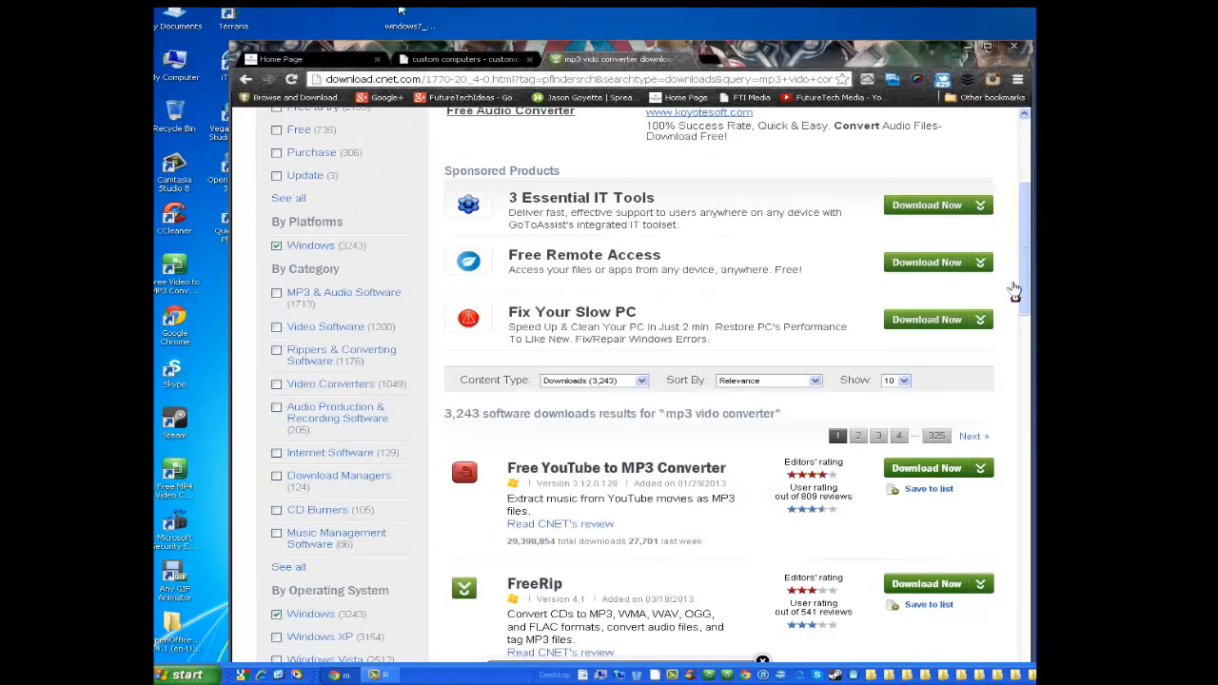
{"action": "scroll", "scroll_direction": "down", "scroll_amount": 3}
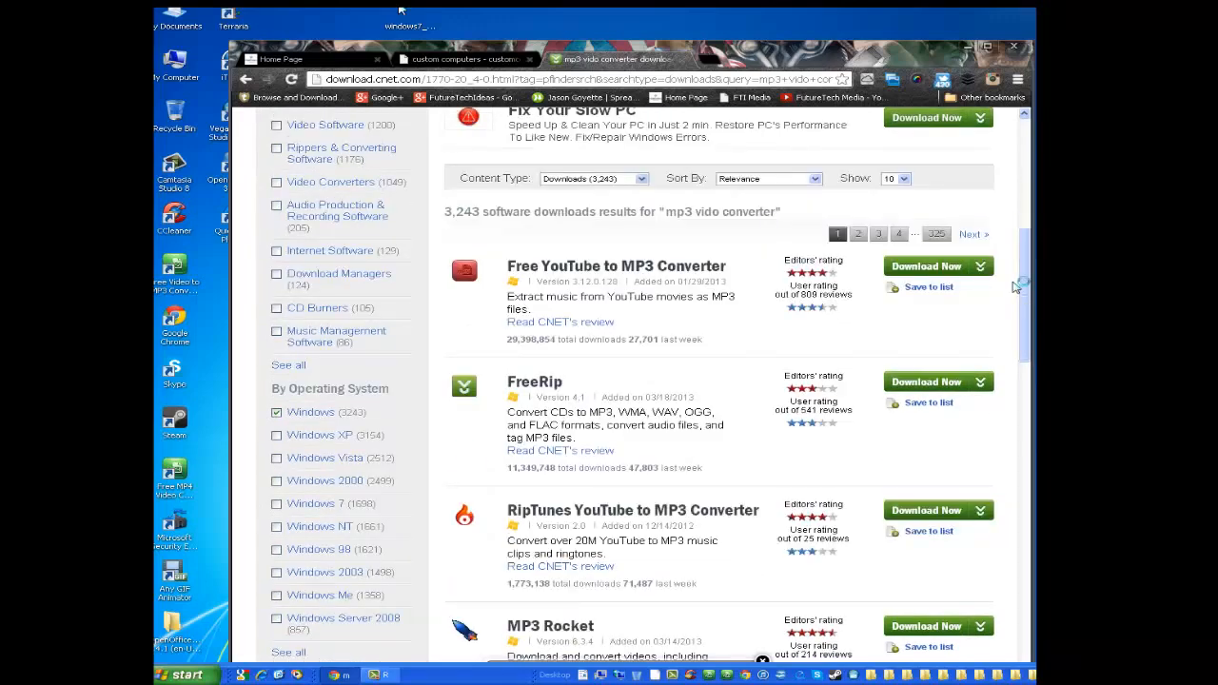
{"action": "scroll", "scroll_direction": "down", "scroll_amount": 3}
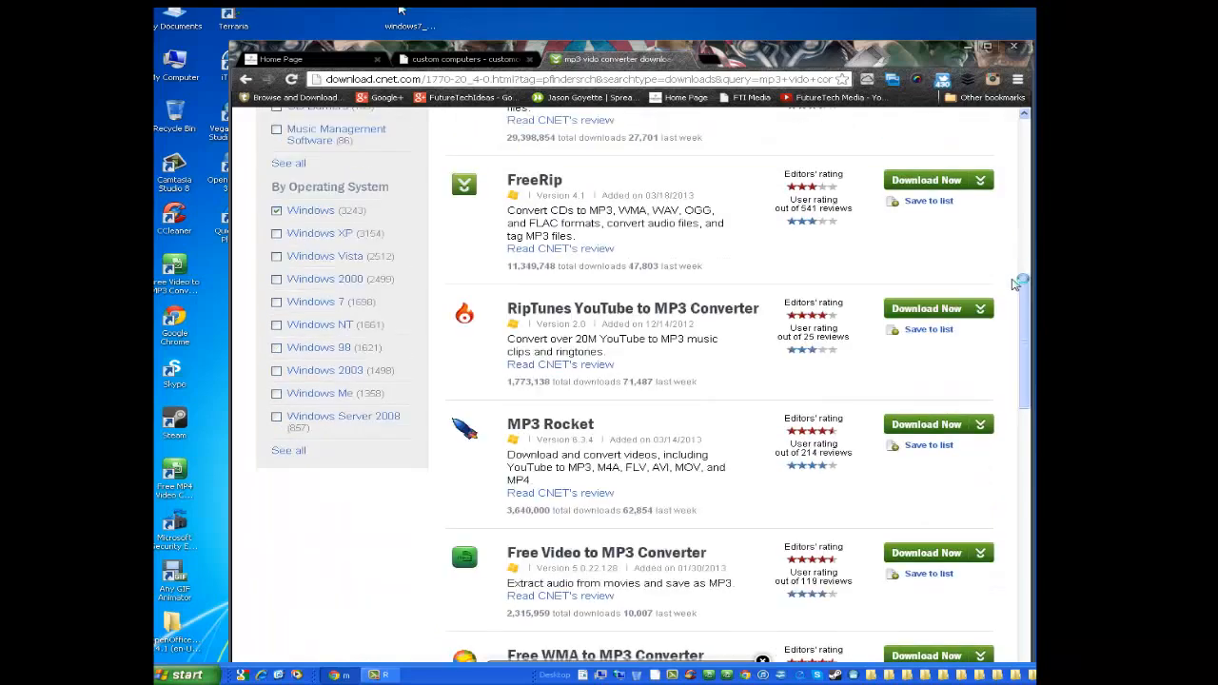
{"action": "scroll", "scroll_direction": "down", "scroll_amount": 3}
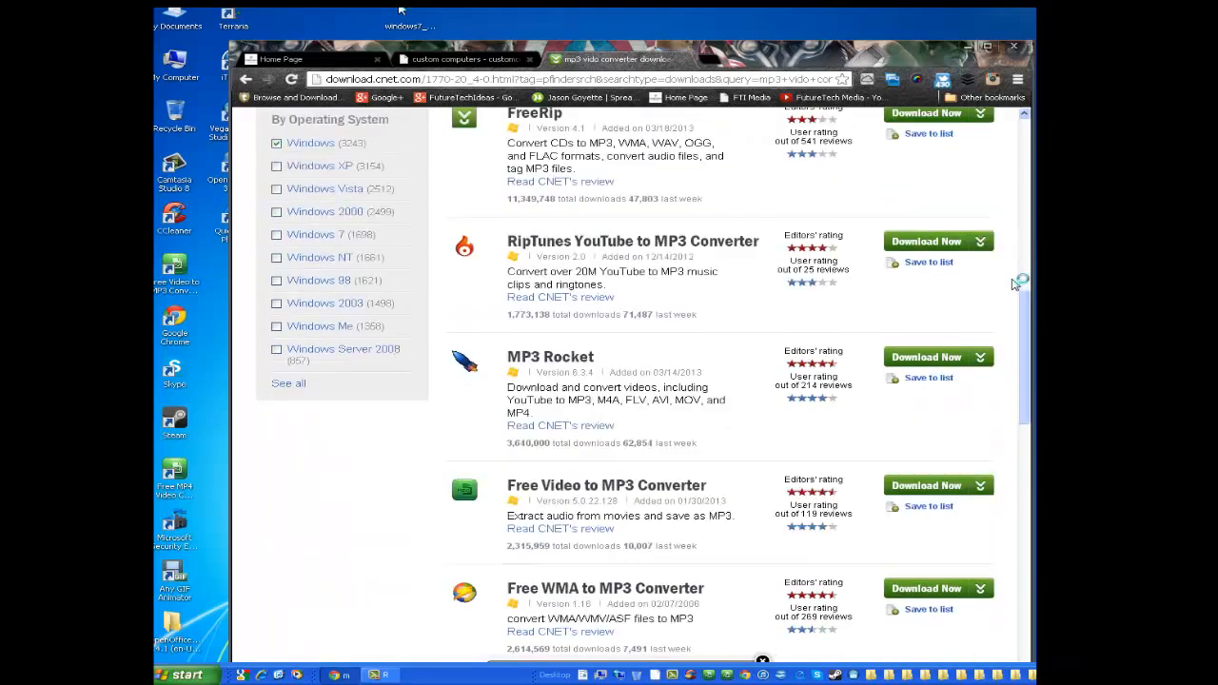
{"action": "scroll", "scroll_direction": "down", "scroll_amount": 3}
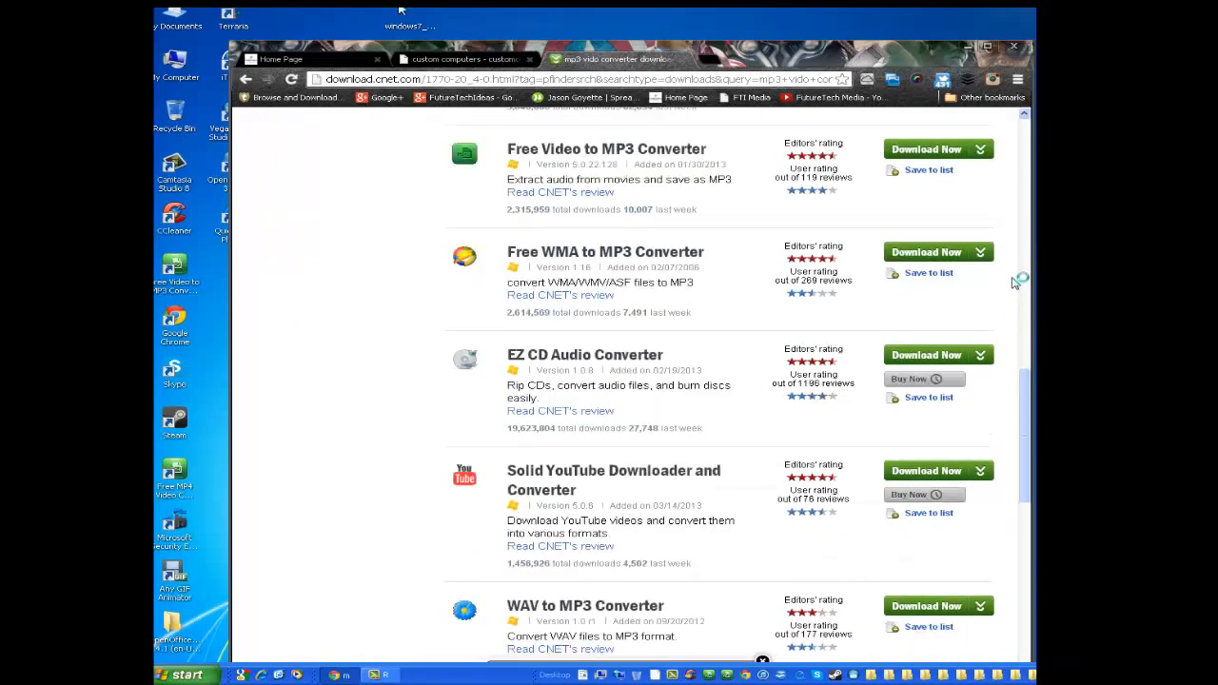
{"action": "scroll", "scroll_direction": "down", "scroll_amount": 3}
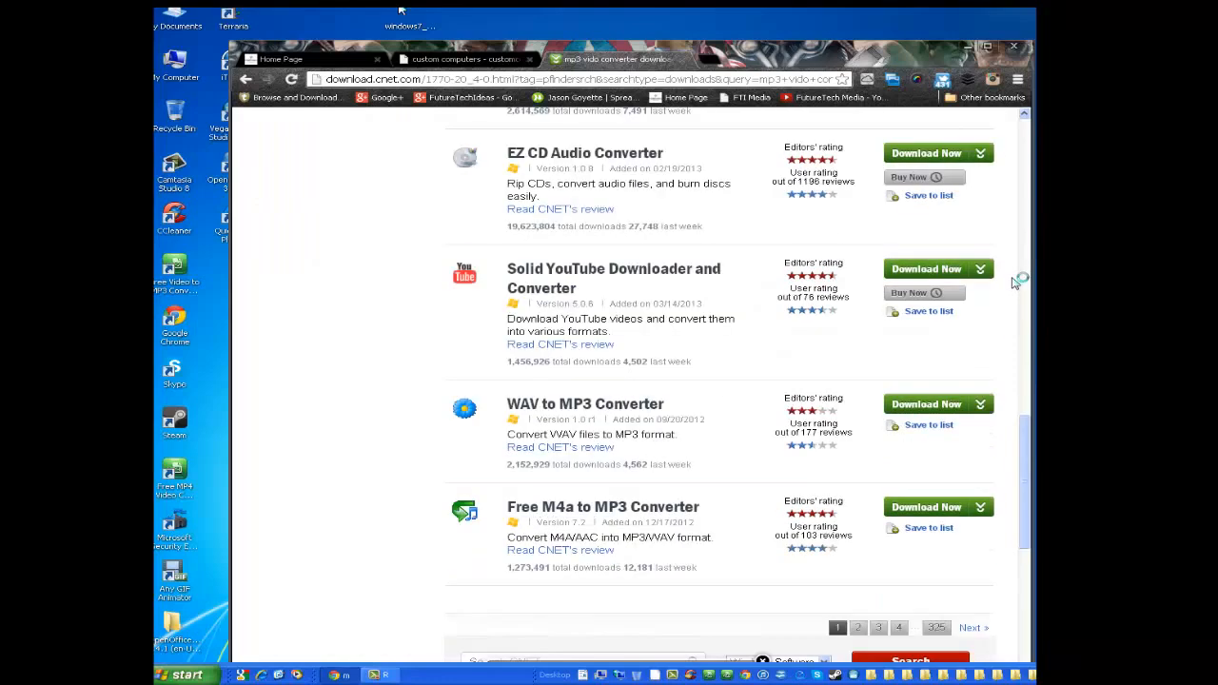
{"action": "scroll", "scroll_direction": "up", "scroll_amount": 3}
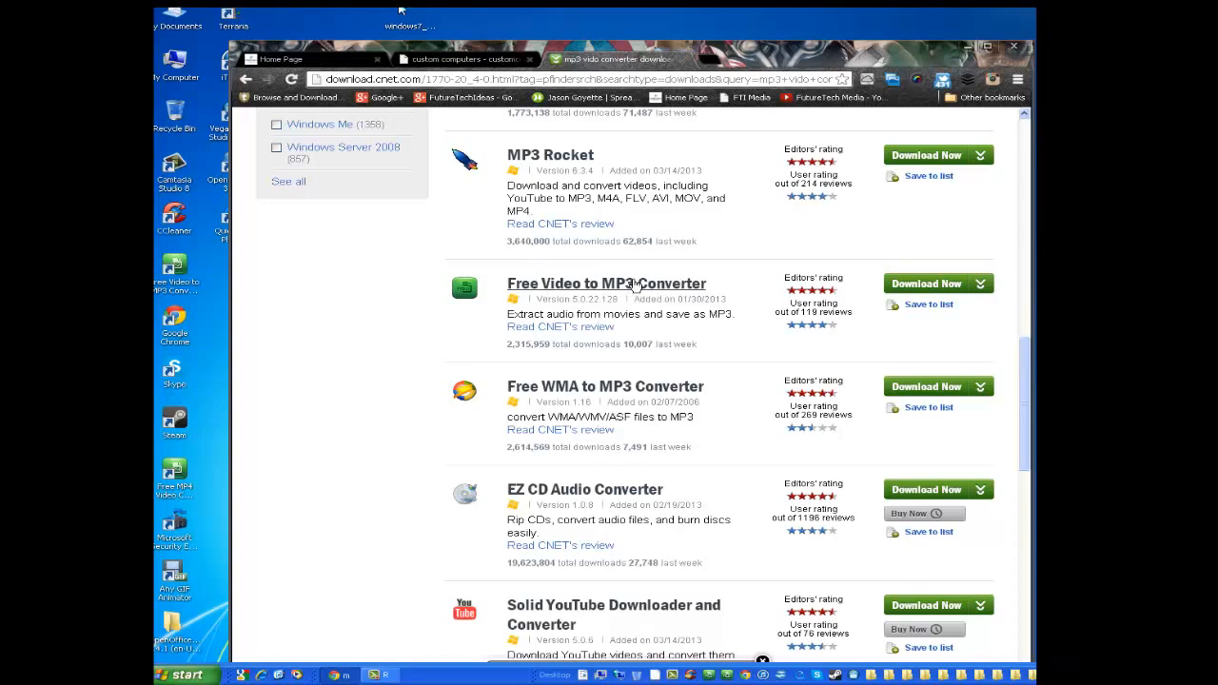
{"action": "mouse_move", "coordinate": [738, 289]}
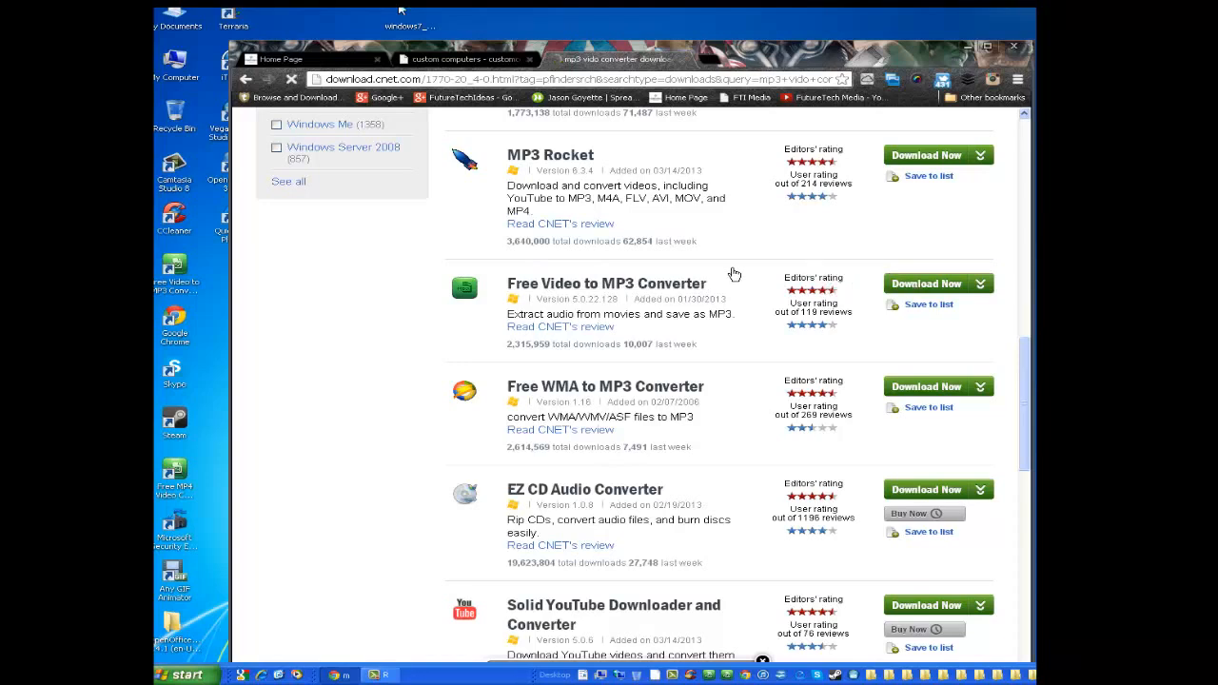
Step: Start the Free Video to MP3 Converter installer download, then cancel it from the download bar
{"action": "left_click", "coordinate": [932, 284]}
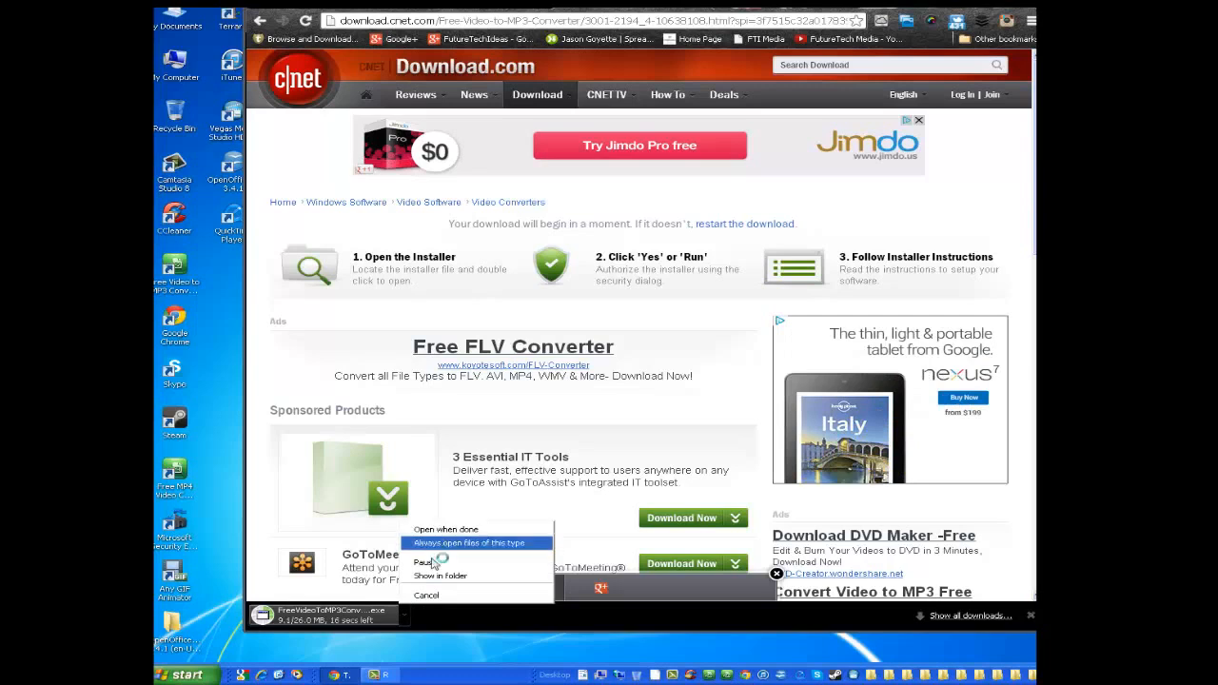
{"action": "left_click", "coordinate": [426, 594]}
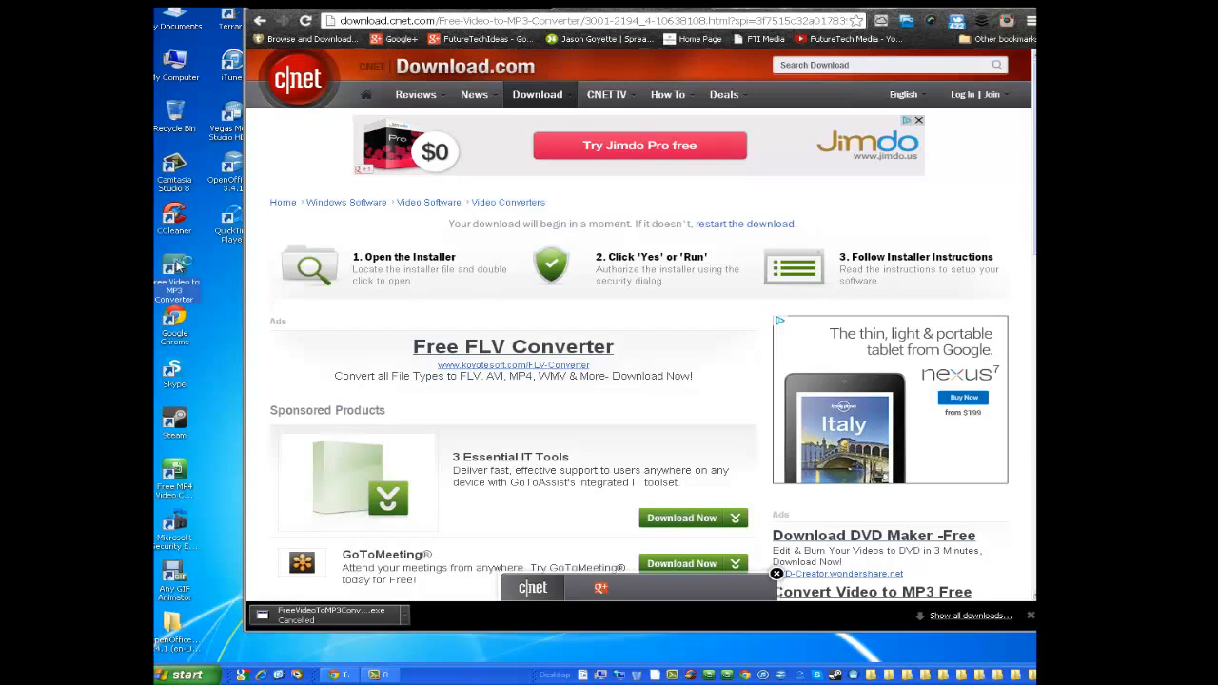
{"action": "mouse_move", "coordinate": [540, 330]}
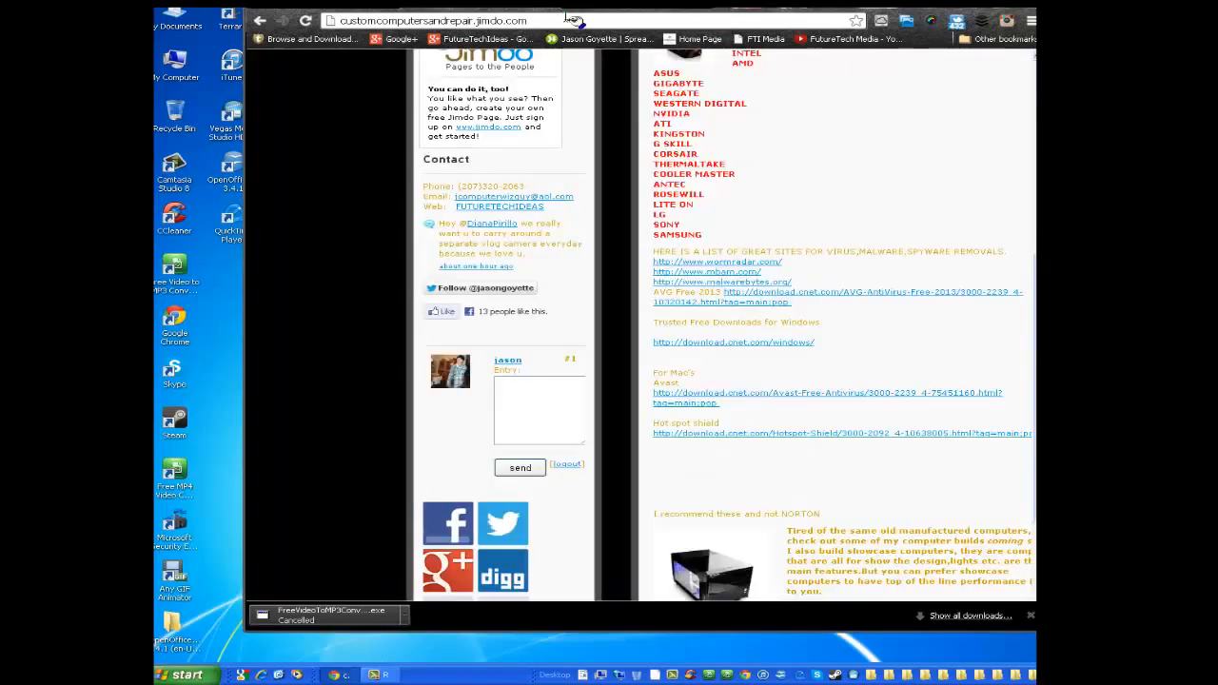
Step: Scroll through the Custom Computers & Repair Jimdo page
{"action": "scroll", "scroll_direction": "up", "scroll_amount": 3}
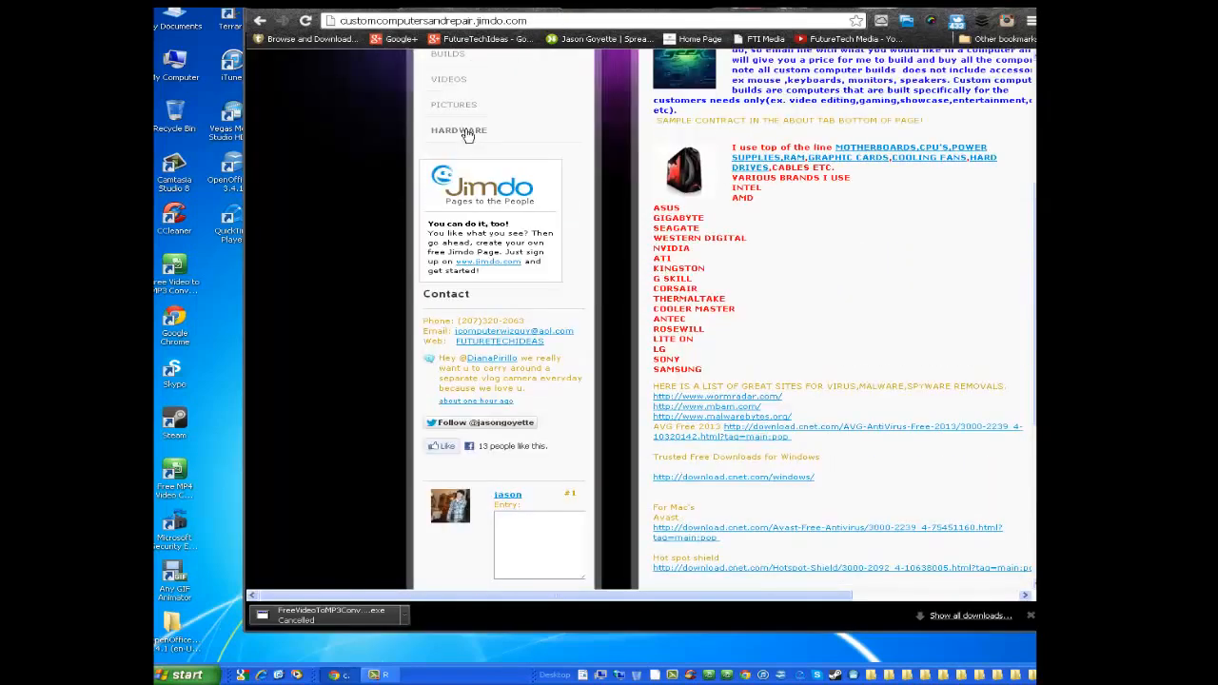
{"action": "scroll", "scroll_direction": "up", "scroll_amount": 3}
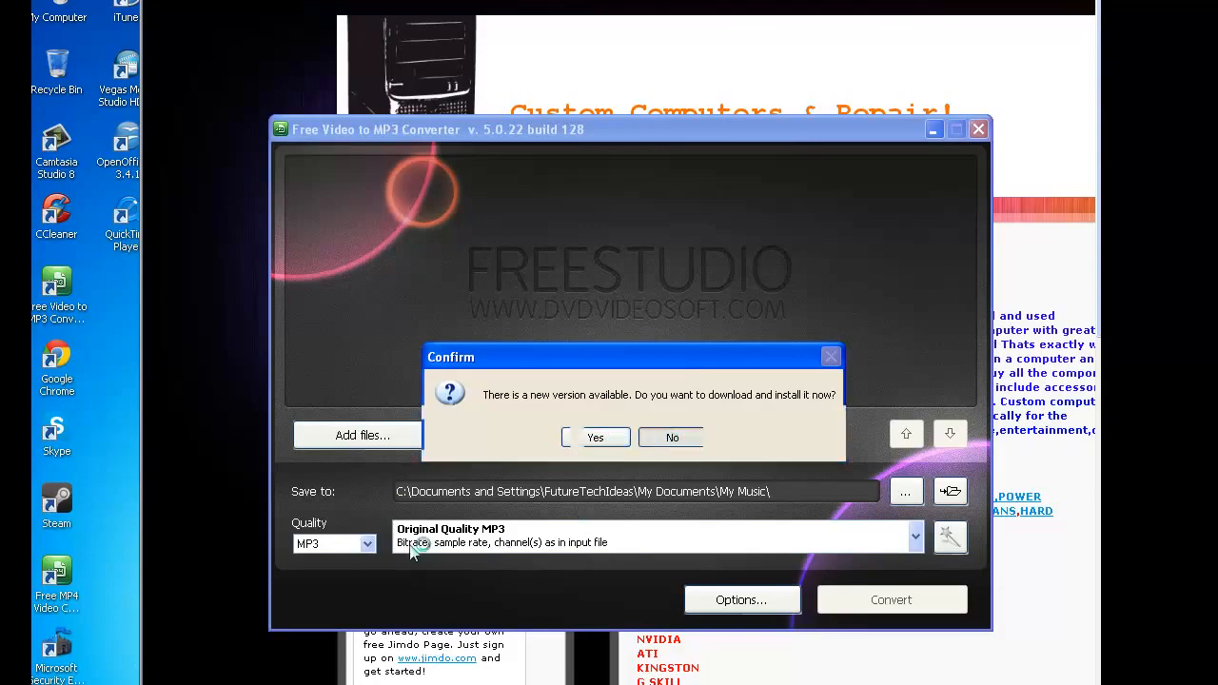
Step: Decline the update, keep MP3 as the output format and review the quality presets
{"action": "left_click", "coordinate": [672, 436]}
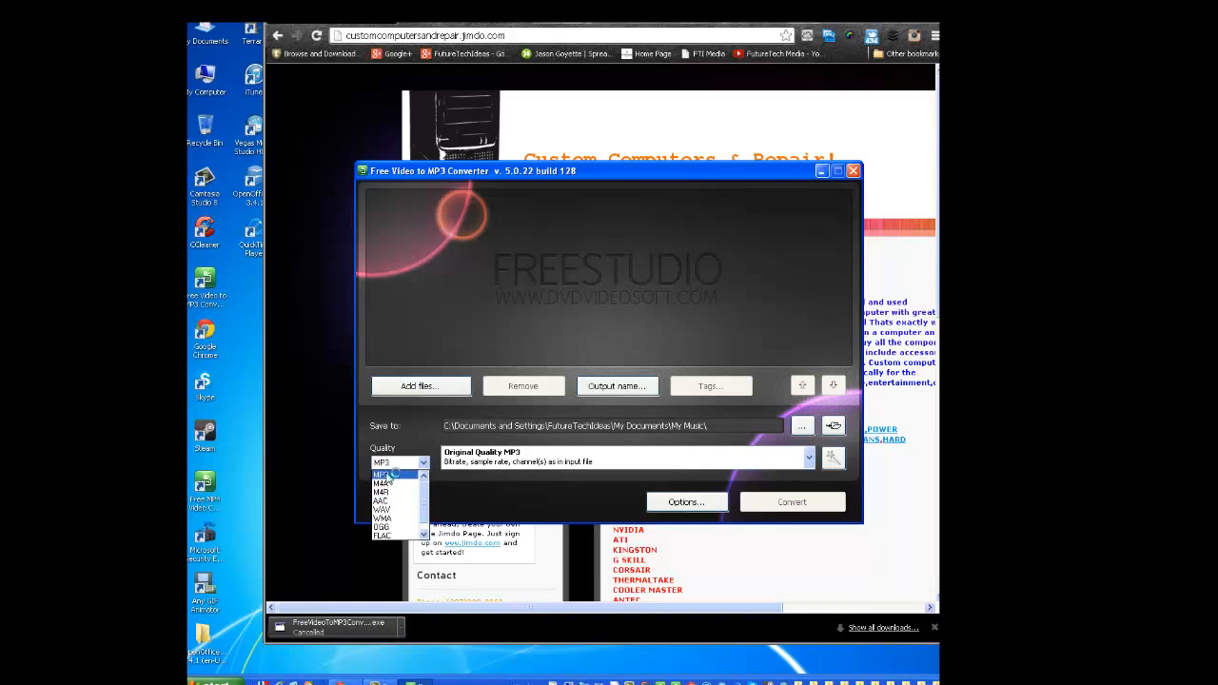
{"action": "left_click", "coordinate": [380, 500]}
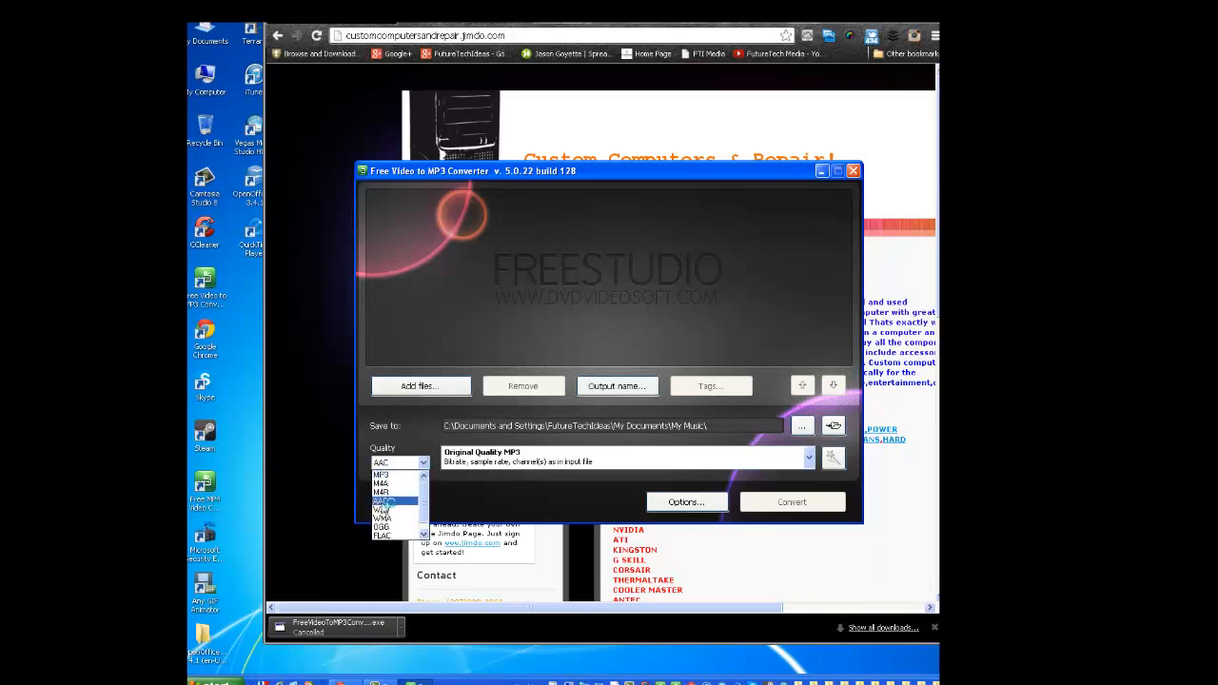
{"action": "mouse_move", "coordinate": [390, 509]}
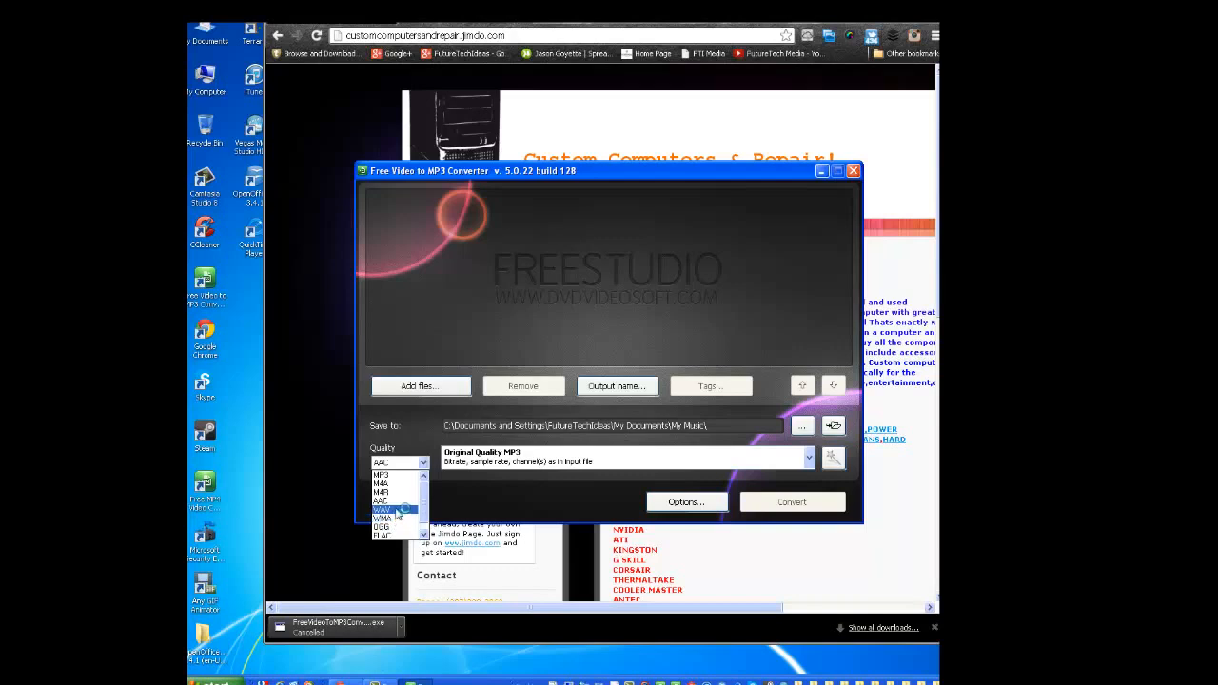
{"action": "left_click", "coordinate": [384, 476]}
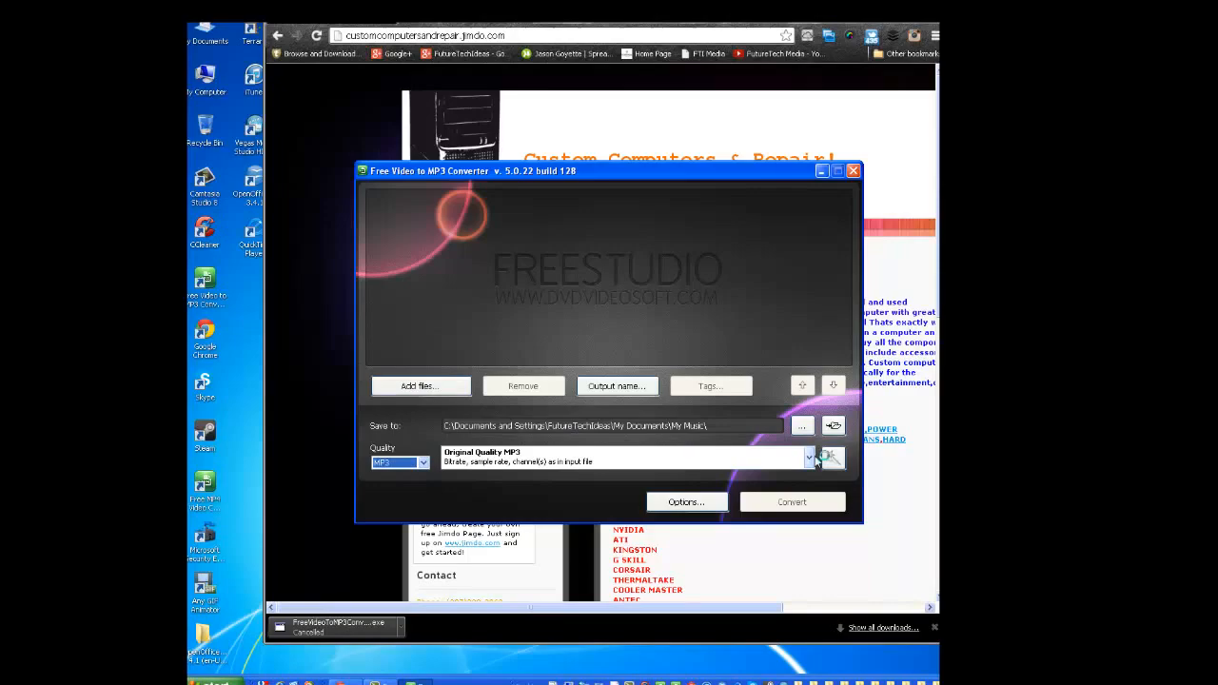
{"action": "left_click", "coordinate": [807, 458]}
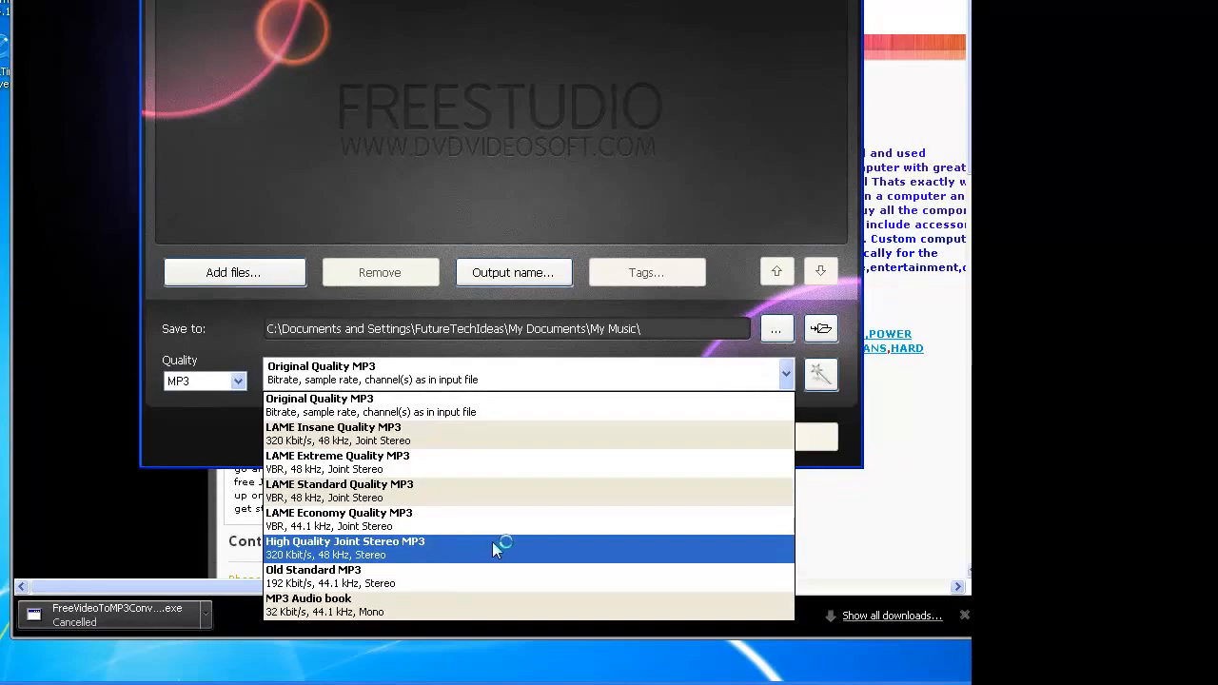
{"action": "mouse_move", "coordinate": [466, 559]}
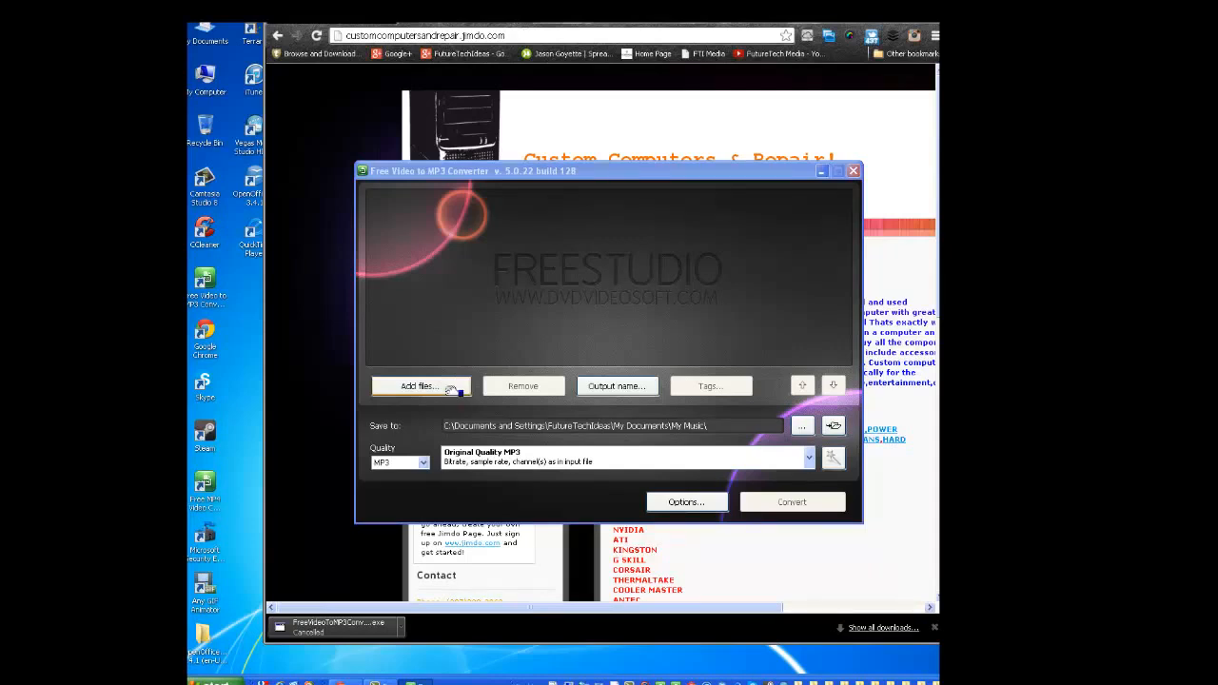
Step: Add the tech video from My Videos as the file to convert
{"action": "left_click", "coordinate": [417, 384]}
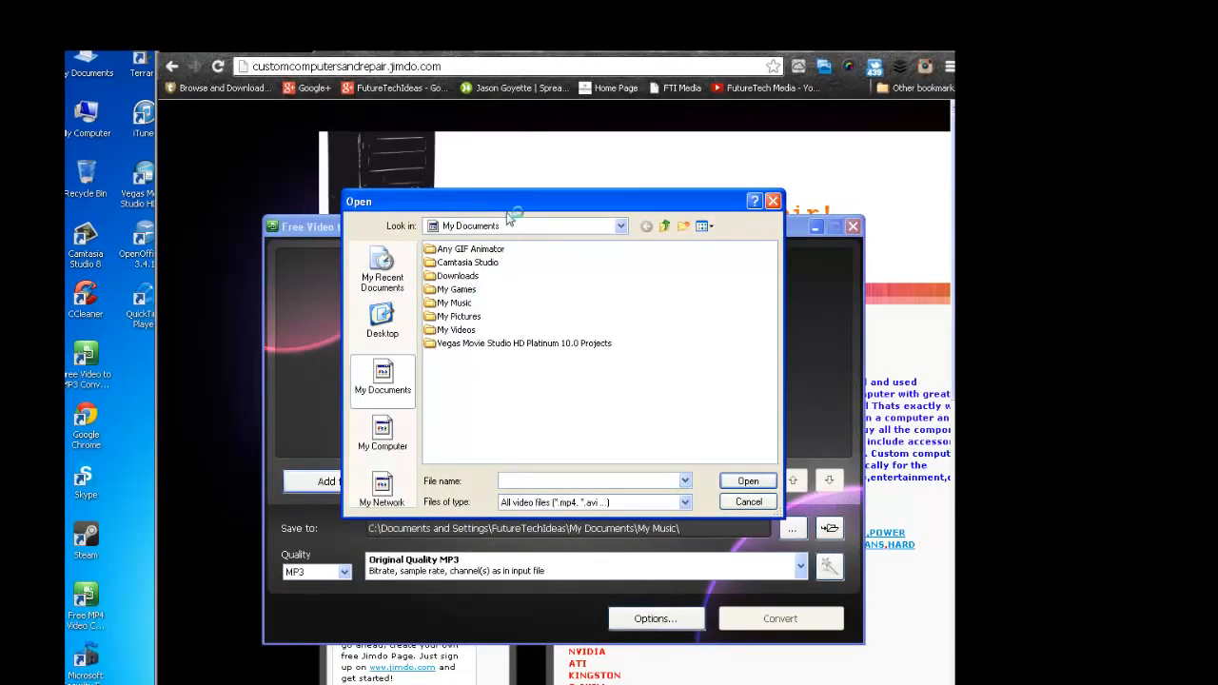
{"action": "left_click_drag", "start_coordinate": [514, 201], "coordinate": [605, 202]}
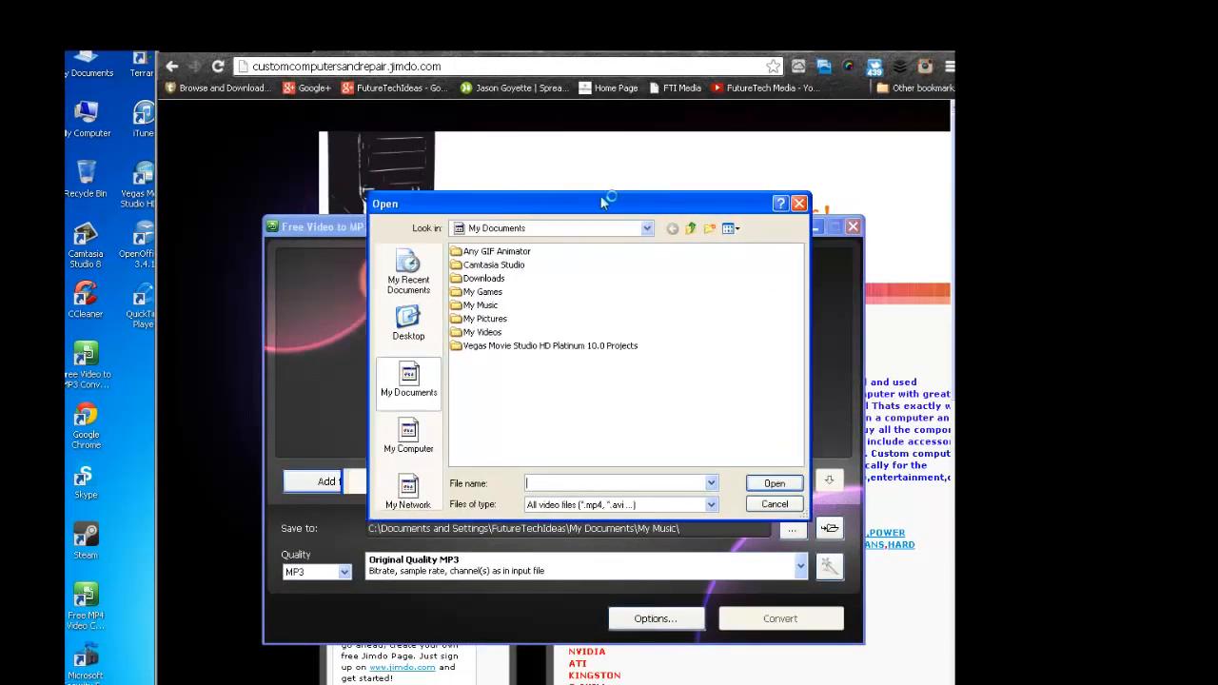
{"action": "left_click_drag", "start_coordinate": [605, 201], "coordinate": [529, 213]}
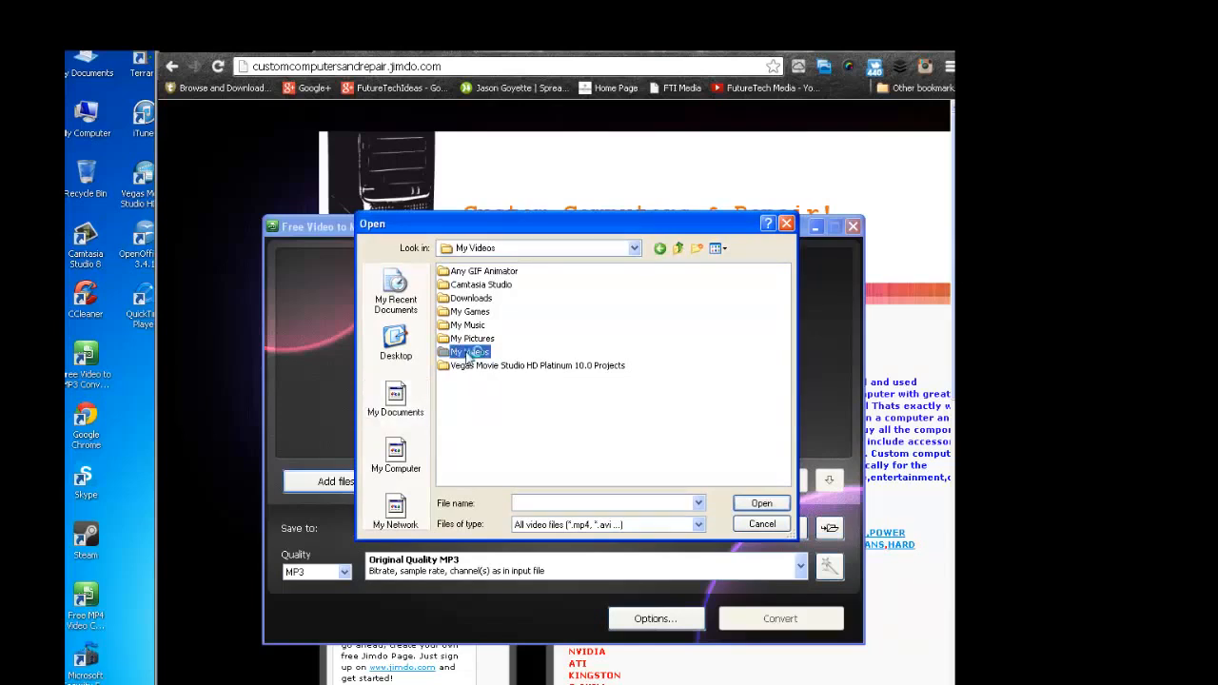
{"action": "double_click", "coordinate": [472, 352]}
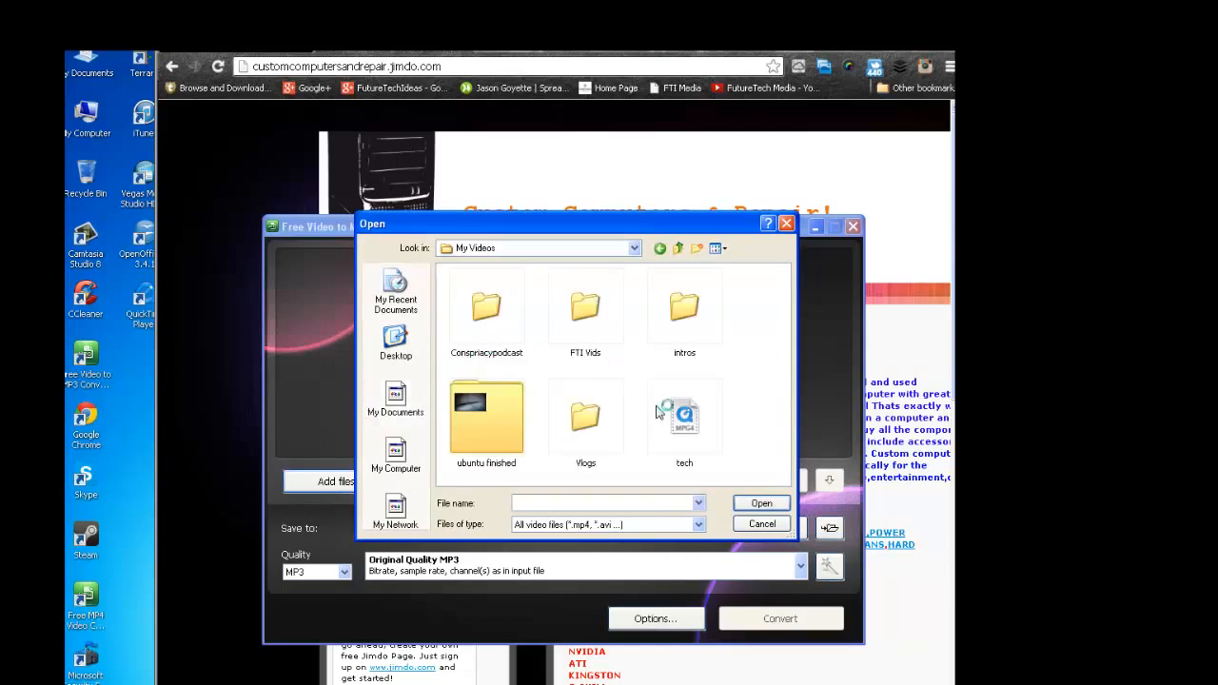
{"action": "left_click", "coordinate": [685, 415]}
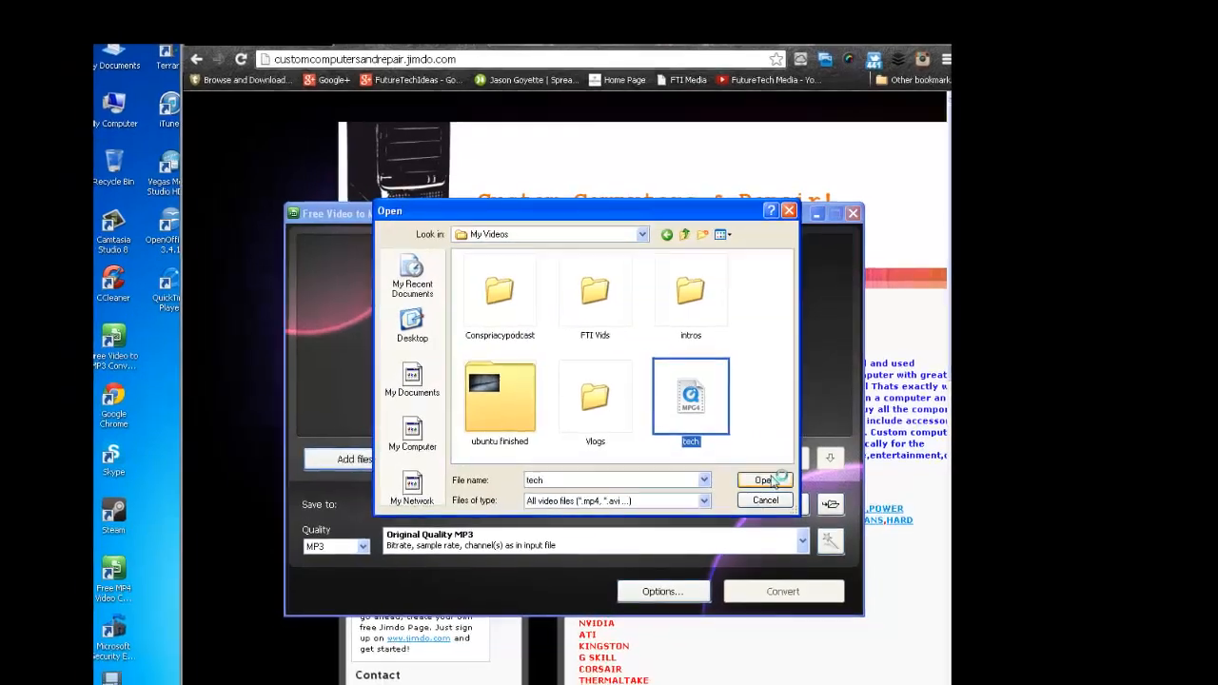
{"action": "left_click", "coordinate": [765, 479]}
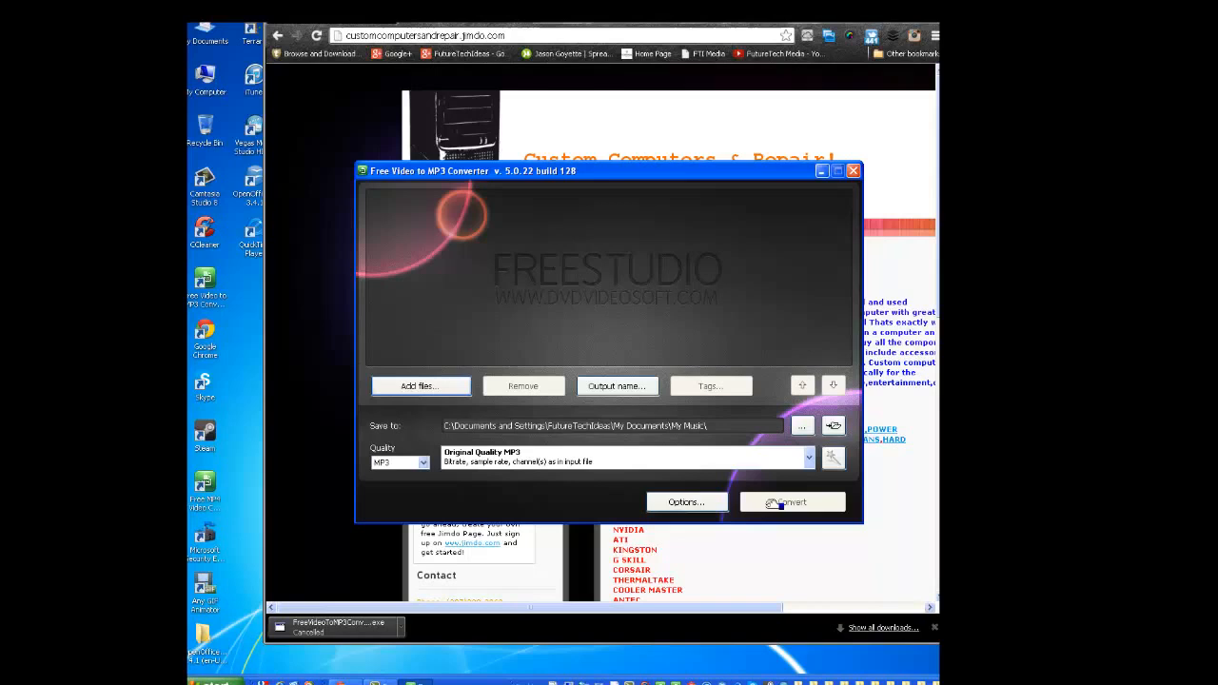
Step: Convert tech.mp4 to MP3 and dismiss the completion notice
{"action": "left_click", "coordinate": [421, 384]}
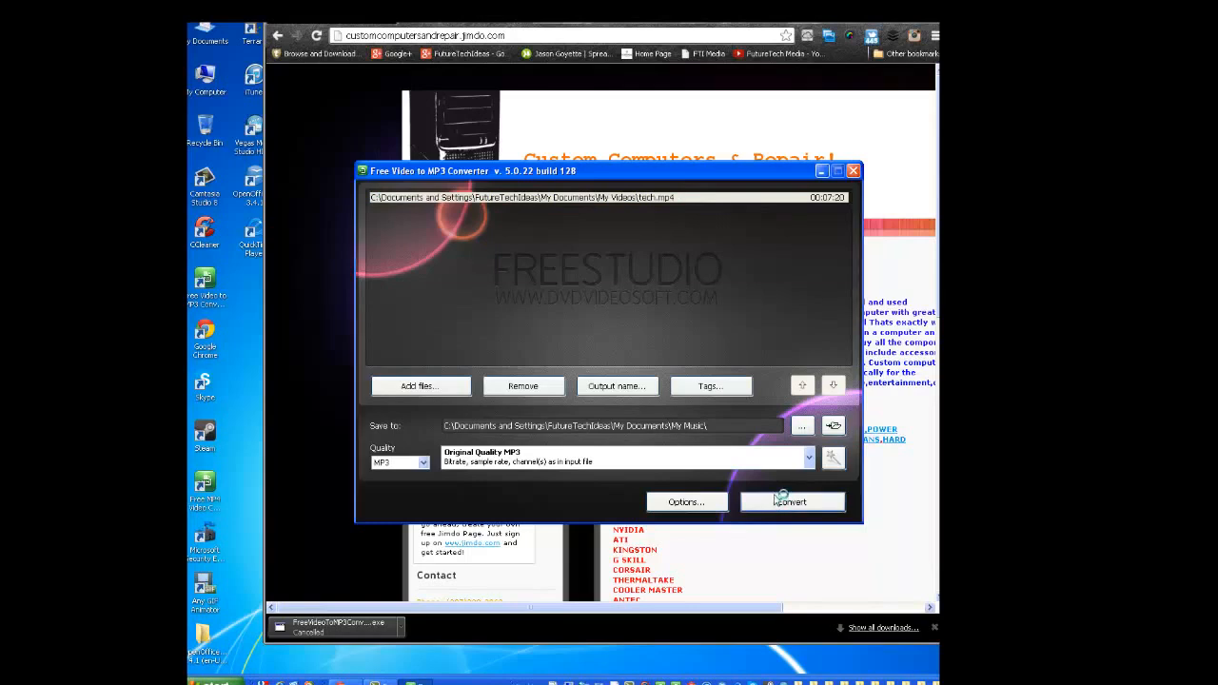
{"action": "left_click", "coordinate": [791, 502]}
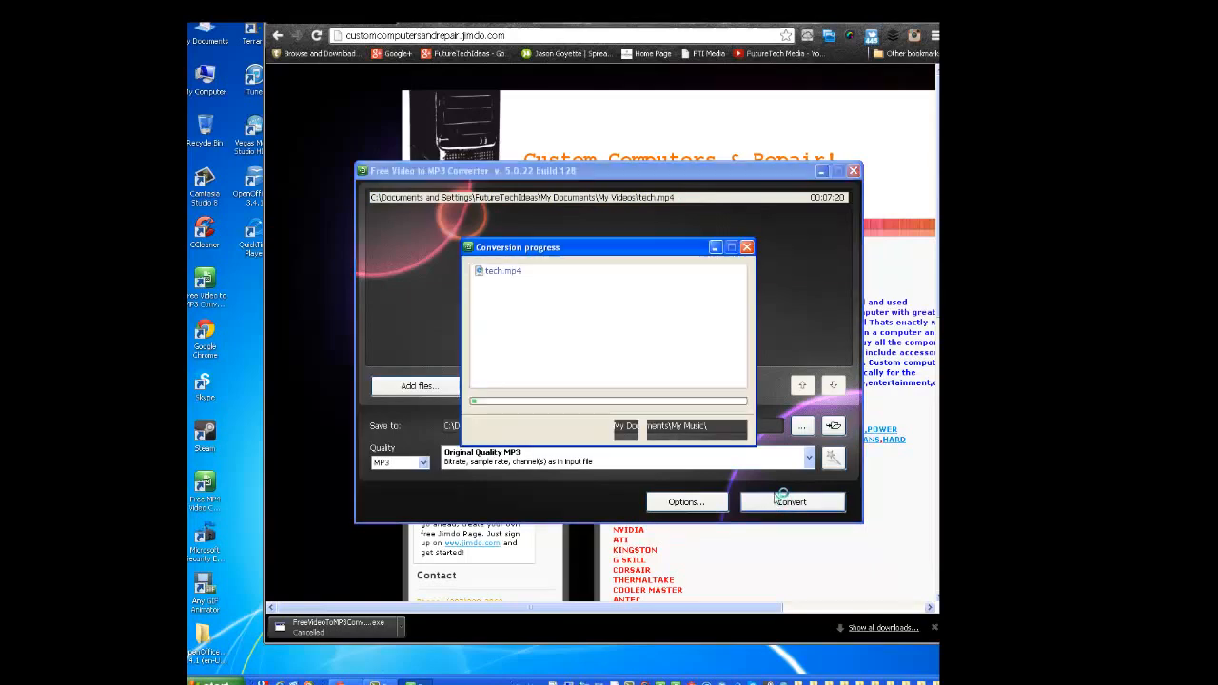
{"action": "left_click", "coordinate": [791, 502]}
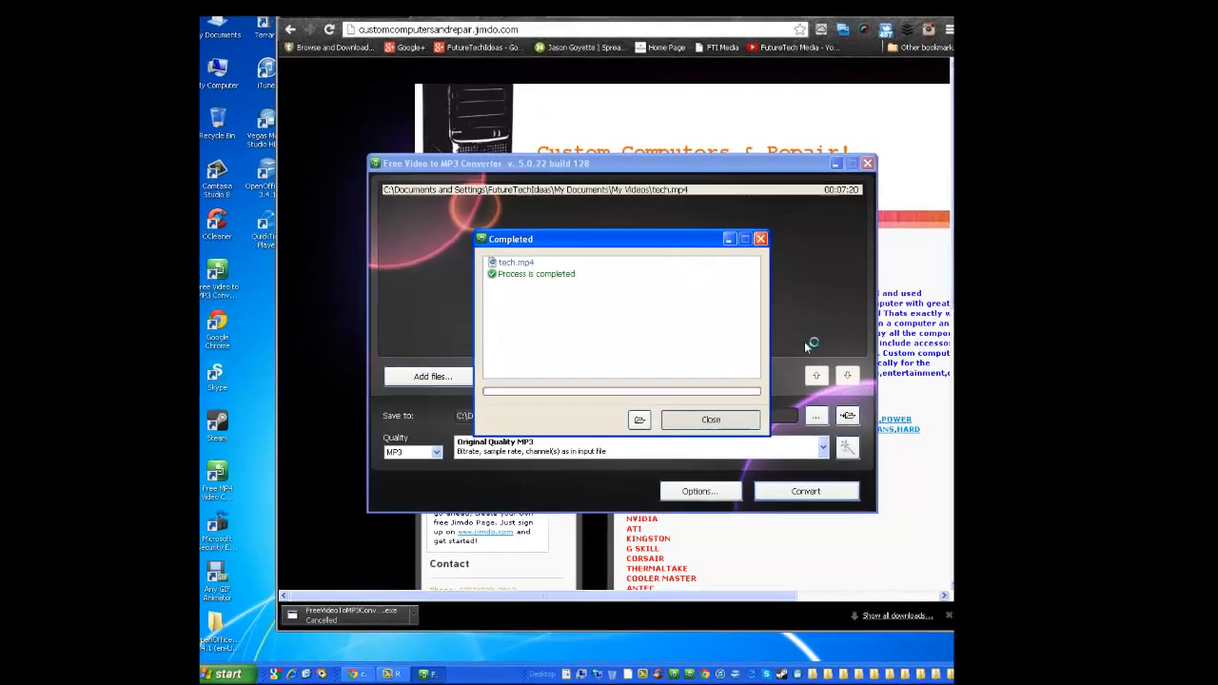
{"action": "left_click", "coordinate": [711, 421]}
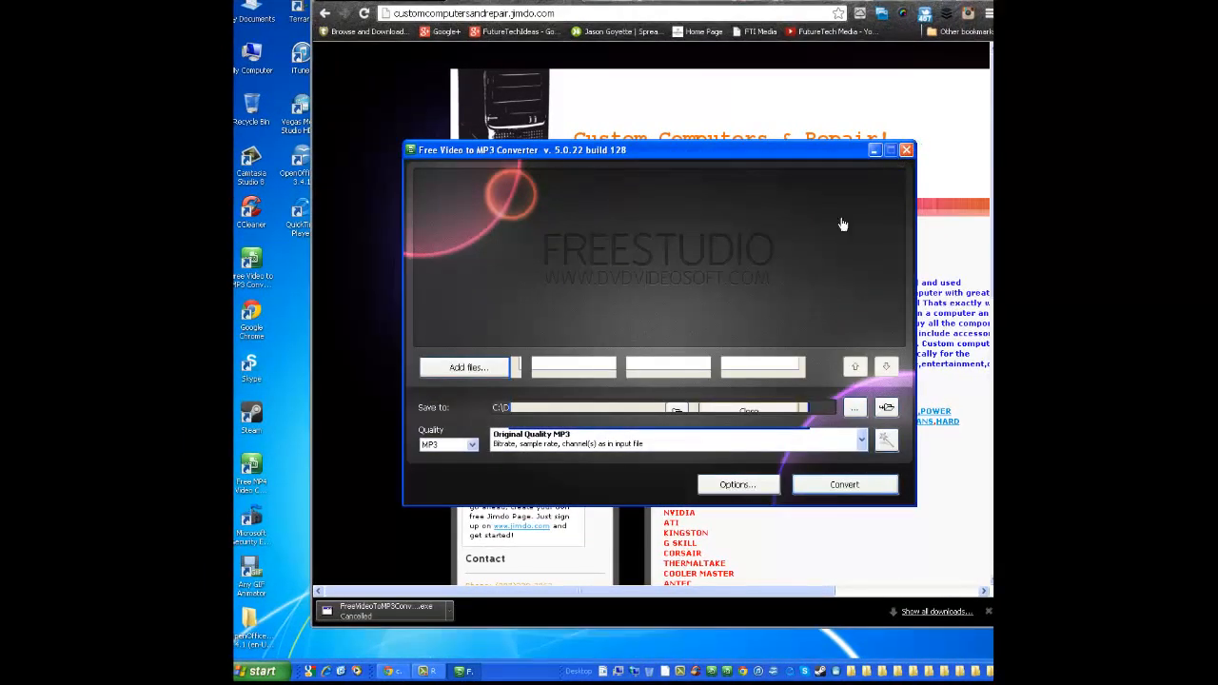
Step: Close the converter and its ad, then show My Documents with the extra My Computer window closed
{"action": "left_click", "coordinate": [259, 670]}
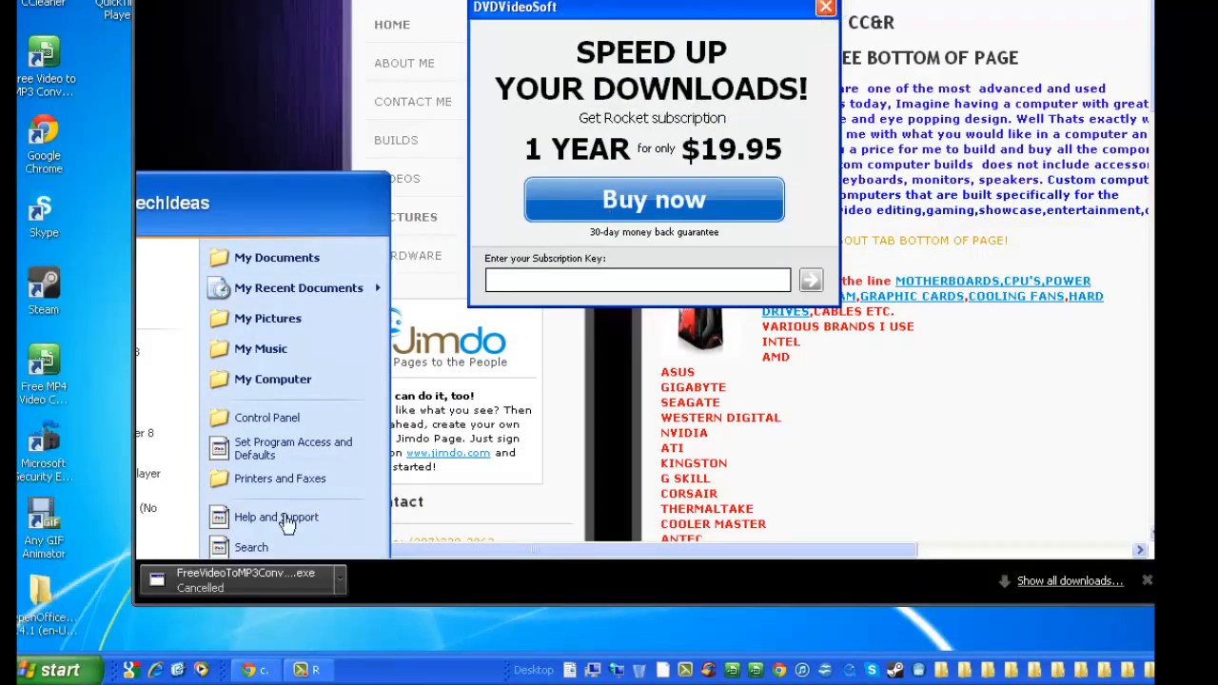
{"action": "left_click", "coordinate": [824, 7]}
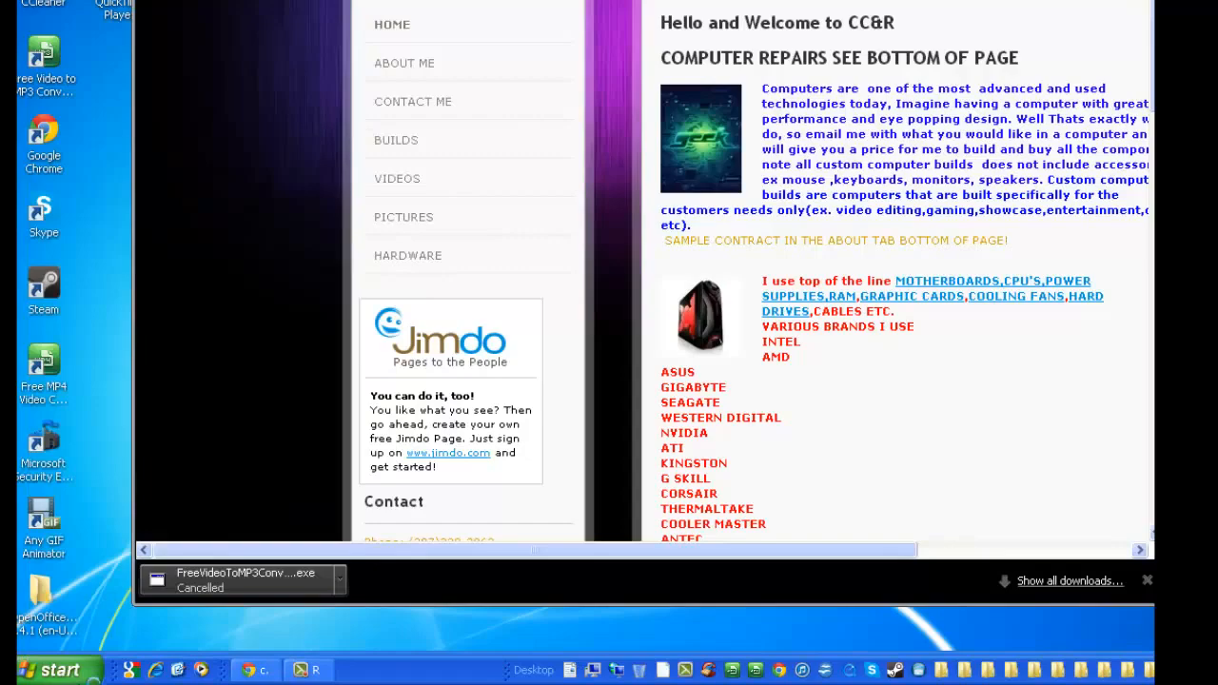
{"action": "left_click", "coordinate": [53, 670]}
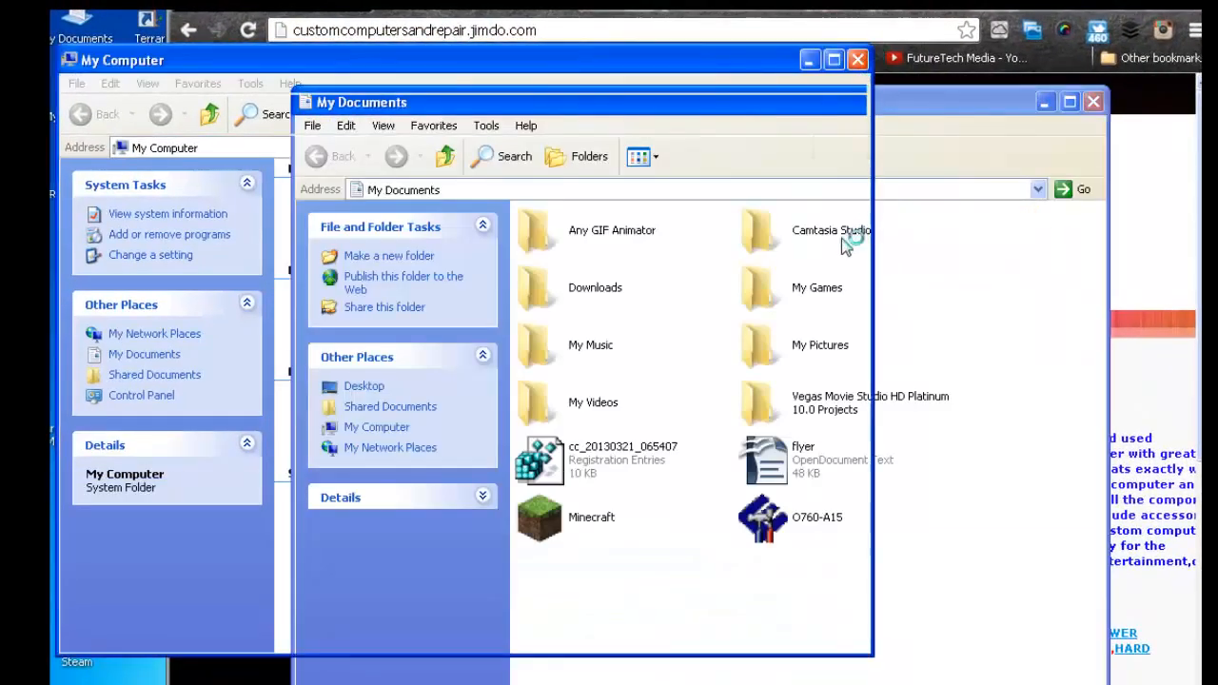
{"action": "left_click", "coordinate": [857, 59]}
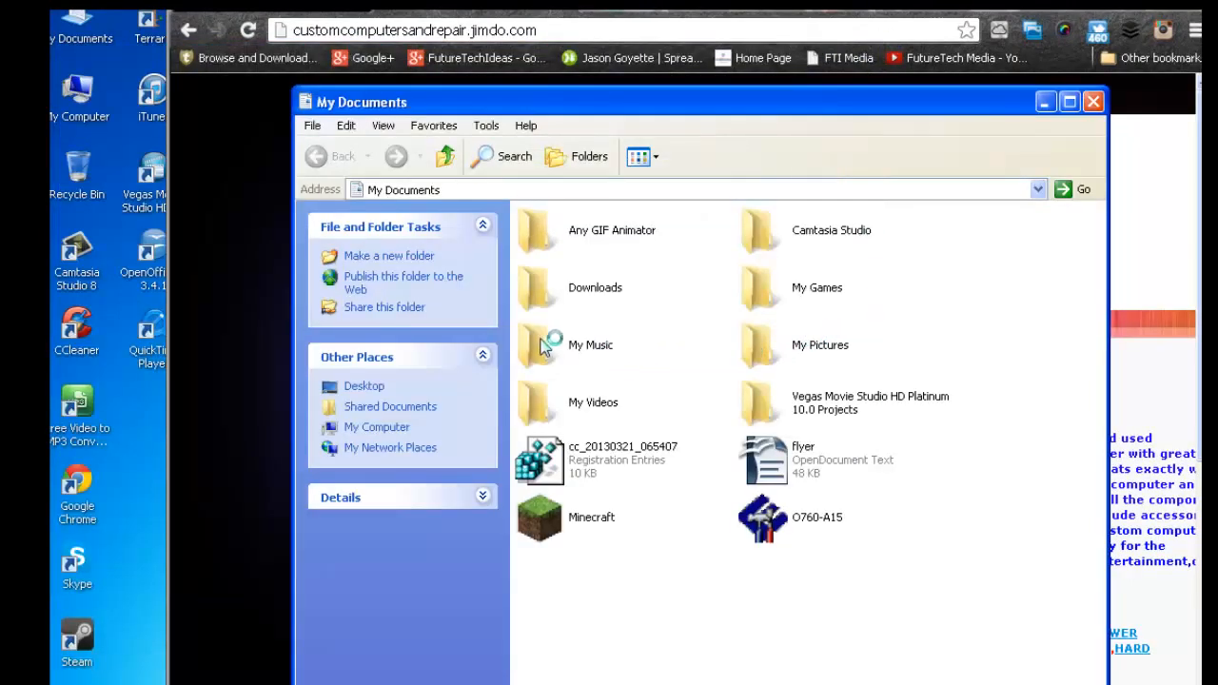
{"action": "mouse_move", "coordinate": [536, 358]}
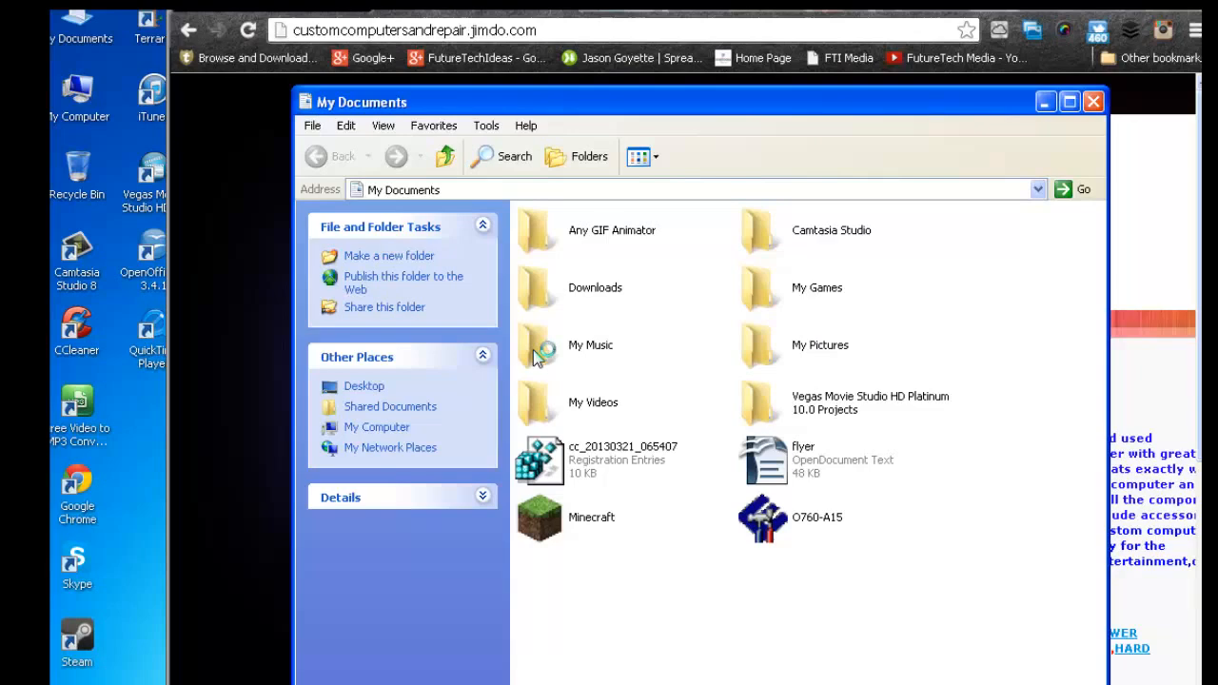
Step: Check the converted tech file in My Music, then return and show My Videos
{"action": "double_click", "coordinate": [590, 344]}
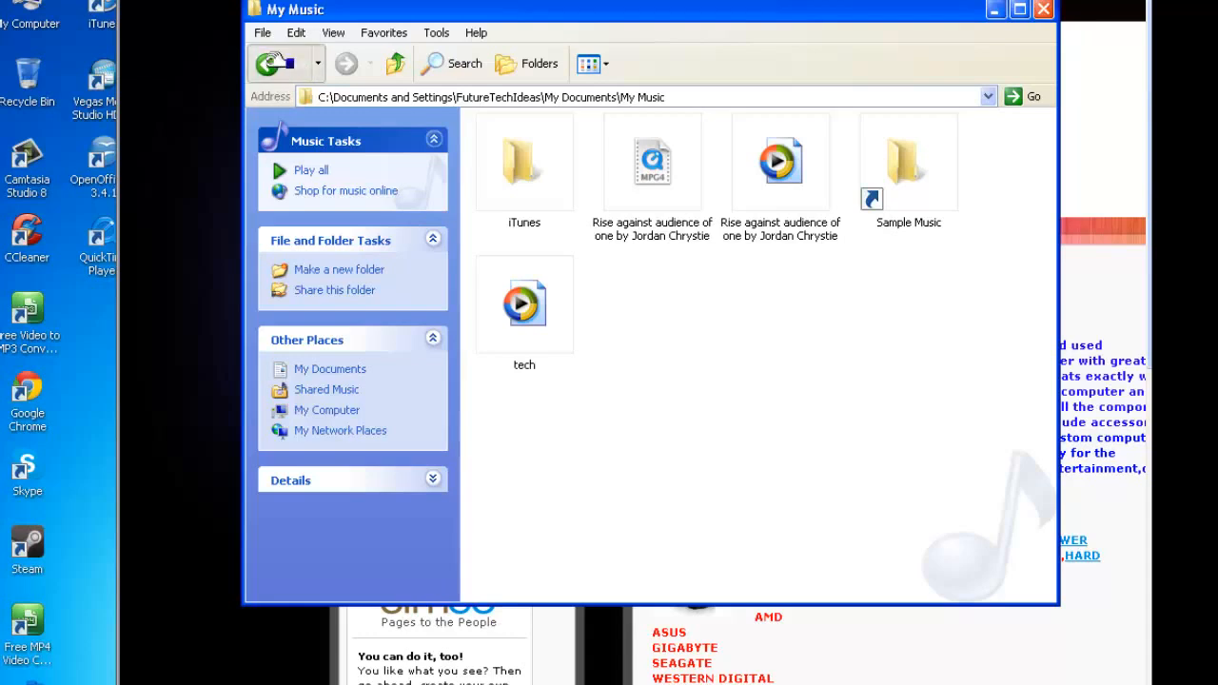
{"action": "left_click", "coordinate": [270, 65]}
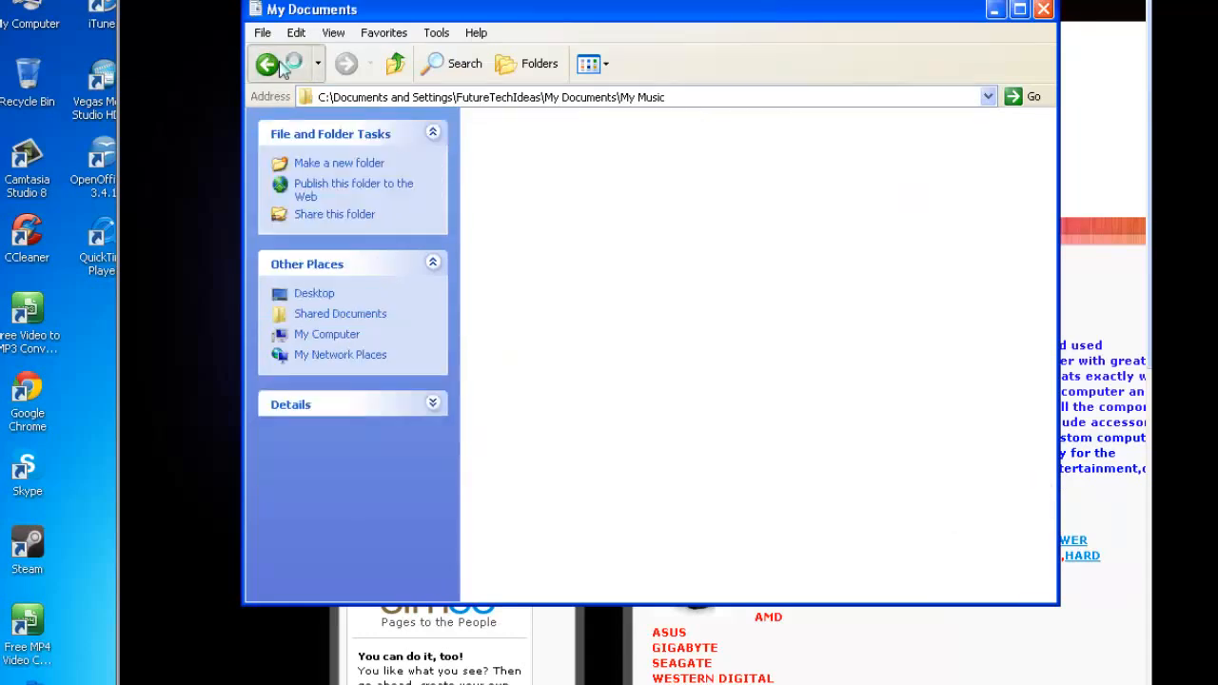
{"action": "left_click", "coordinate": [266, 65]}
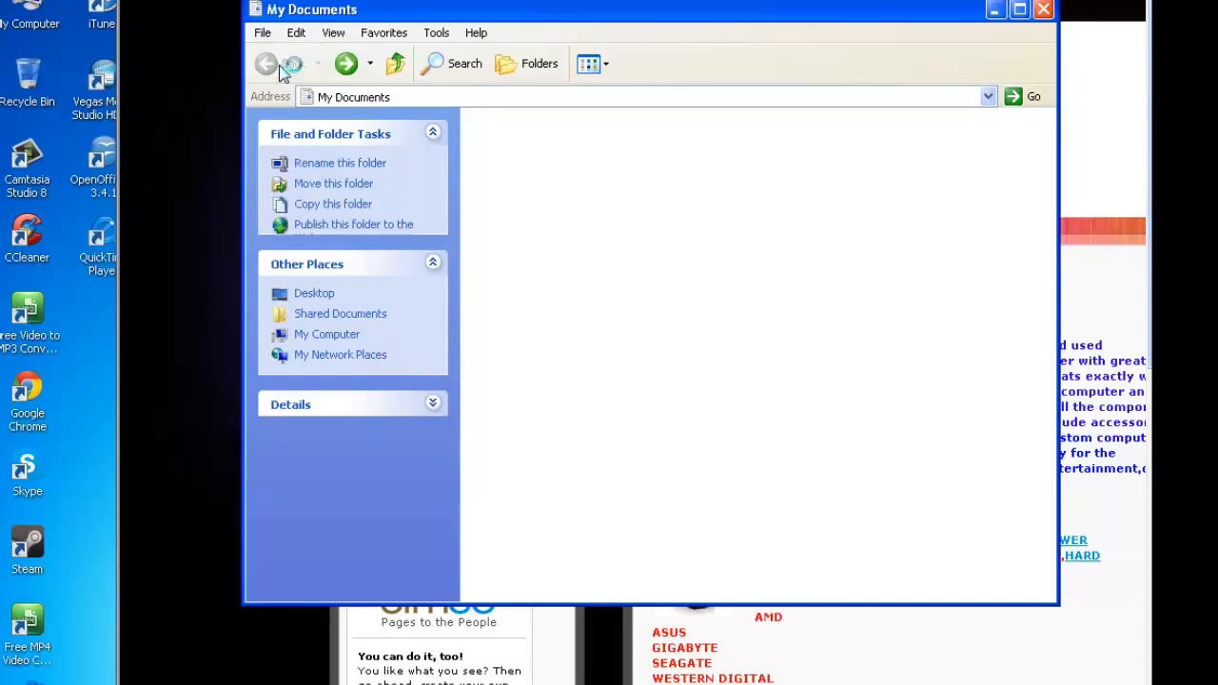
{"action": "left_click", "coordinate": [289, 62]}
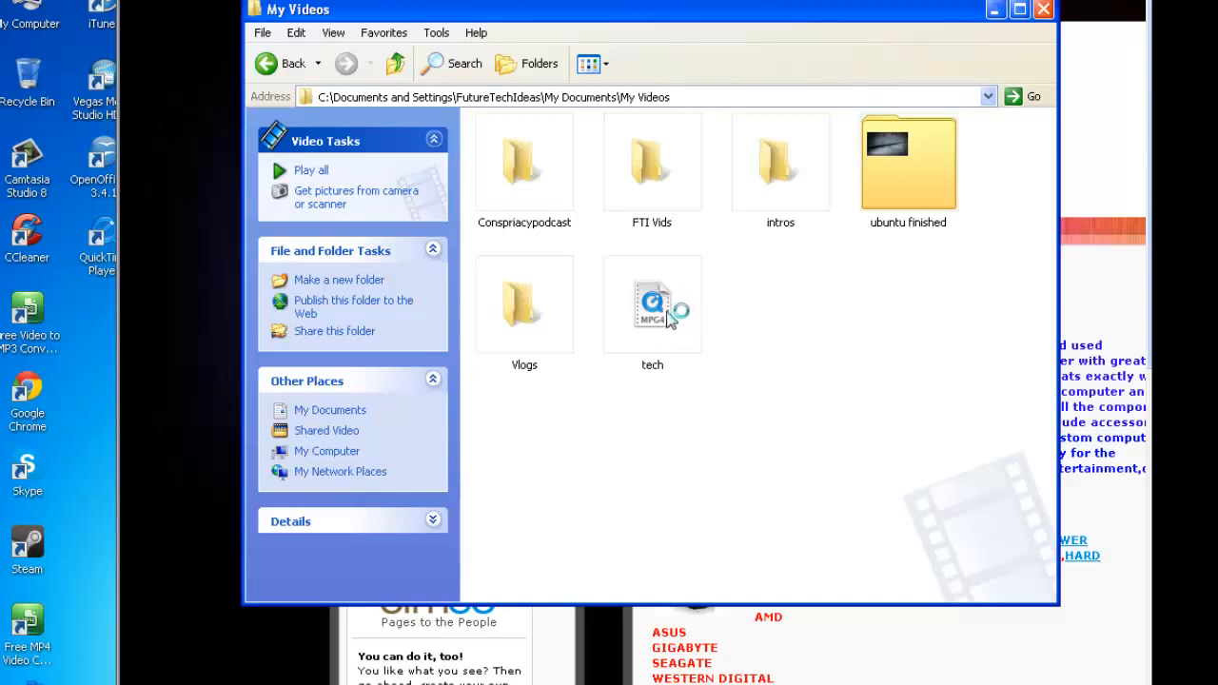
{"action": "left_click", "coordinate": [651, 304]}
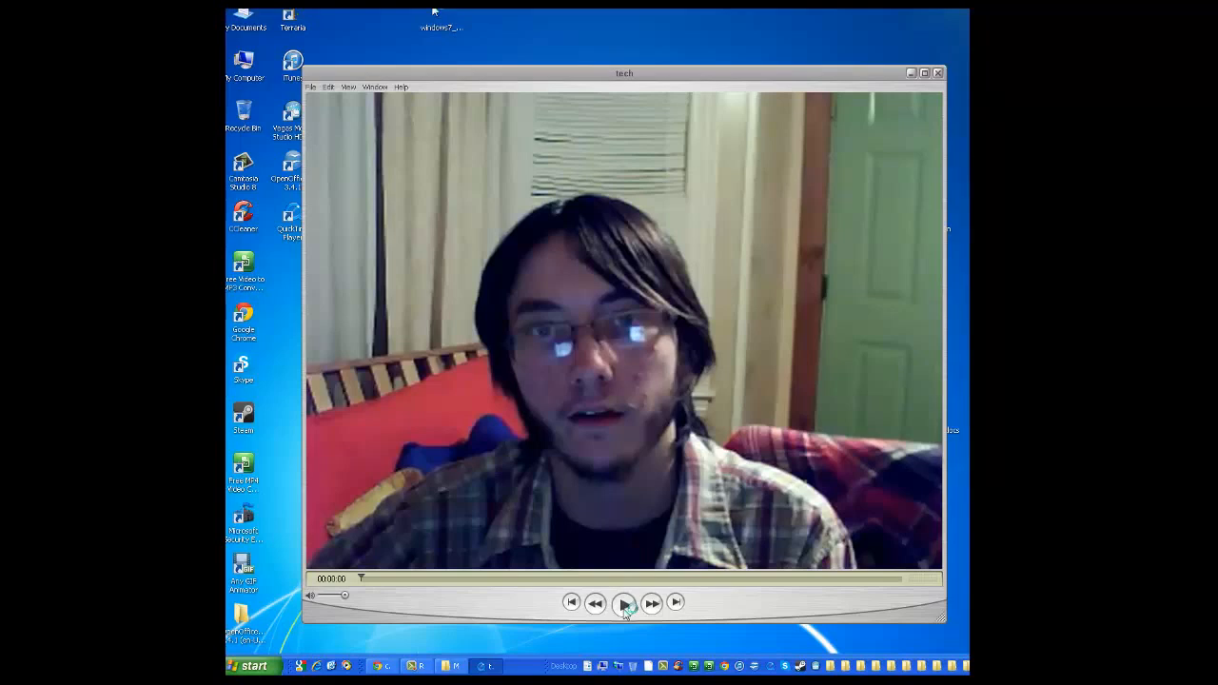
{"action": "left_click", "coordinate": [624, 601]}
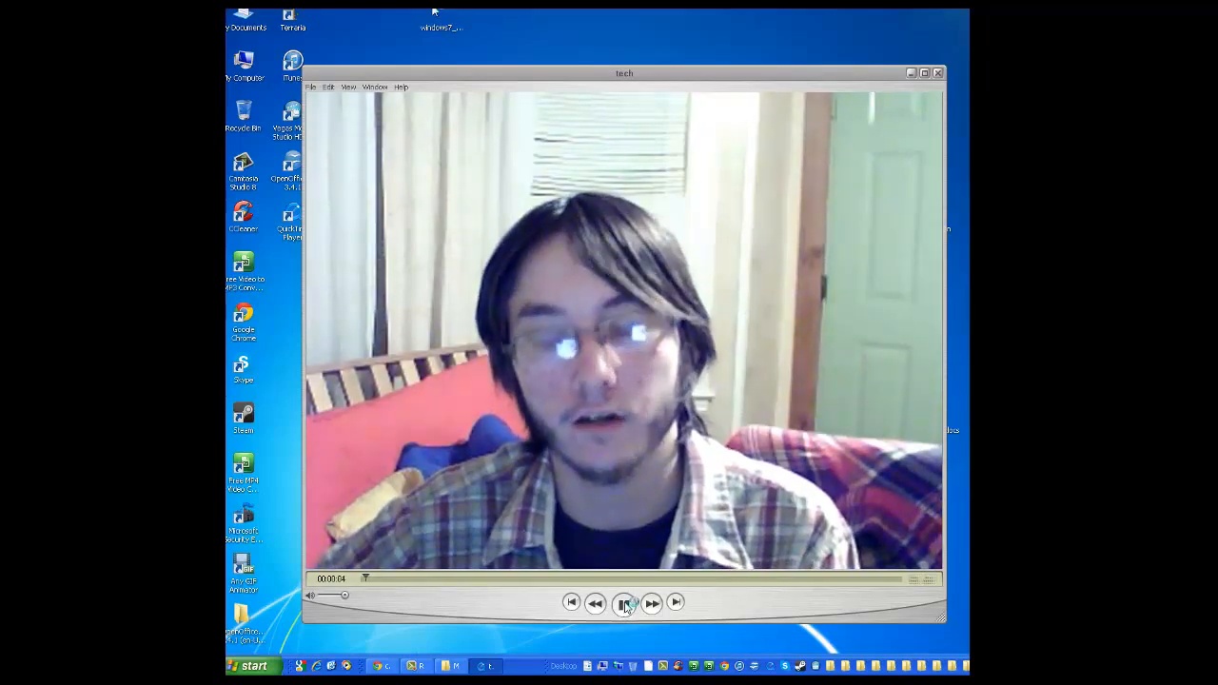
{"action": "left_click", "coordinate": [624, 601]}
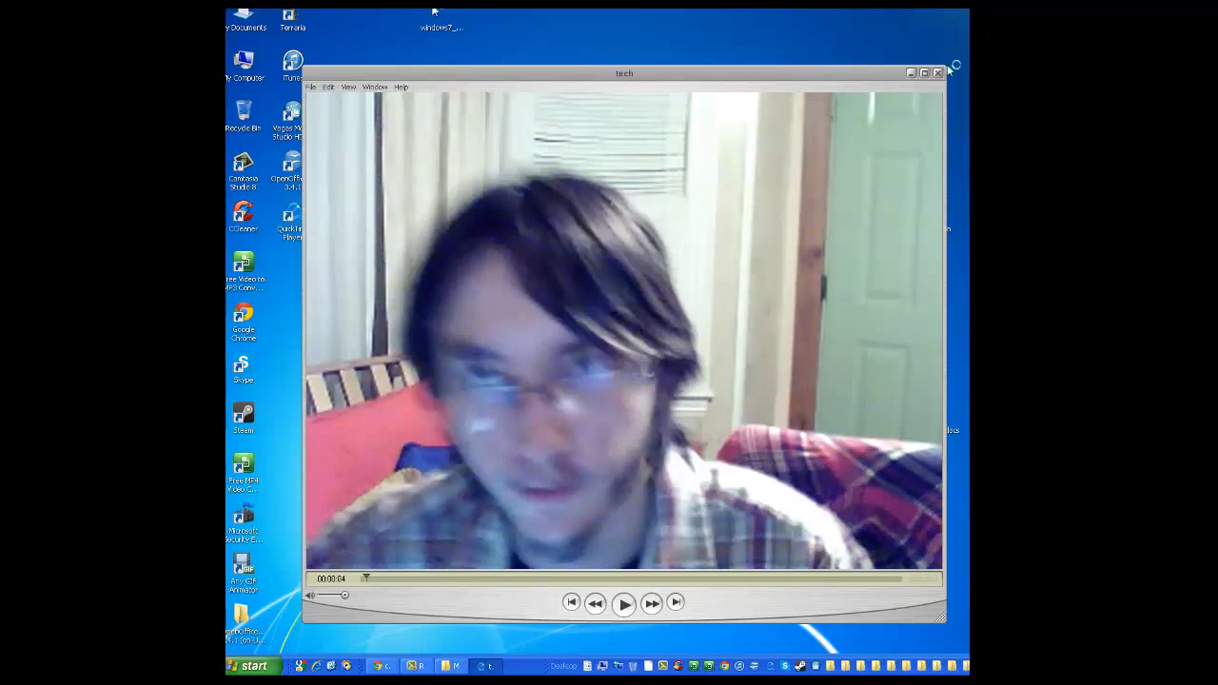
{"action": "left_click", "coordinate": [938, 72]}
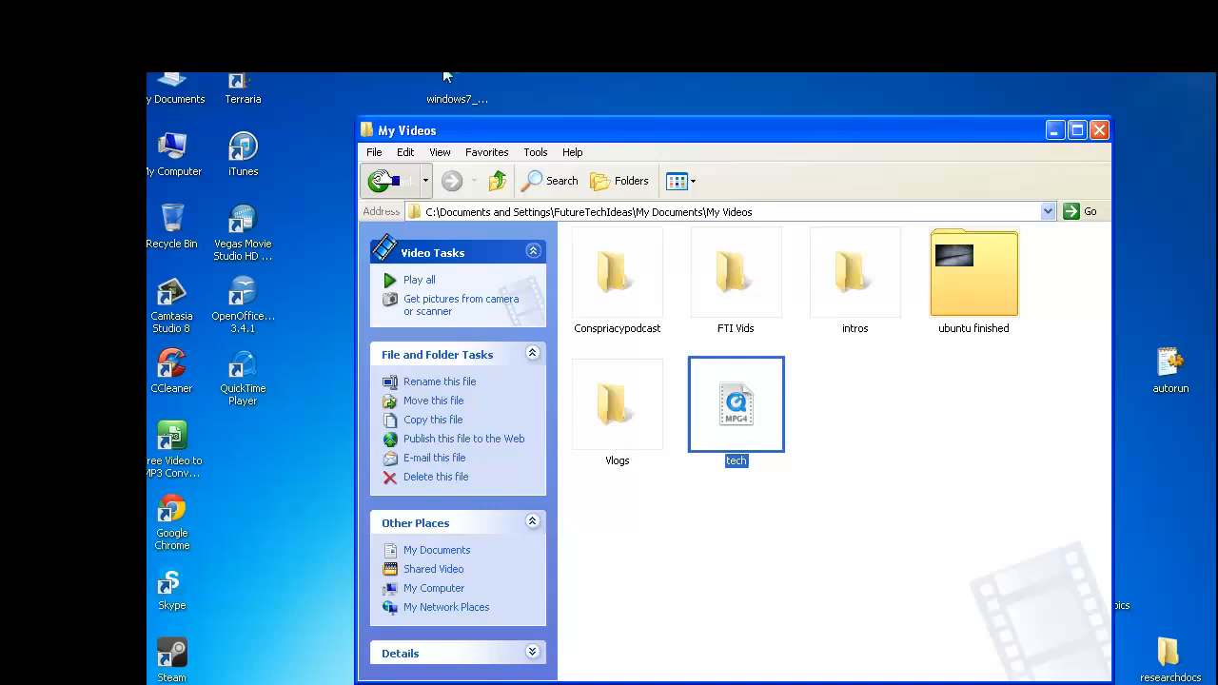
Step: Return to My Music and play the converted tech file in Windows Media Player
{"action": "left_click", "coordinate": [379, 181]}
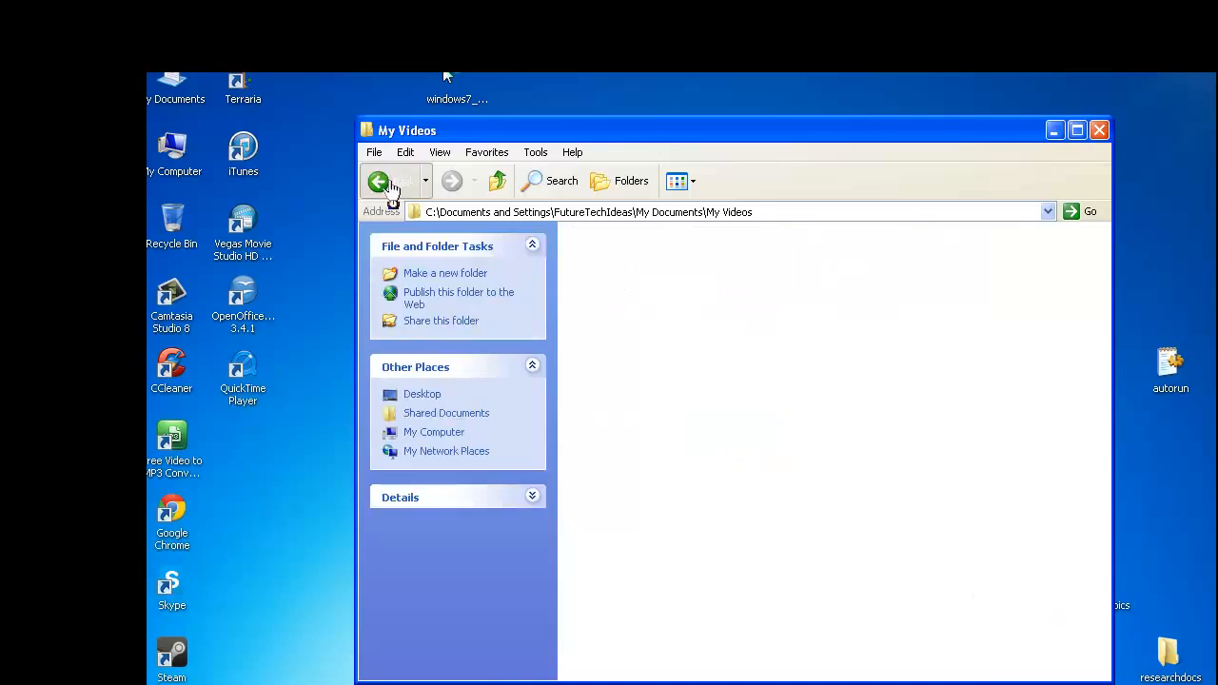
{"action": "left_click", "coordinate": [379, 180]}
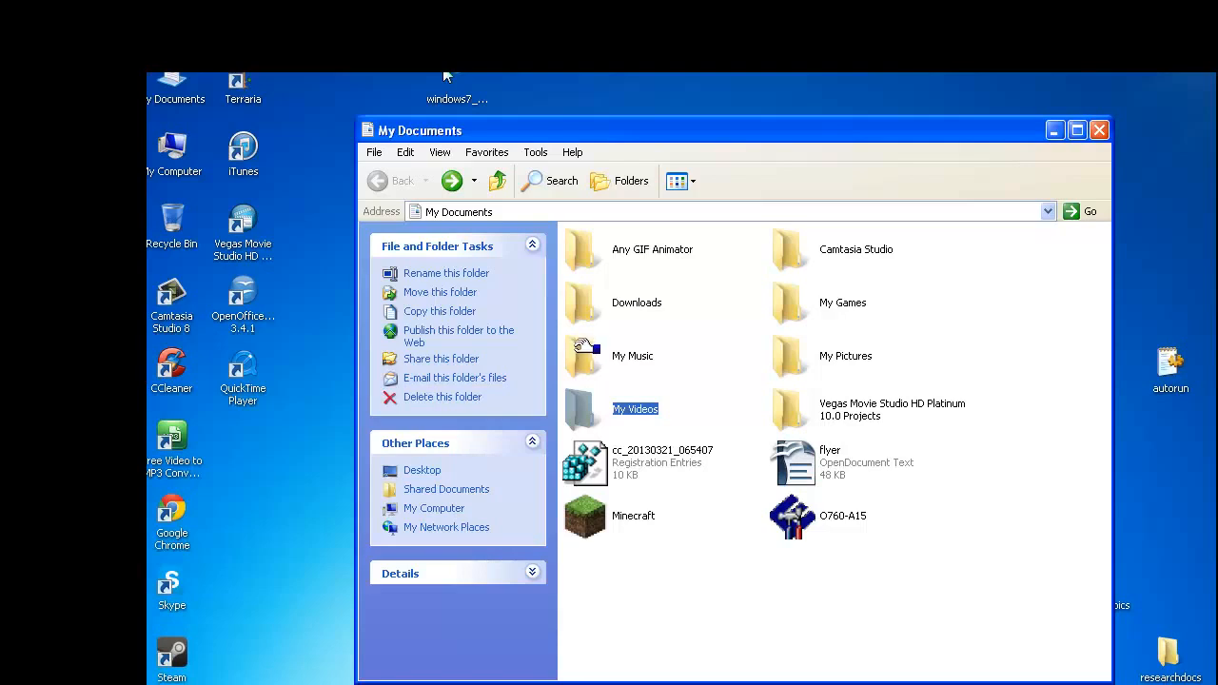
{"action": "double_click", "coordinate": [632, 356]}
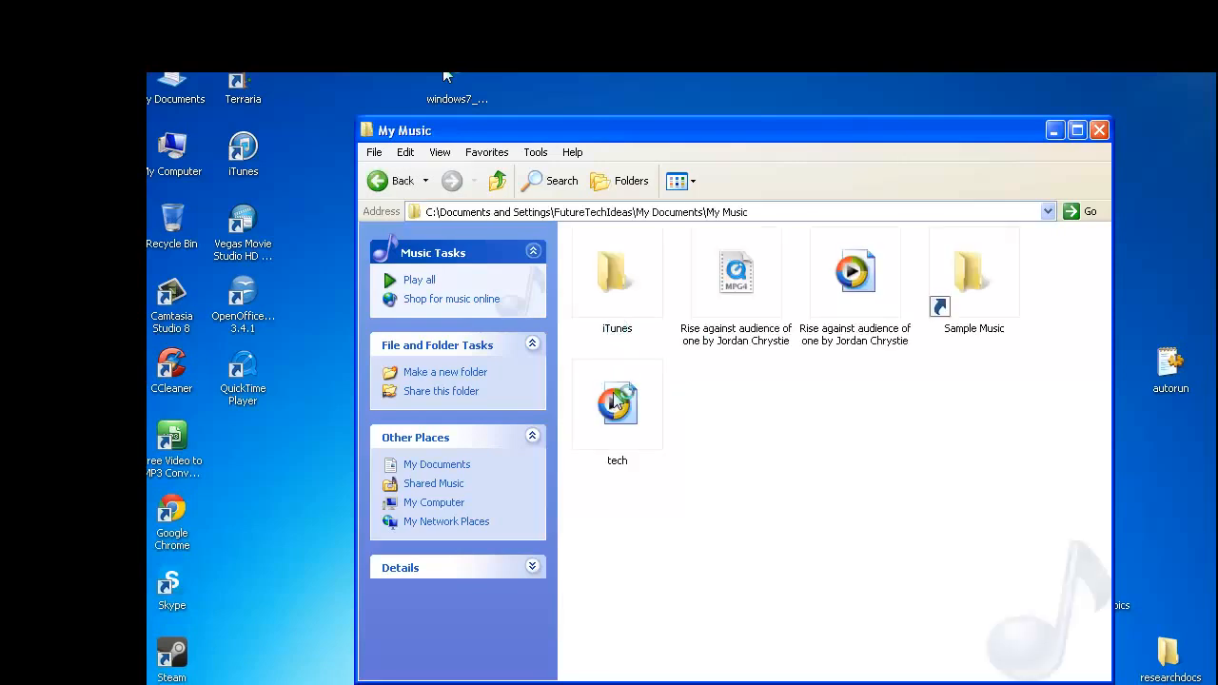
{"action": "left_click", "coordinate": [616, 404]}
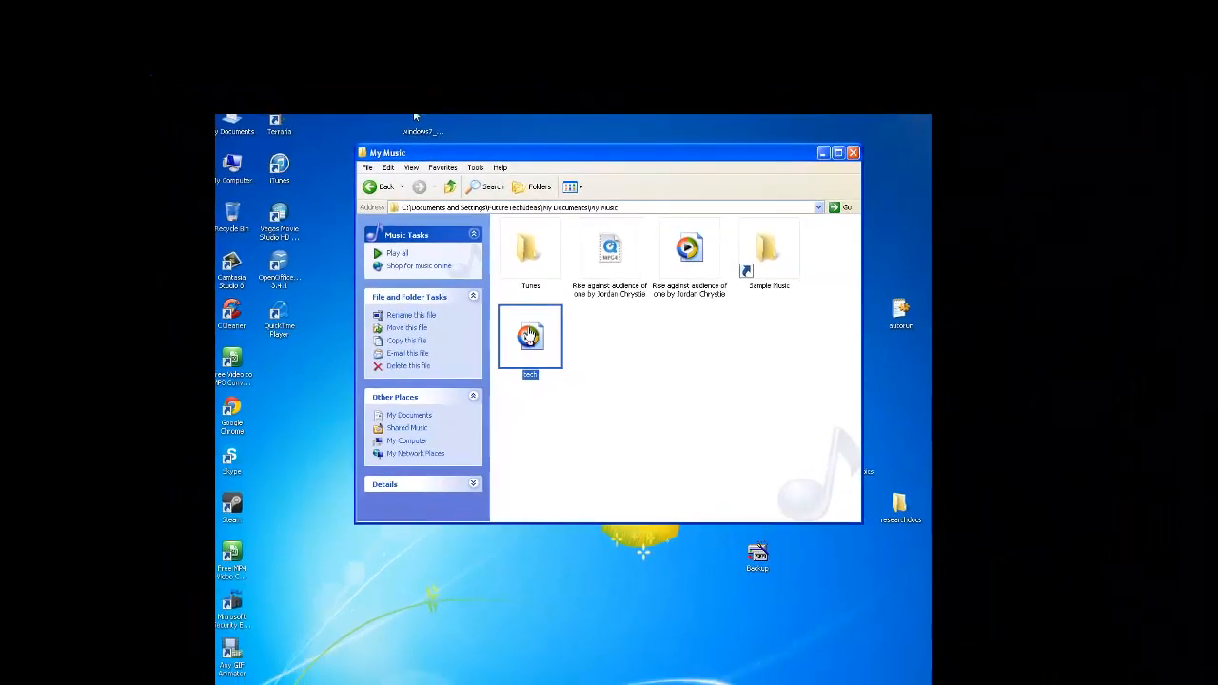
{"action": "double_click", "coordinate": [529, 335]}
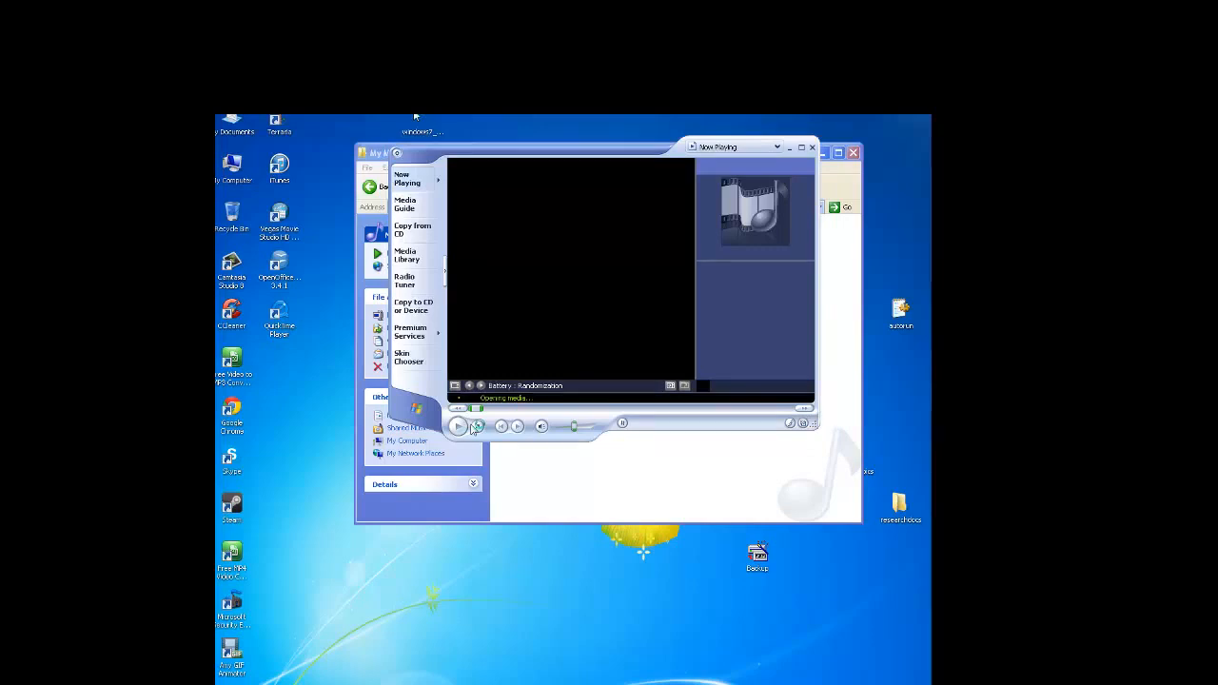
Step: Watch tech play for a while in Windows Media Player, then close the player
{"action": "left_click", "coordinate": [457, 426]}
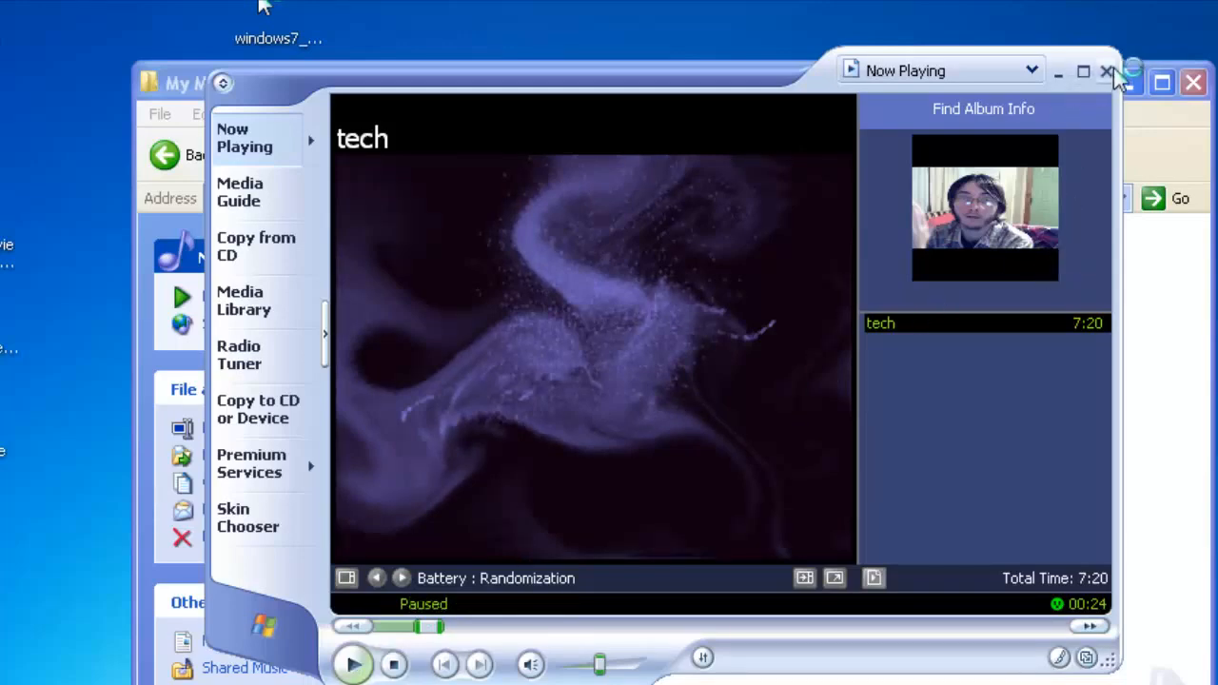
{"action": "left_click", "coordinate": [1107, 73]}
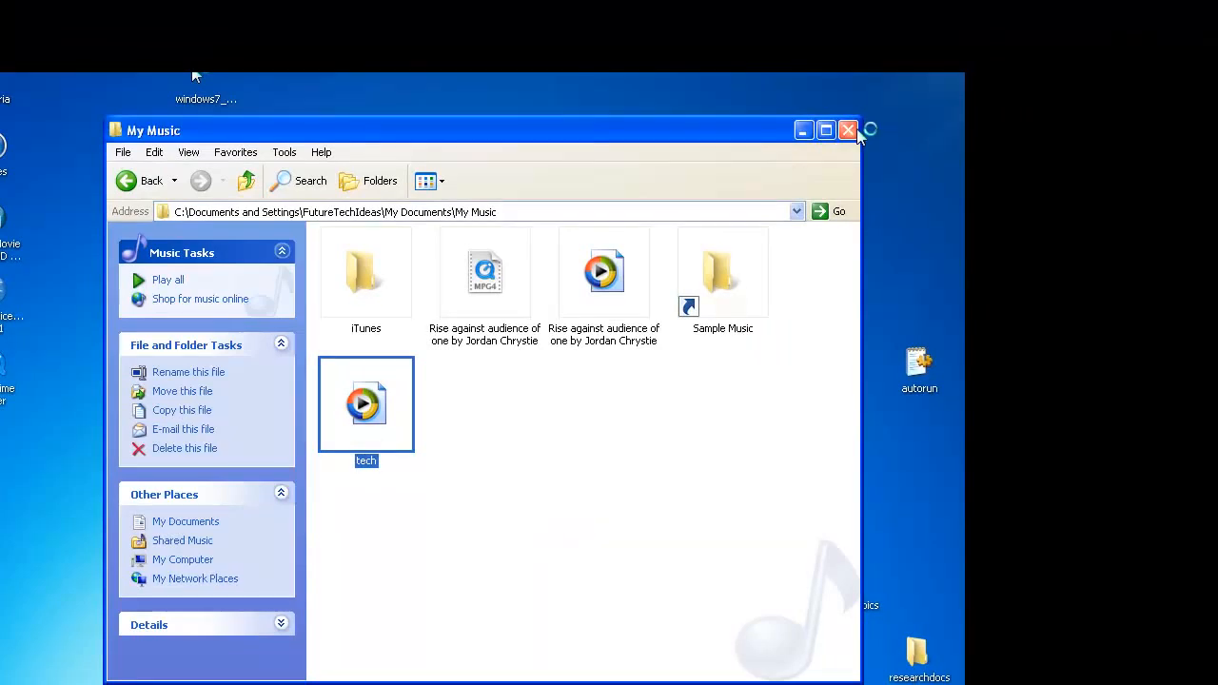
Step: Close the My Music folder window, leaving the desktop
{"action": "left_click", "coordinate": [847, 129]}
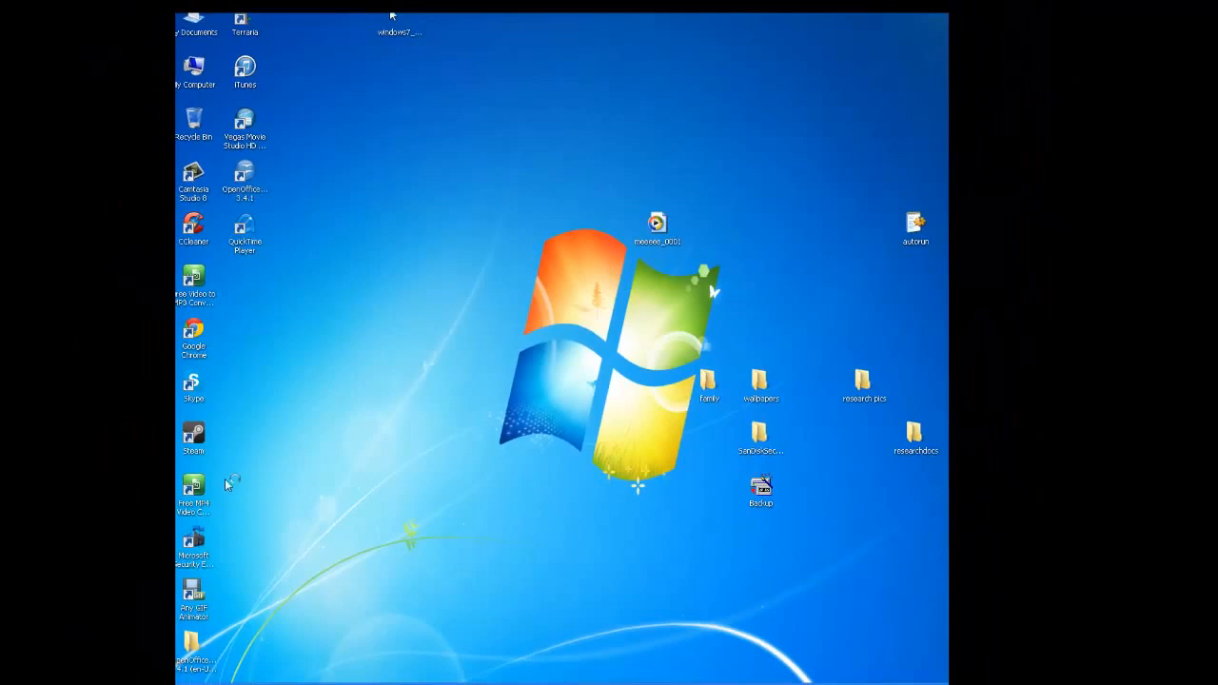
Step: Launch Free MP4 Video Converter from the desktop and expand its 720p (HD Ready) MP4 preset list
{"action": "double_click", "coordinate": [194, 487]}
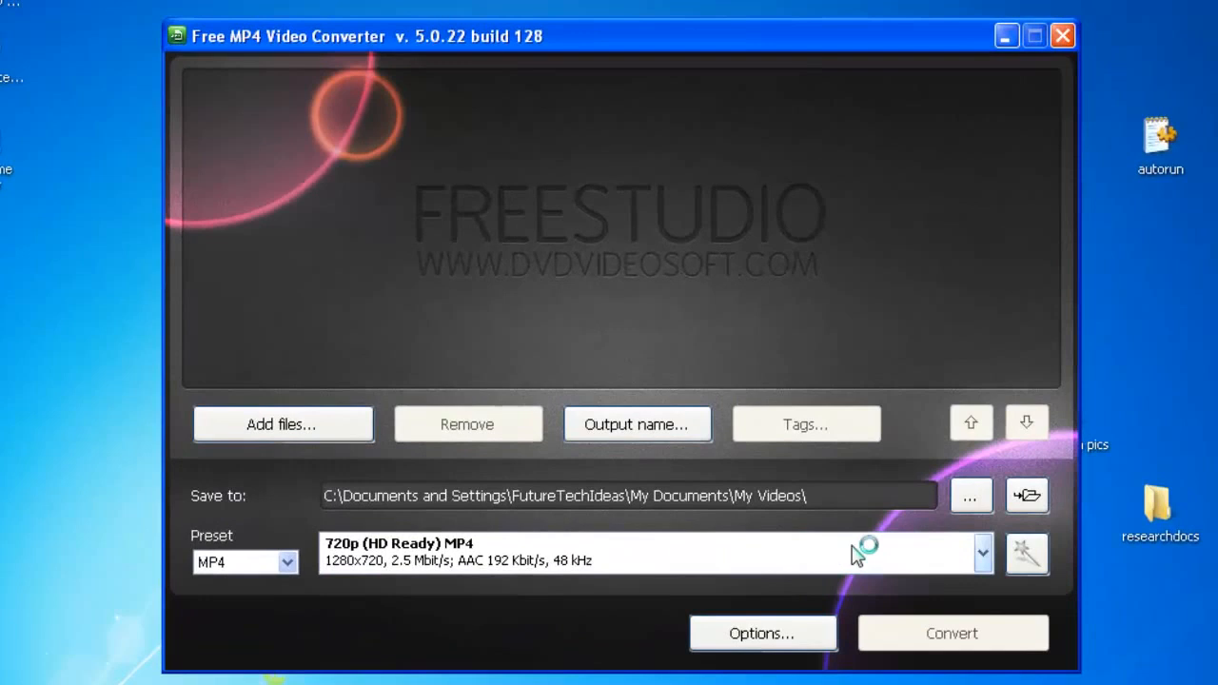
{"action": "mouse_move", "coordinate": [910, 563]}
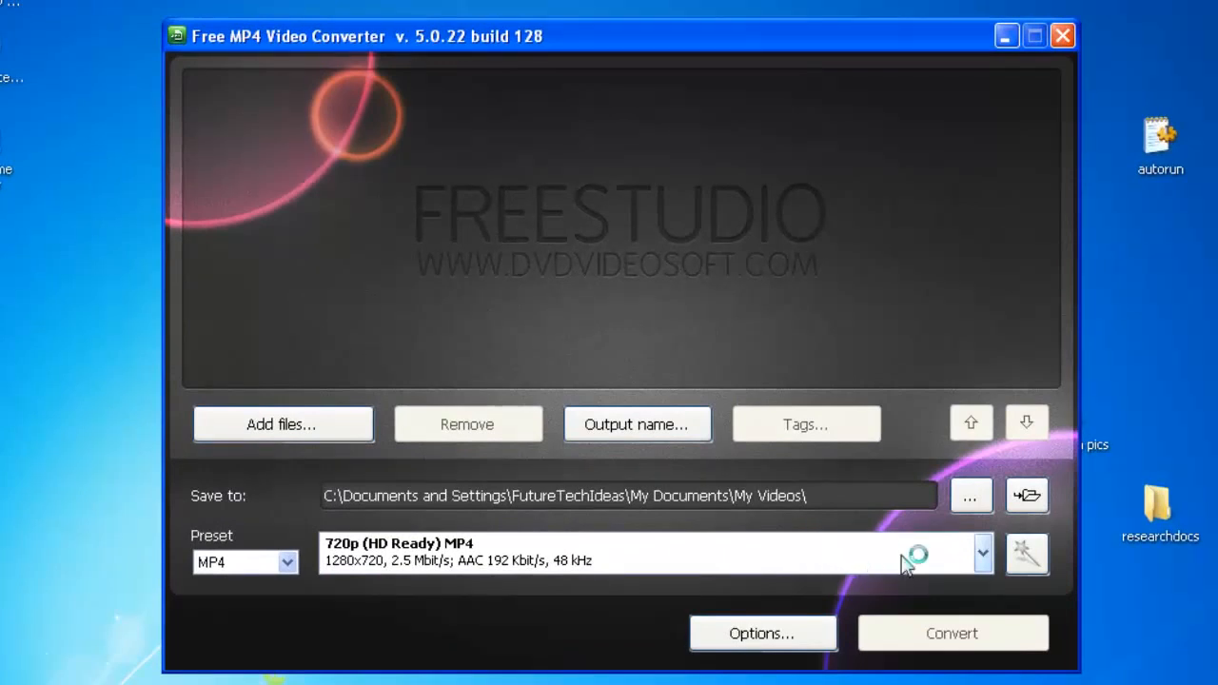
{"action": "mouse_move", "coordinate": [982, 554]}
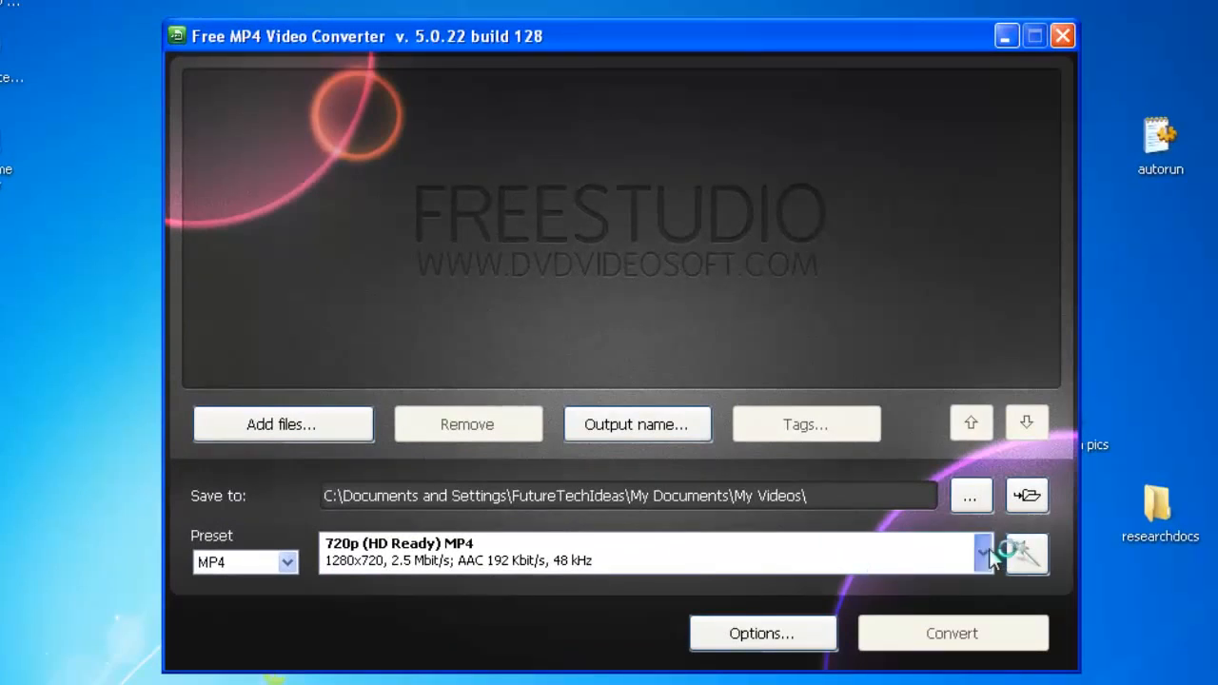
{"action": "left_click", "coordinate": [982, 556]}
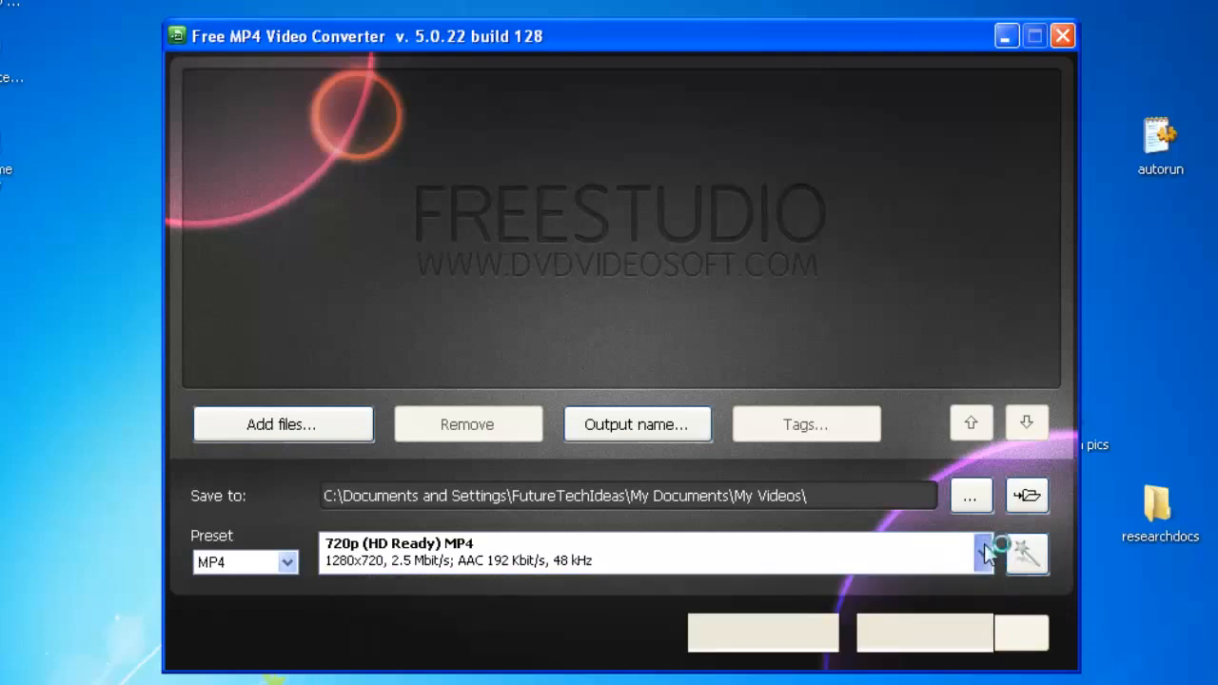
{"action": "left_click", "coordinate": [982, 552]}
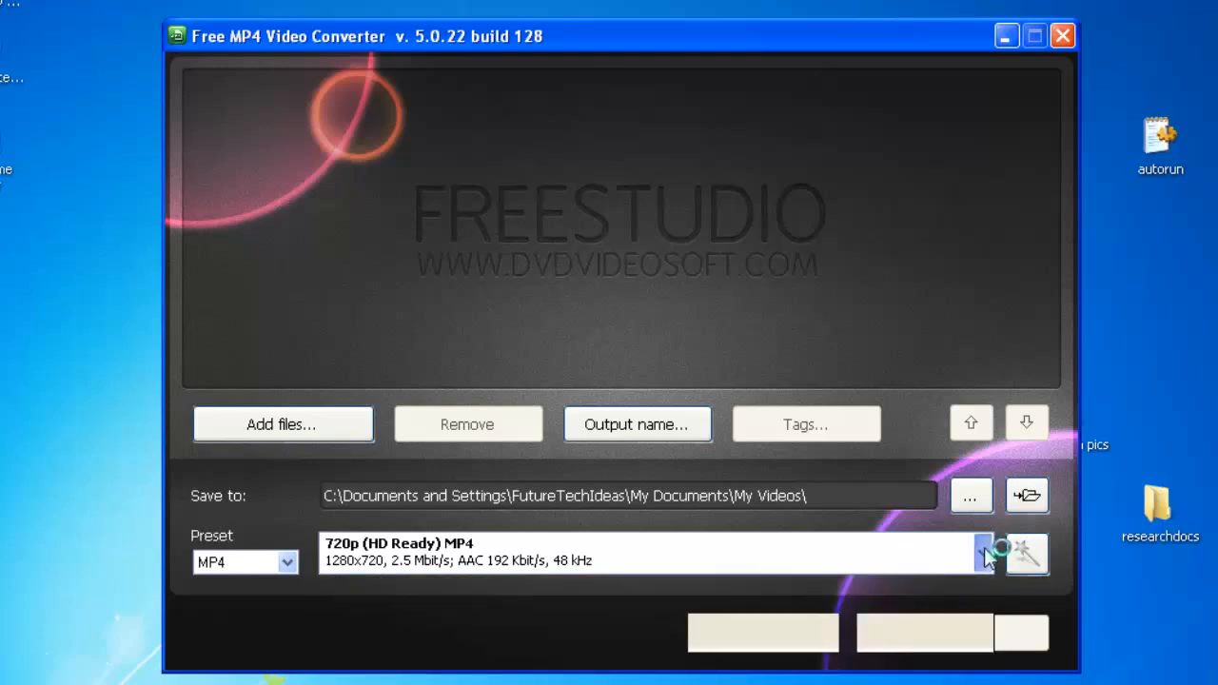
{"action": "left_click", "coordinate": [982, 554]}
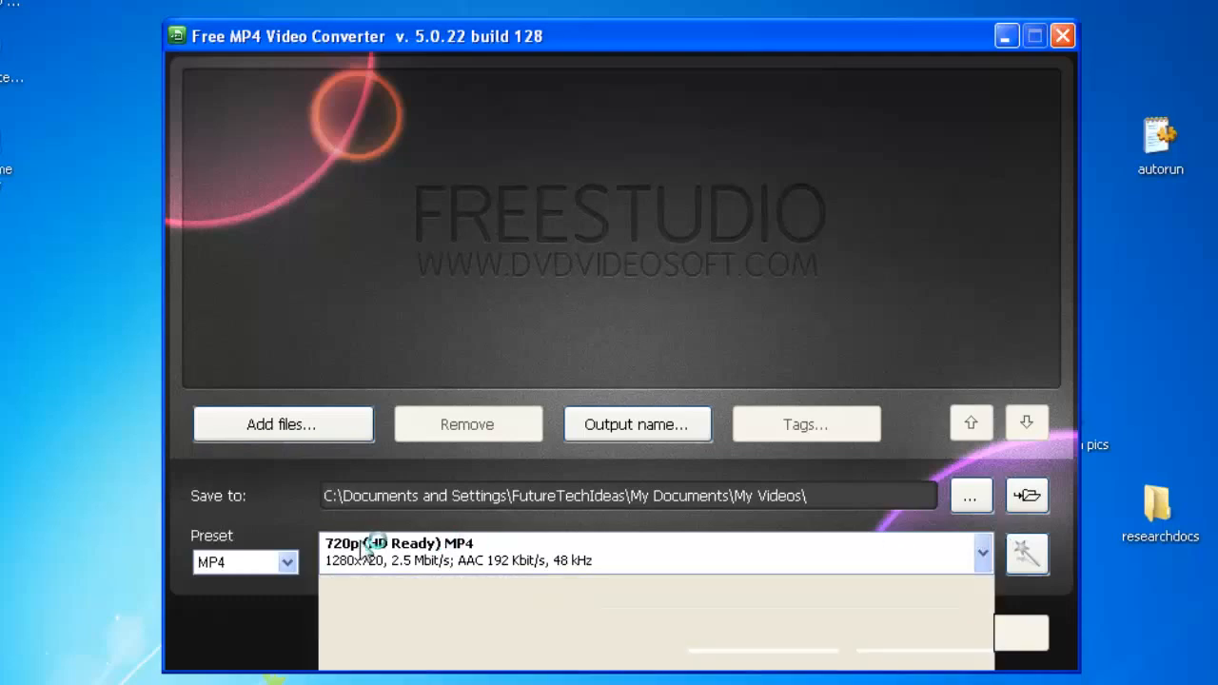
{"action": "left_click", "coordinate": [285, 563]}
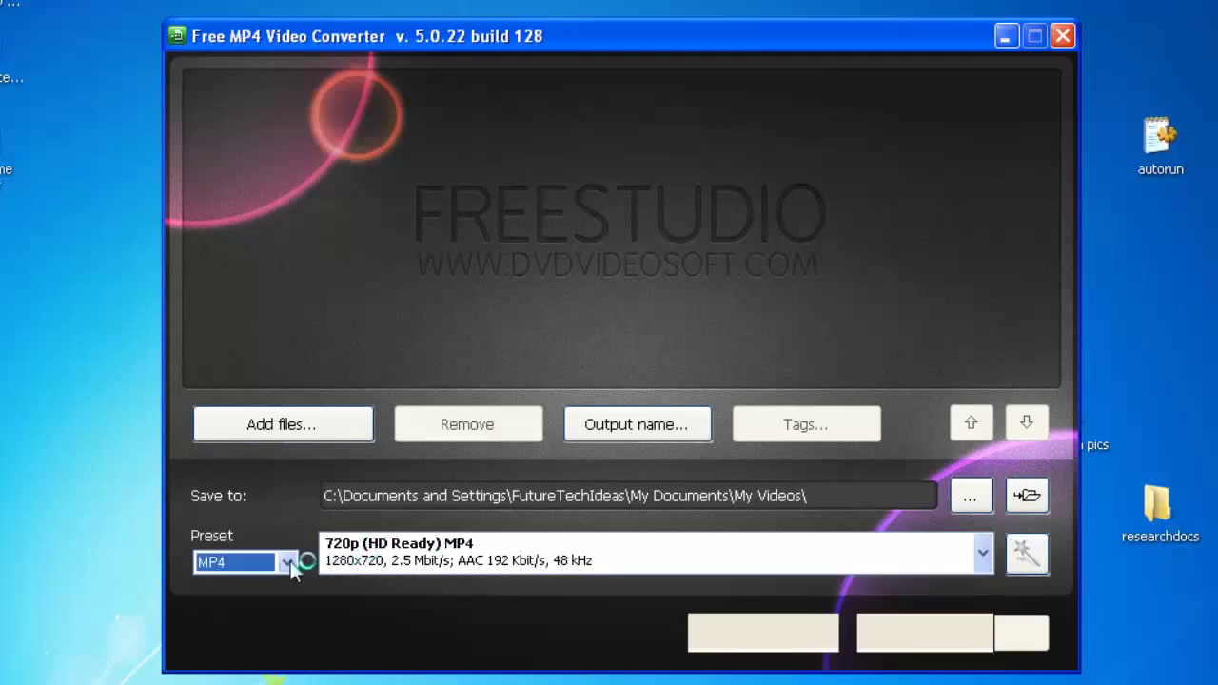
{"action": "left_click", "coordinate": [289, 564]}
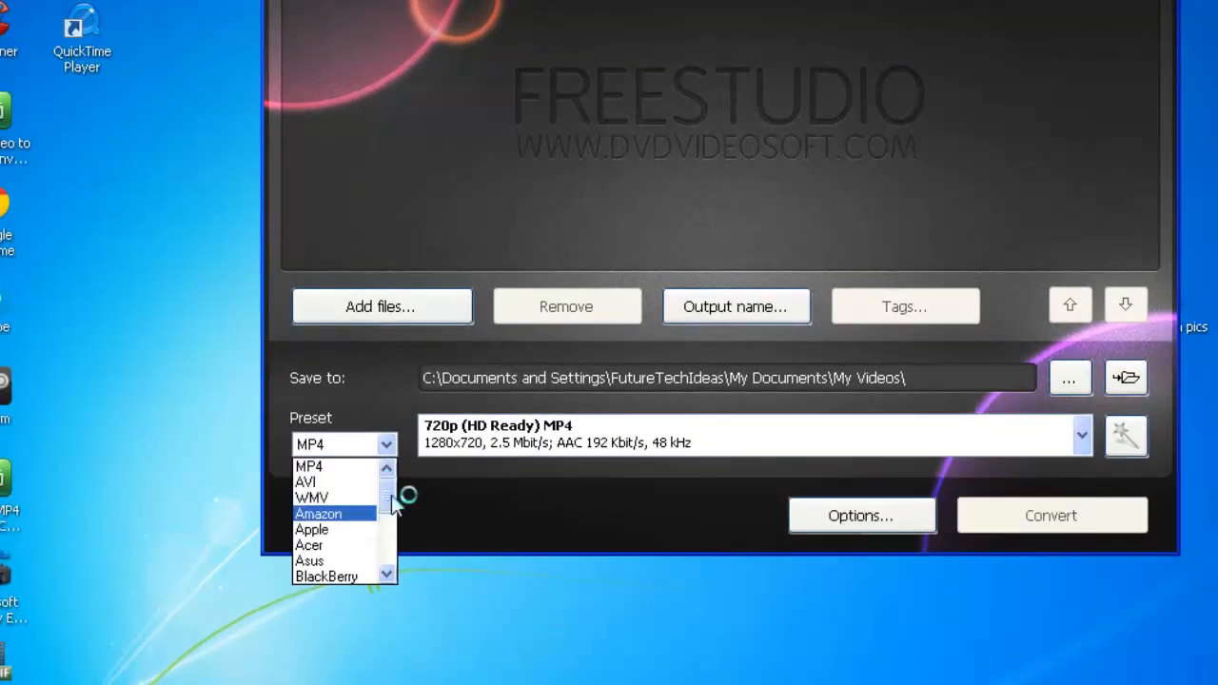
{"action": "scroll", "scroll_direction": "down", "scroll_amount": 3}
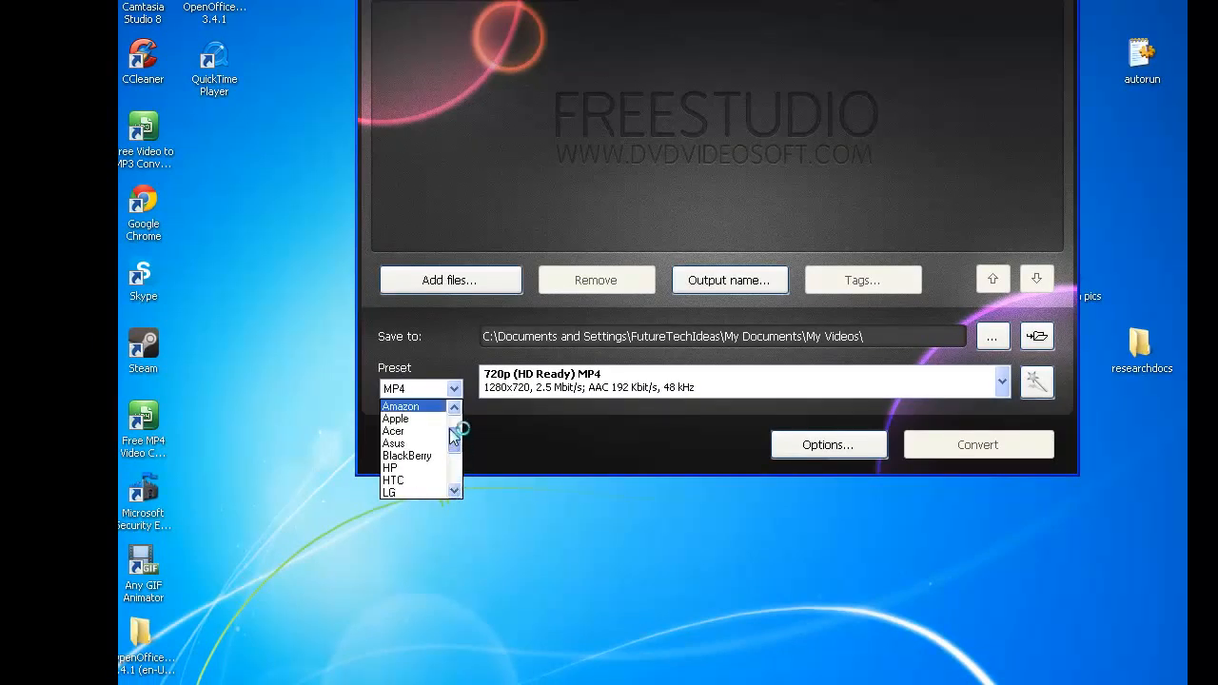
{"action": "scroll", "scroll_direction": "up", "scroll_amount": 3}
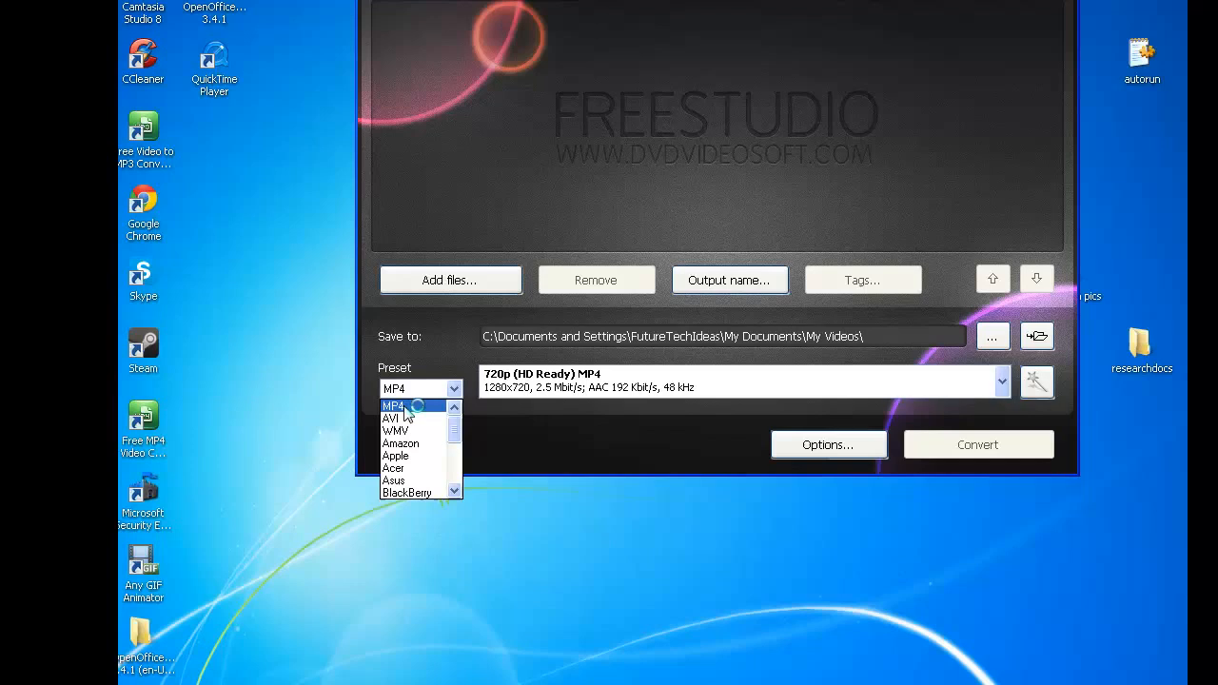
{"action": "left_click", "coordinate": [392, 405]}
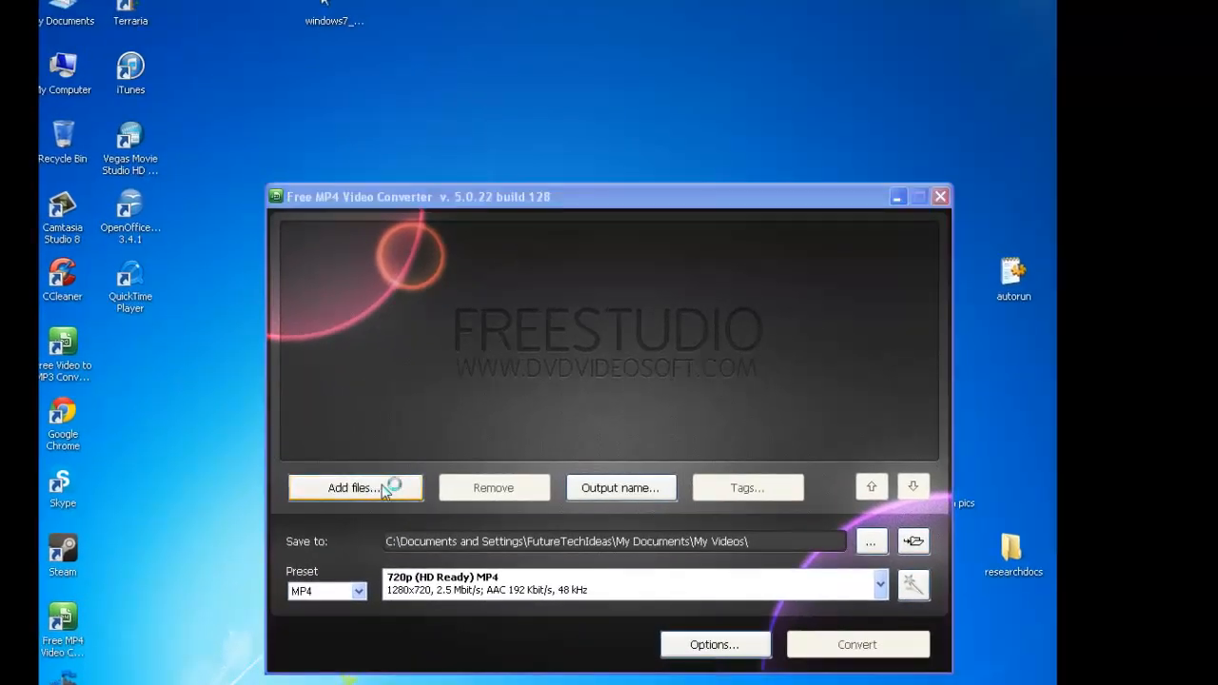
Step: Start adding files and browse into My Music, then back out to My Documents
{"action": "left_click", "coordinate": [354, 487]}
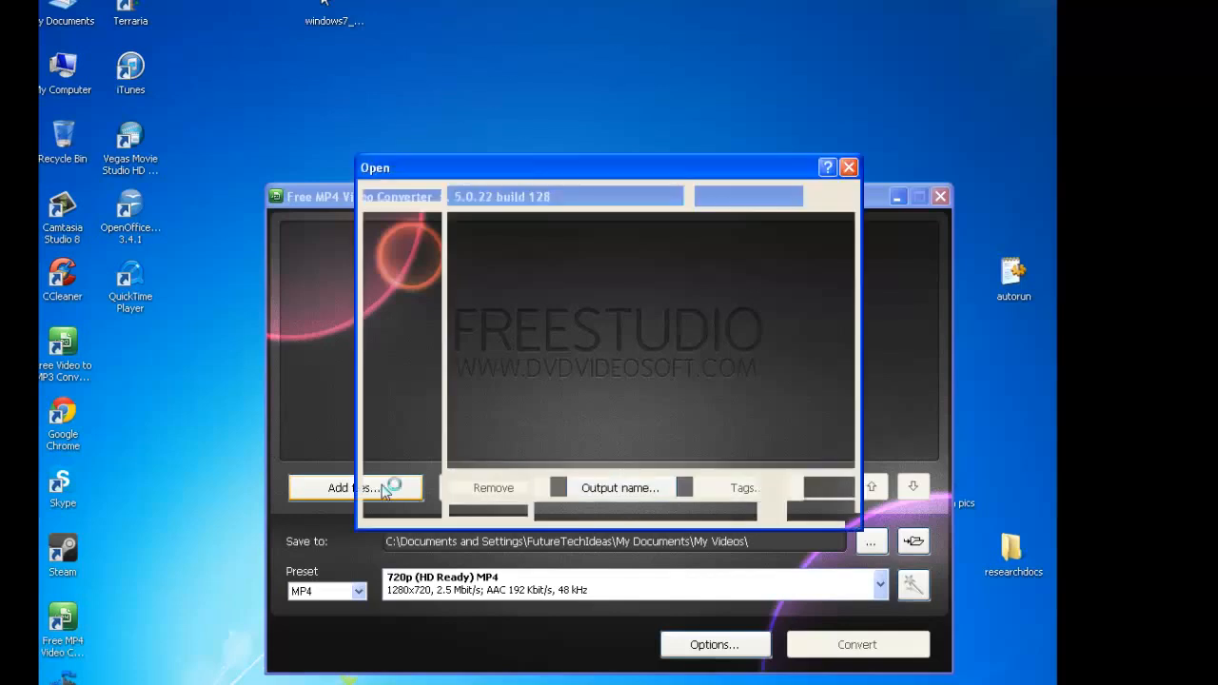
{"action": "left_click", "coordinate": [354, 488]}
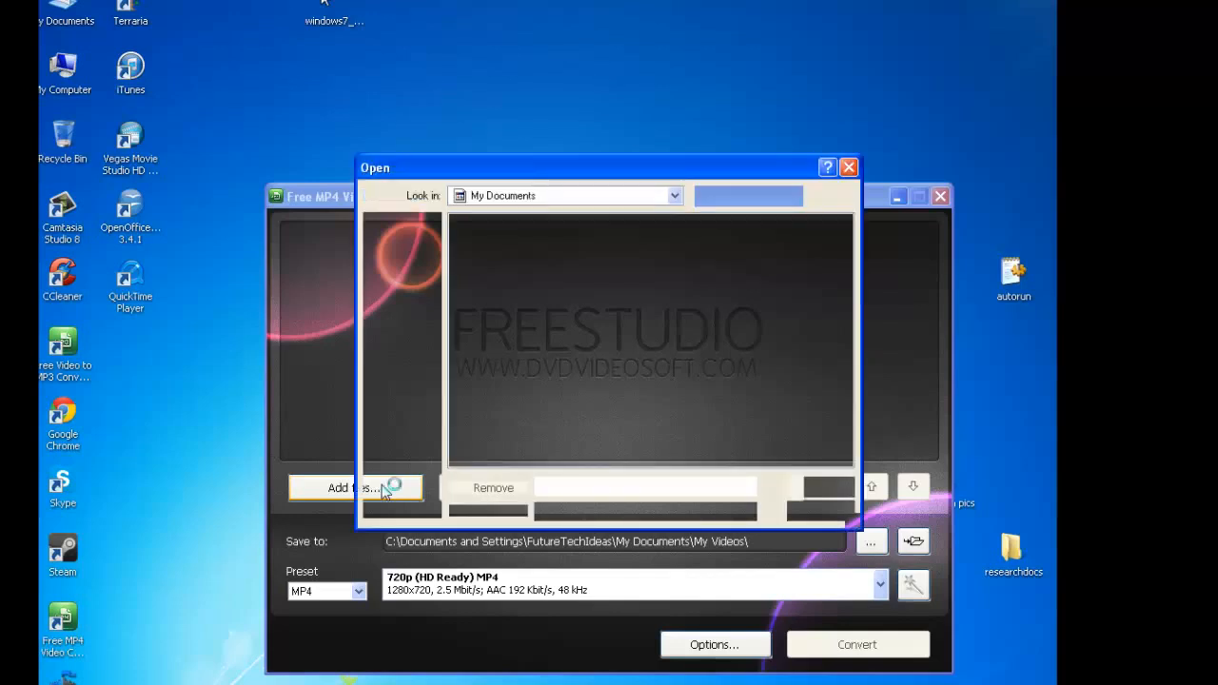
{"action": "left_click", "coordinate": [354, 487]}
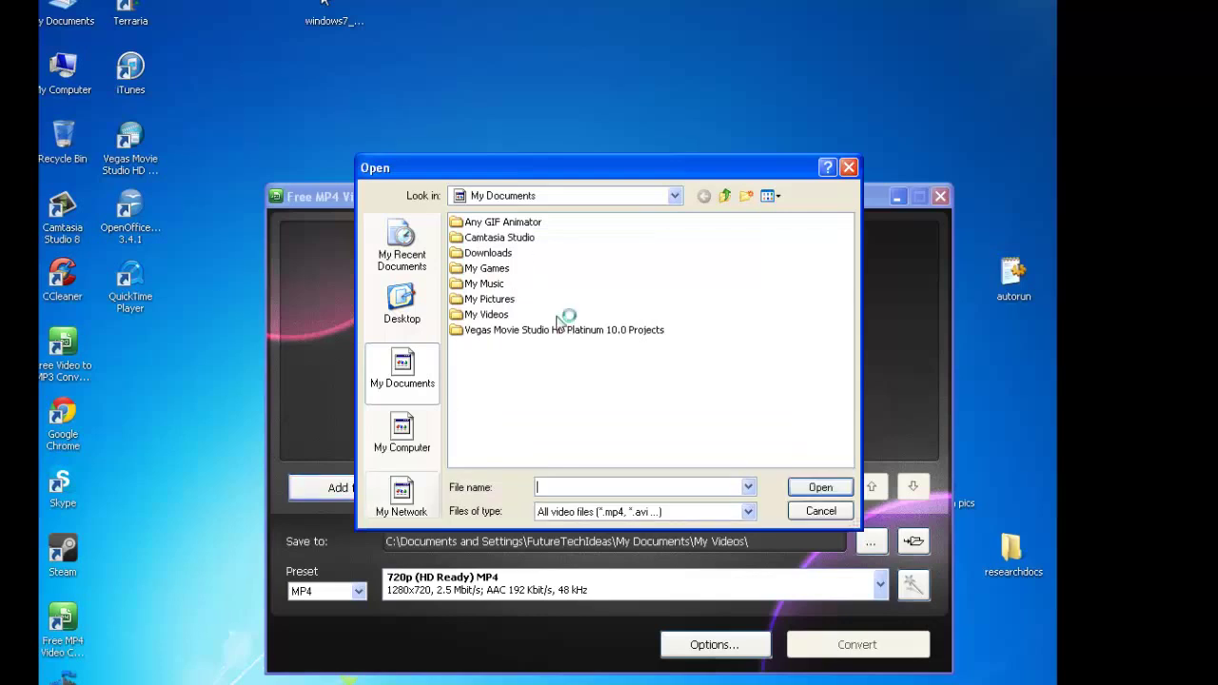
{"action": "mouse_move", "coordinate": [494, 301]}
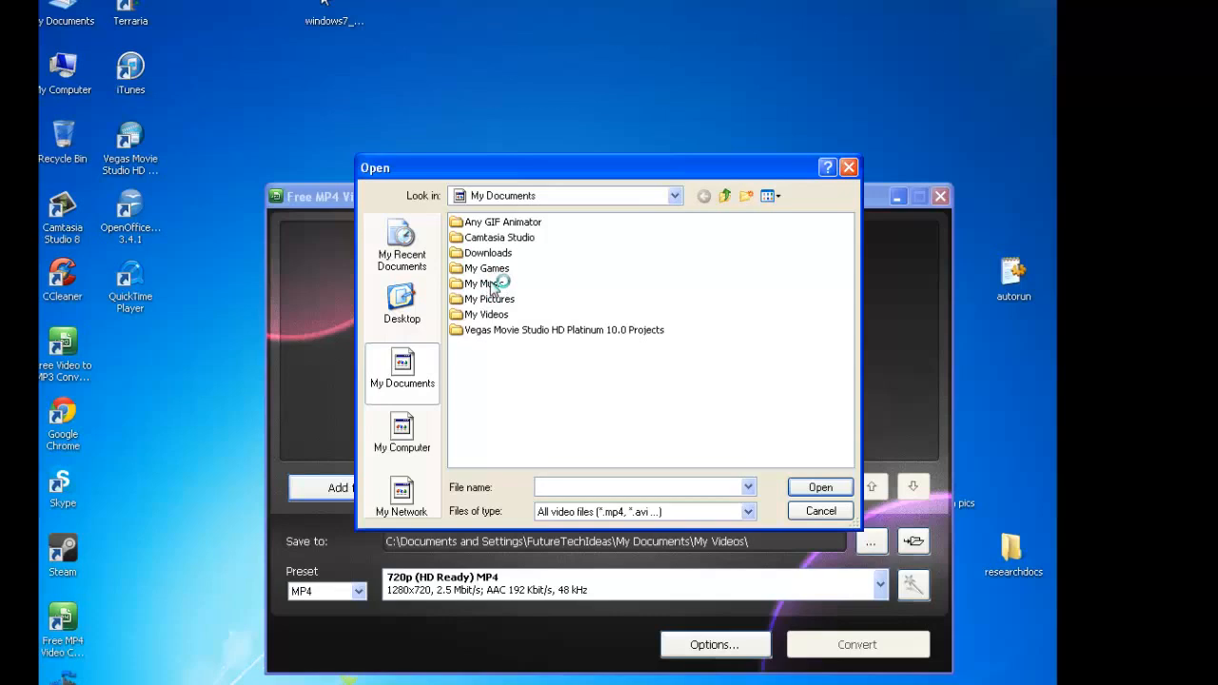
{"action": "left_click", "coordinate": [487, 284]}
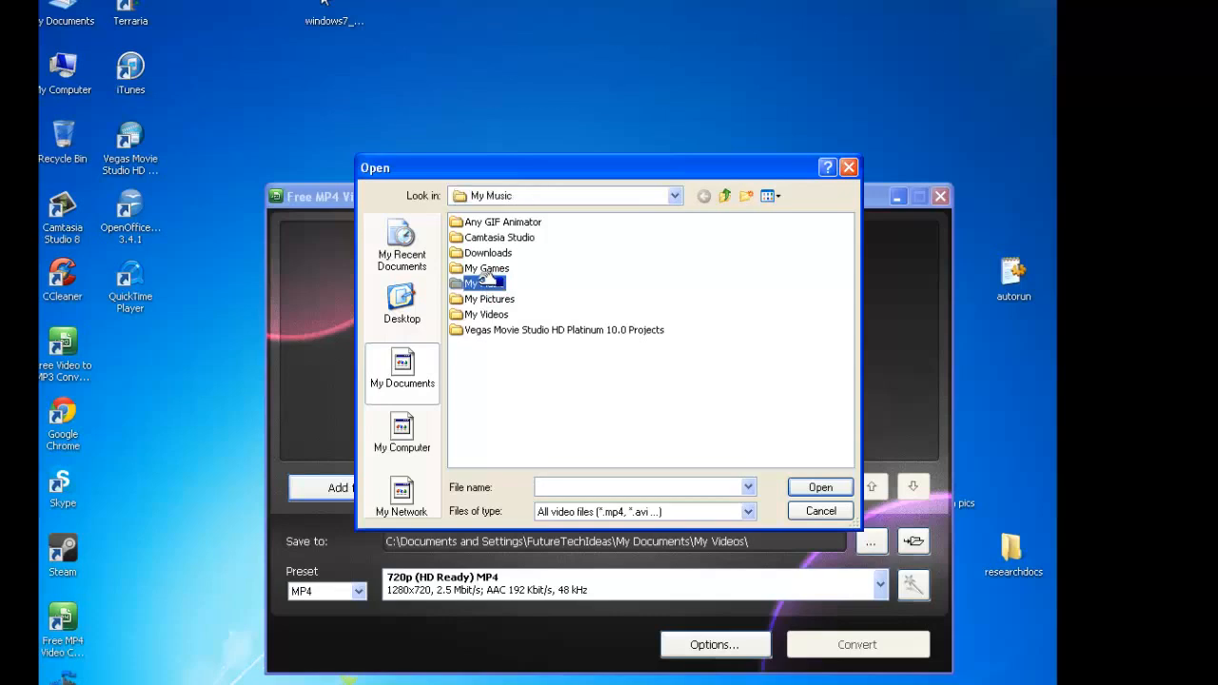
{"action": "double_click", "coordinate": [484, 281]}
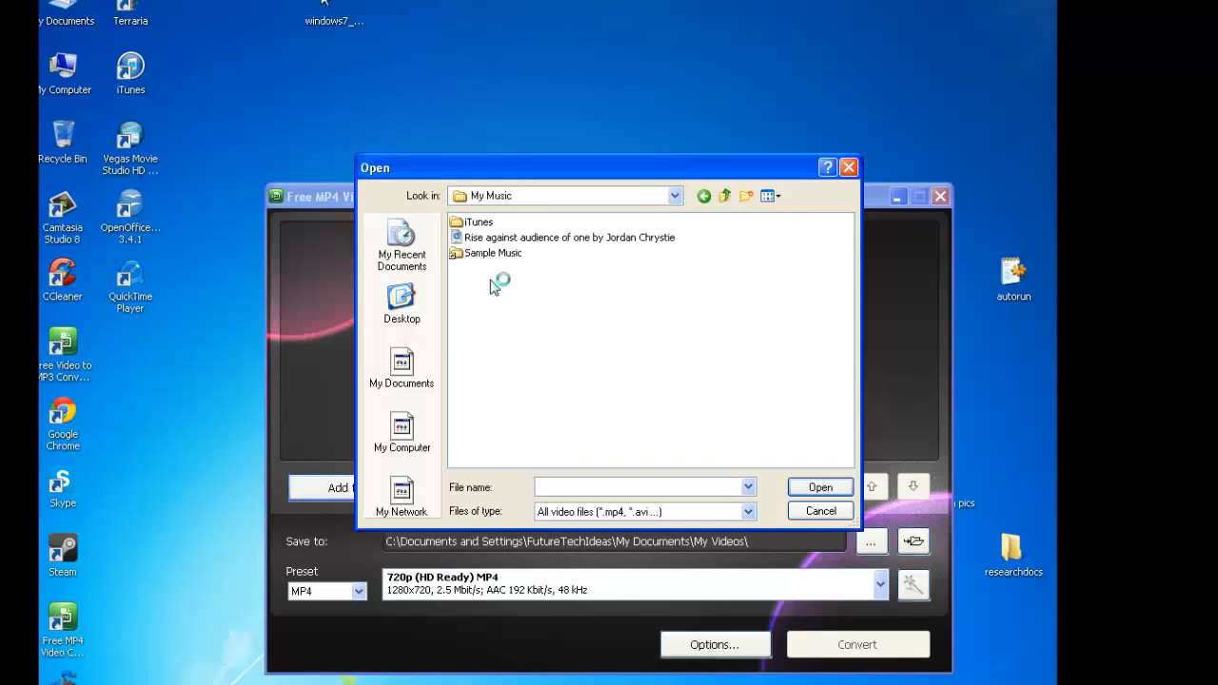
{"action": "mouse_move", "coordinate": [521, 266]}
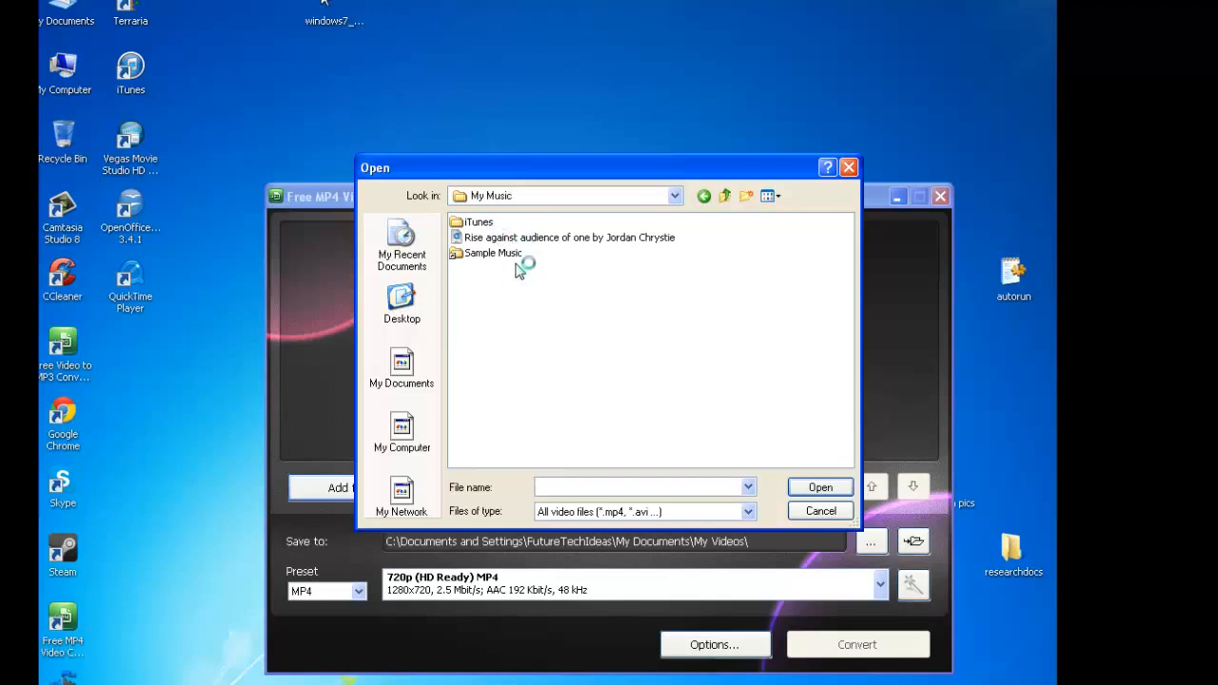
{"action": "mouse_move", "coordinate": [695, 208]}
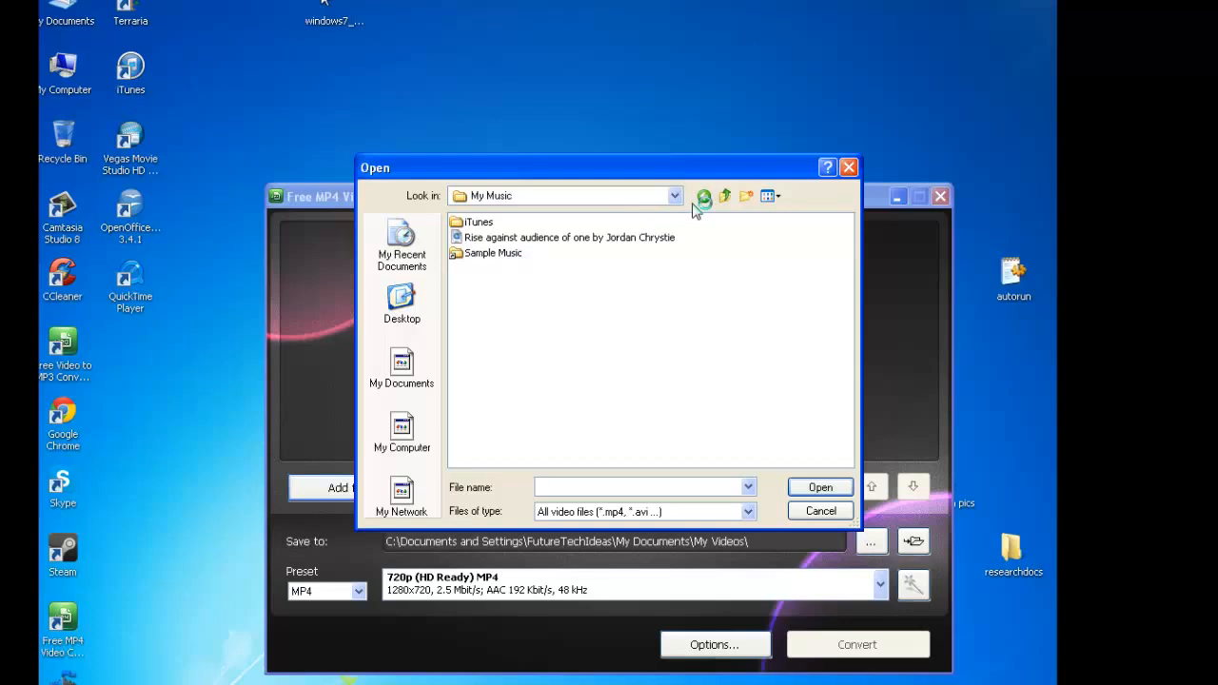
{"action": "left_click", "coordinate": [703, 196]}
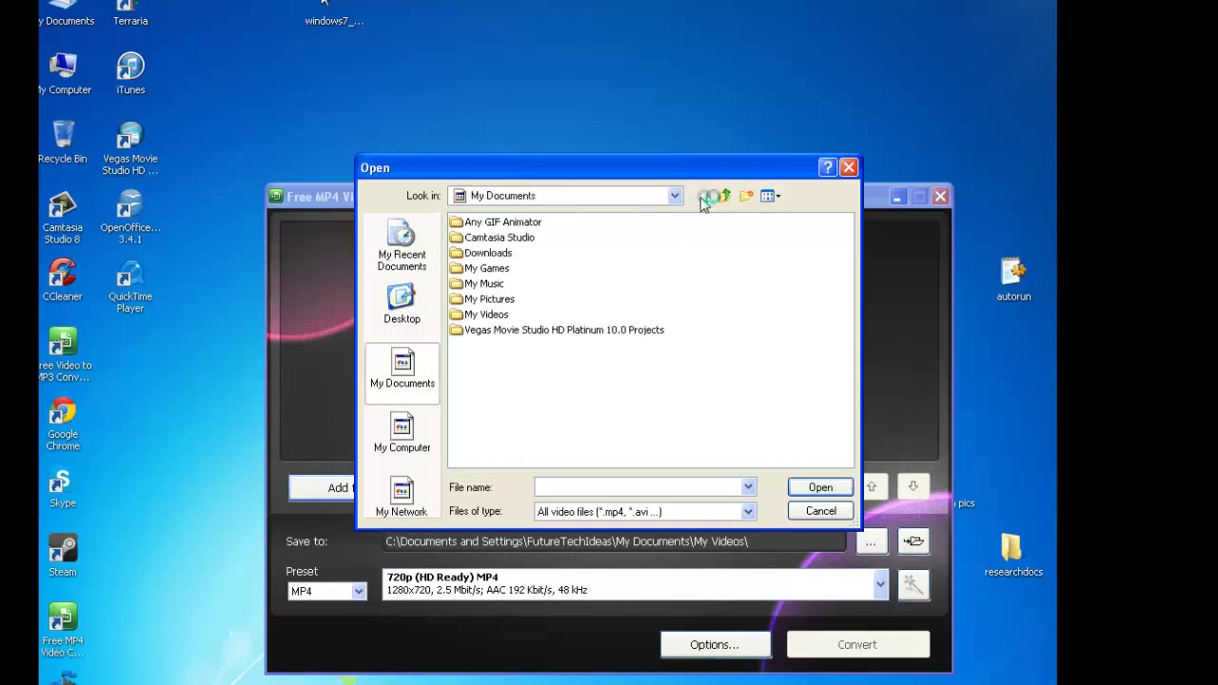
Step: Enter the My Videos folder and select the tech video as the file to add
{"action": "left_click", "coordinate": [487, 314]}
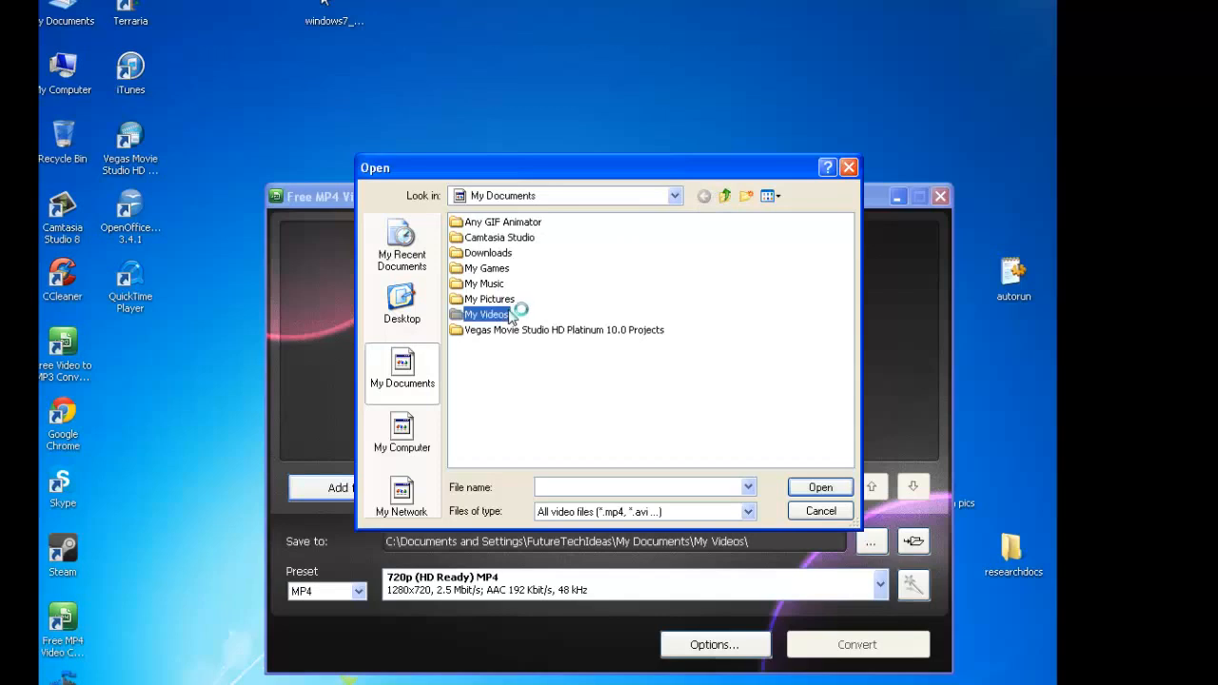
{"action": "double_click", "coordinate": [487, 313]}
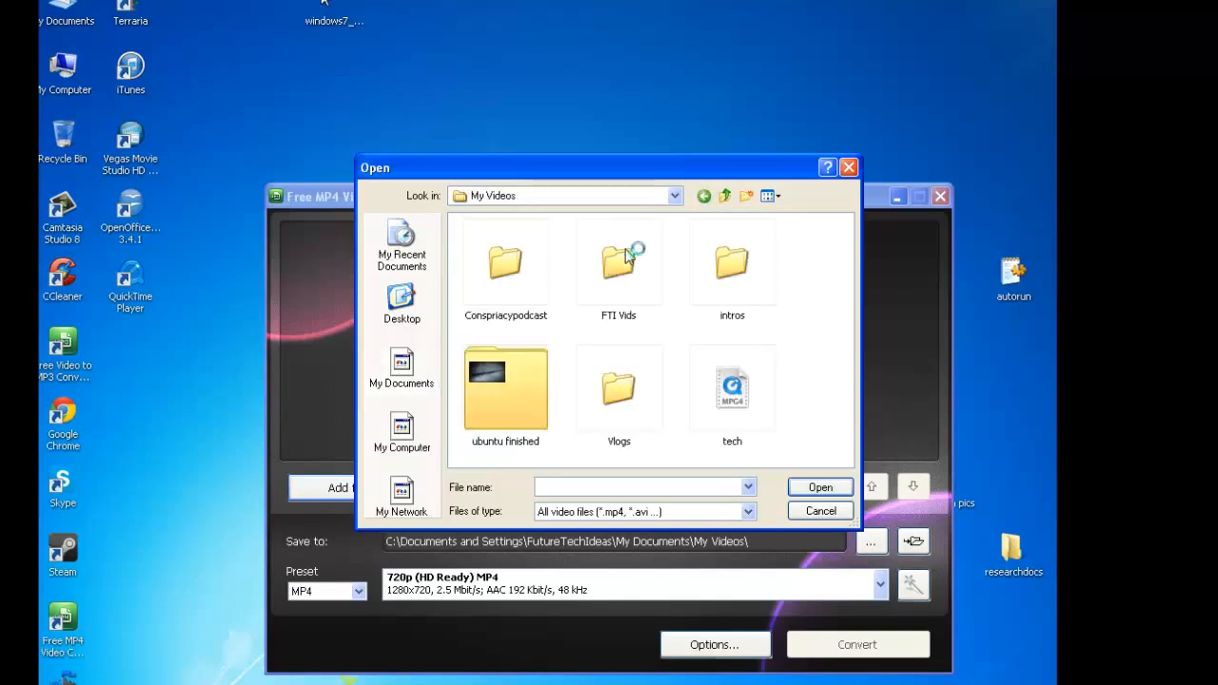
{"action": "mouse_move", "coordinate": [746, 398]}
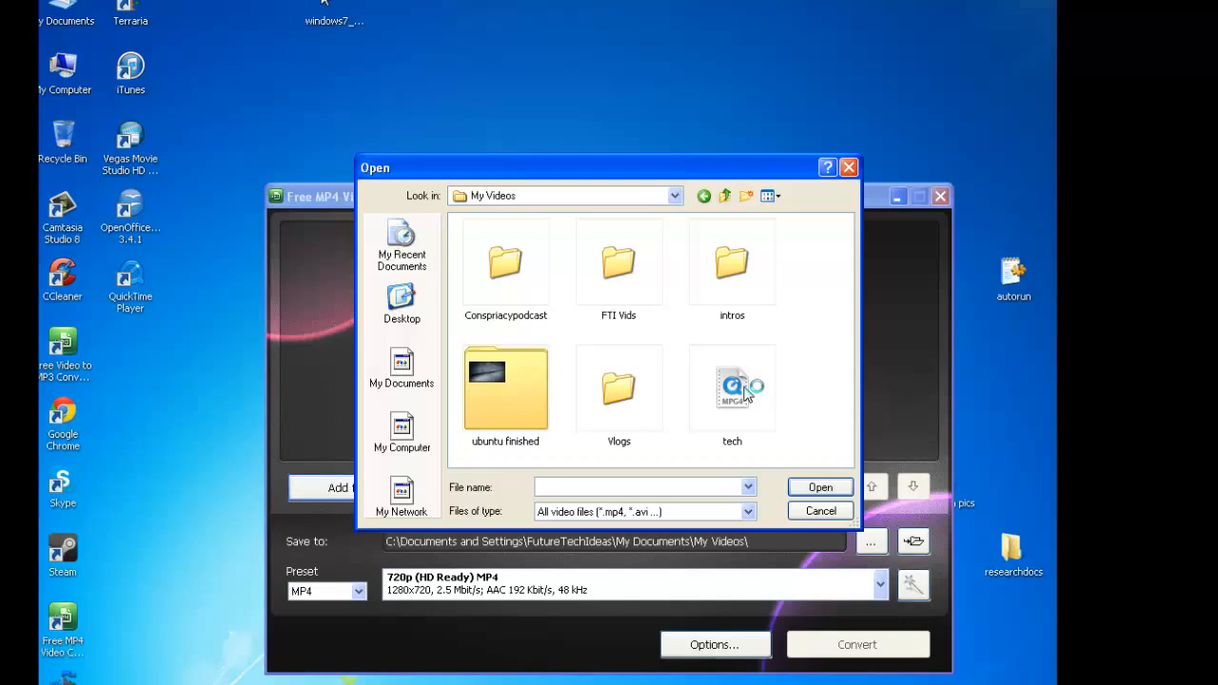
{"action": "mouse_move", "coordinate": [590, 594]}
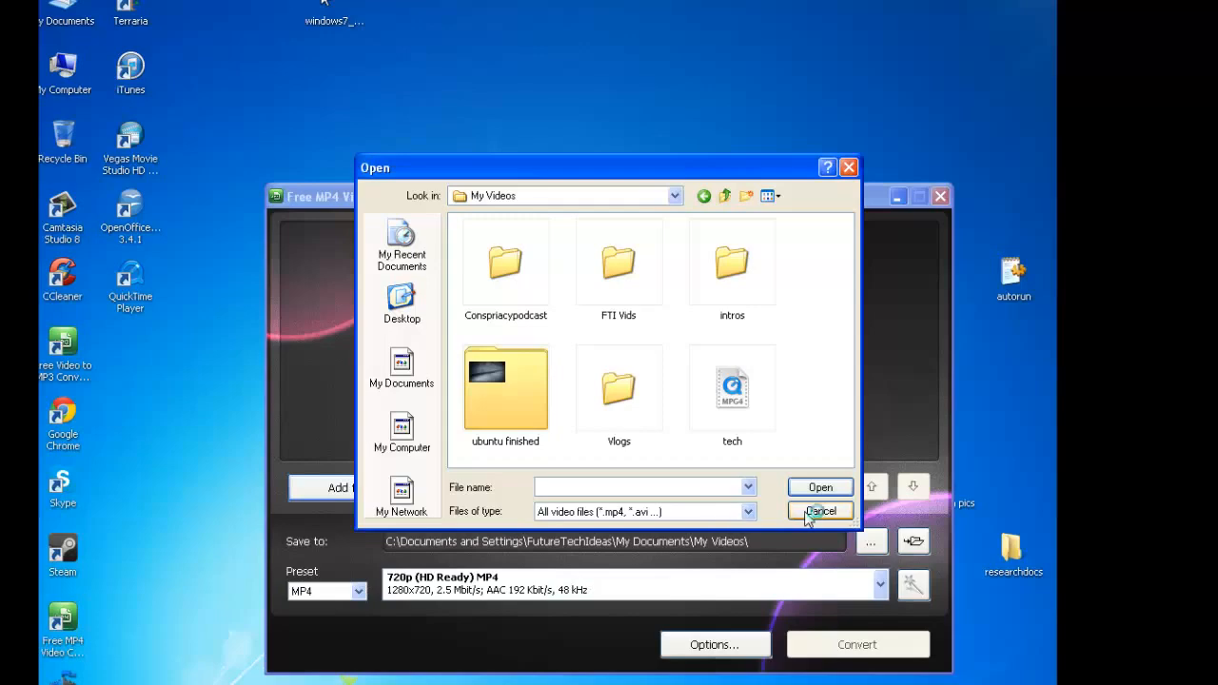
{"action": "left_click", "coordinate": [731, 388]}
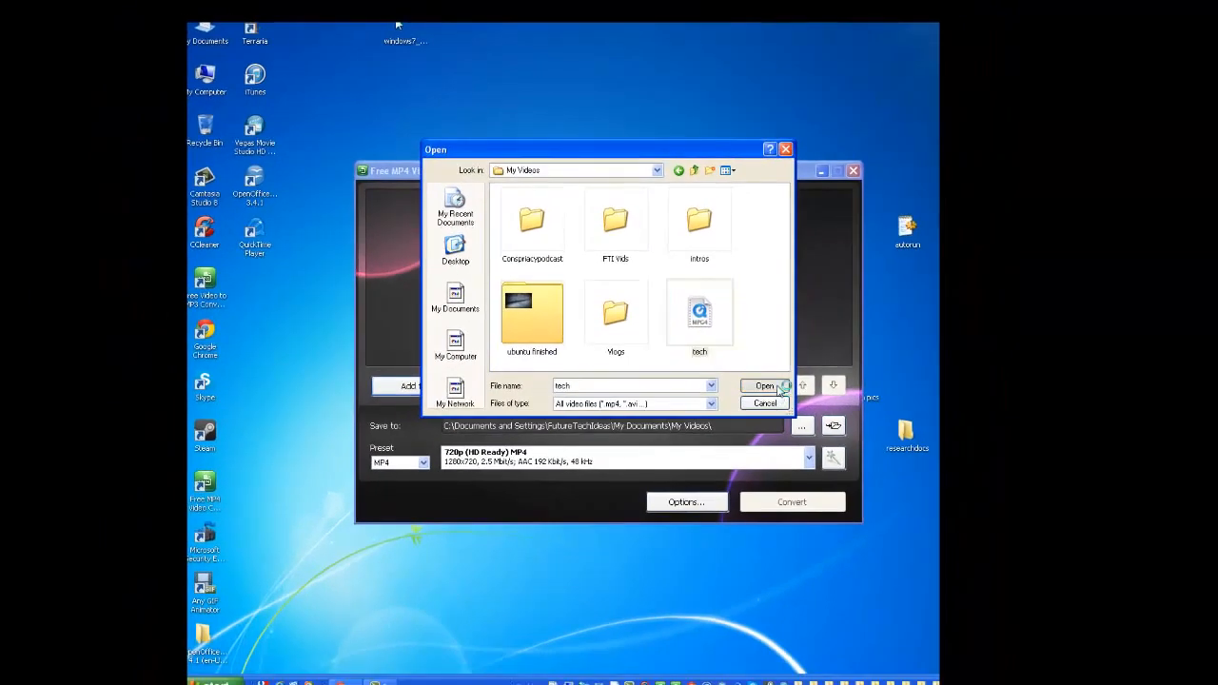
Step: Add tech.mp4 to the conversion list and set the output preset to High Quality WMV
{"action": "left_click", "coordinate": [765, 385]}
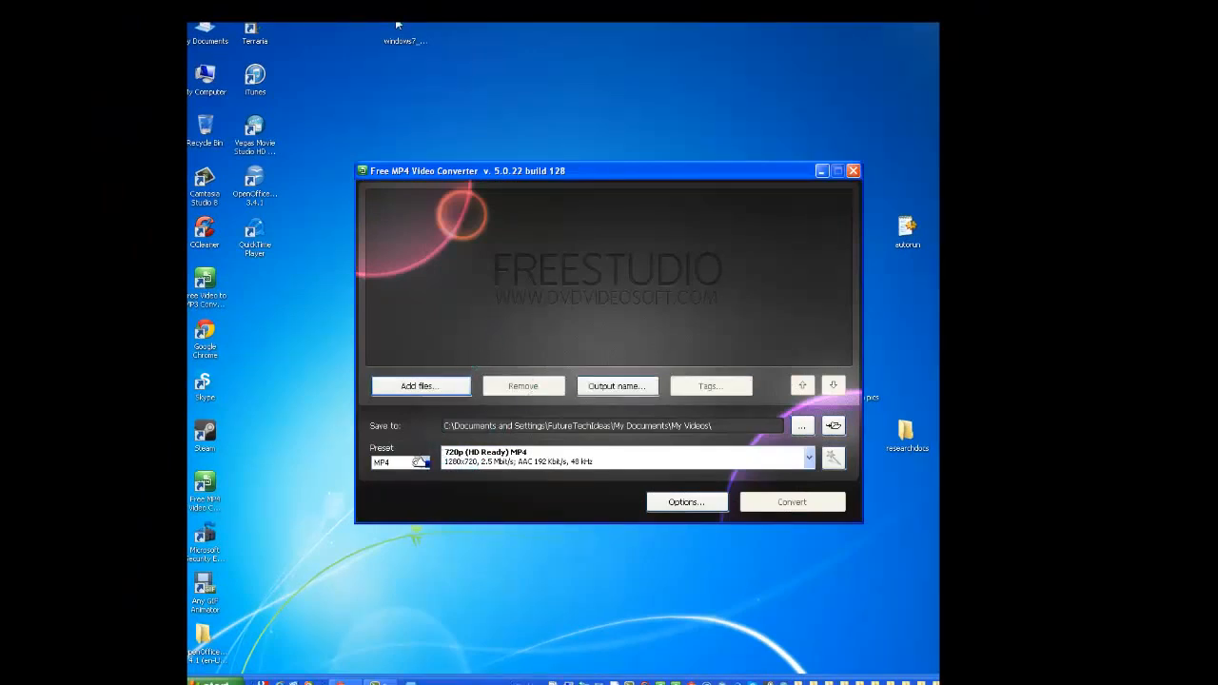
{"action": "left_click", "coordinate": [419, 384]}
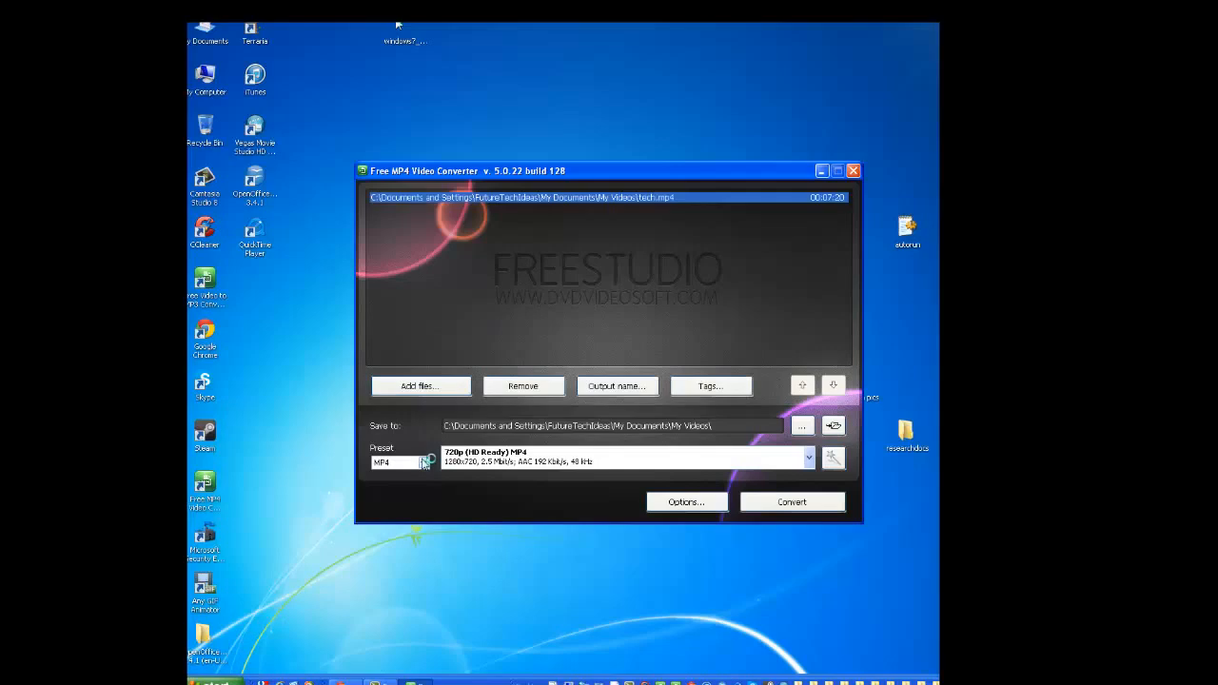
{"action": "left_click", "coordinate": [396, 464]}
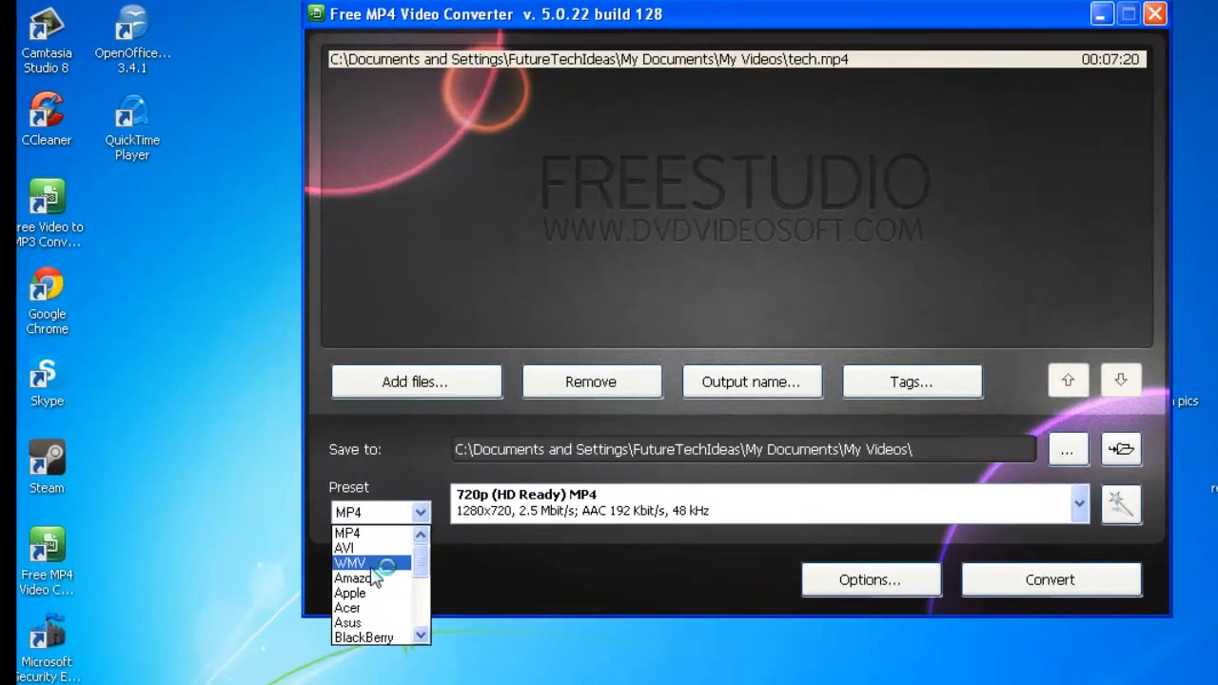
{"action": "left_click", "coordinate": [350, 564]}
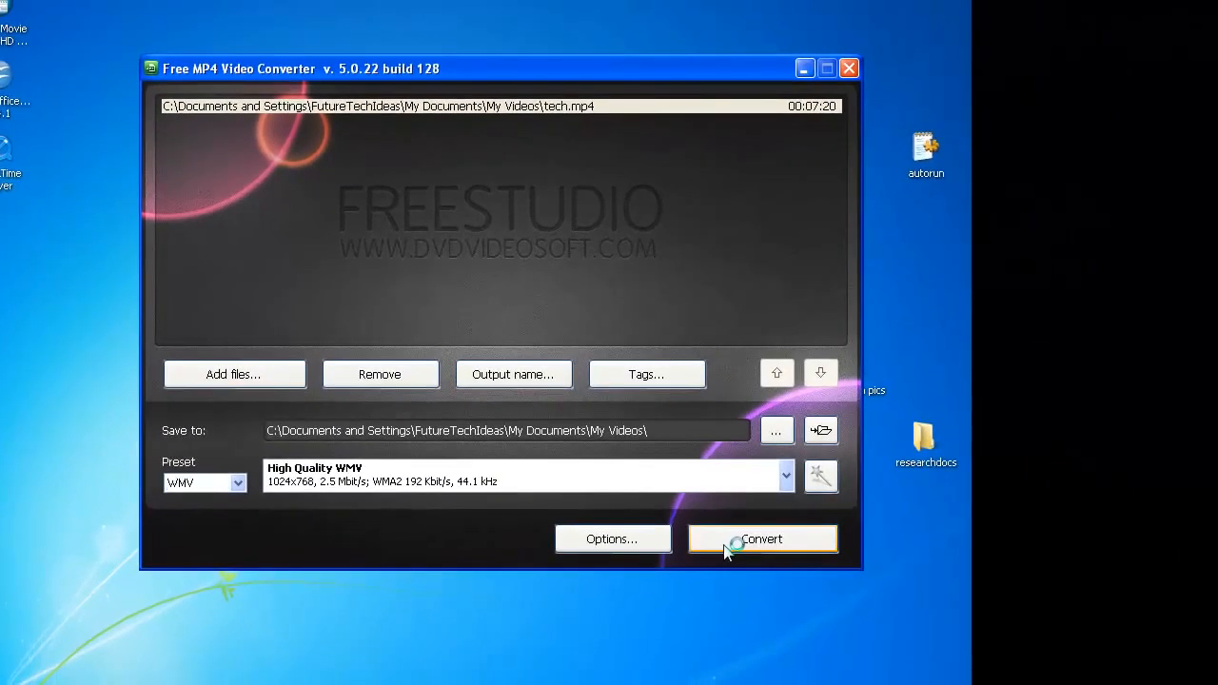
Step: Convert tech.mp4 to WMV, dismiss the completion notice and close the converter
{"action": "left_click", "coordinate": [761, 538]}
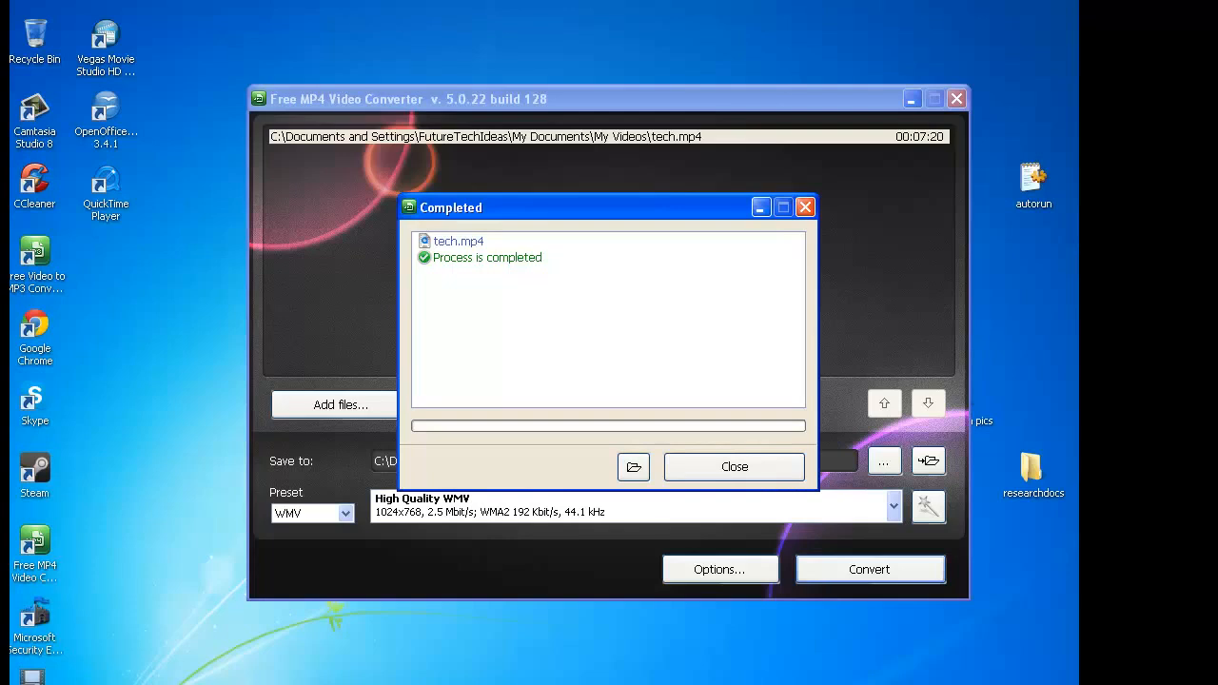
{"action": "mouse_move", "coordinate": [715, 434]}
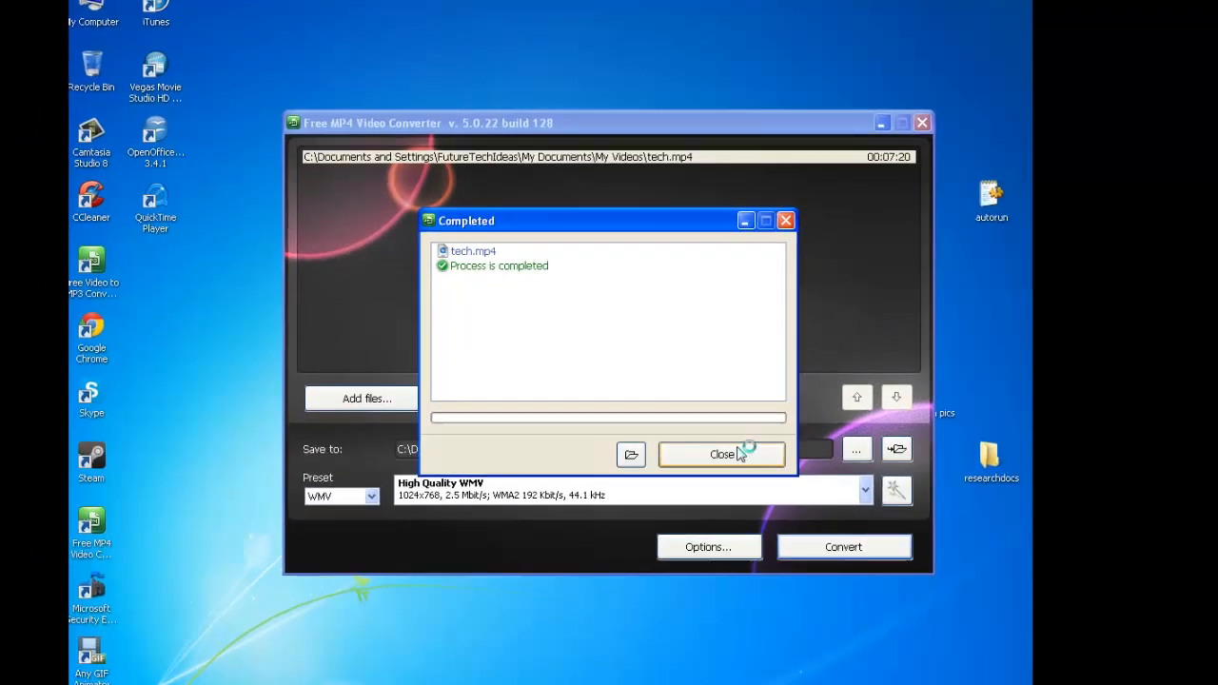
{"action": "left_click", "coordinate": [721, 453]}
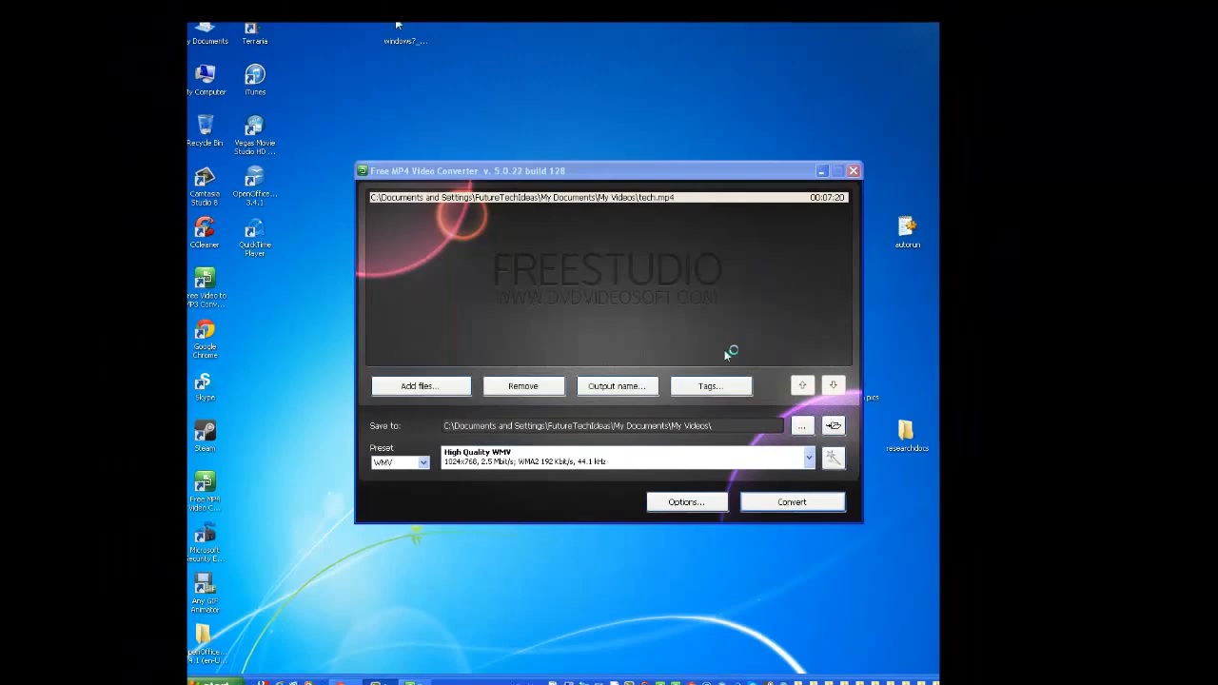
{"action": "mouse_move", "coordinate": [853, 172]}
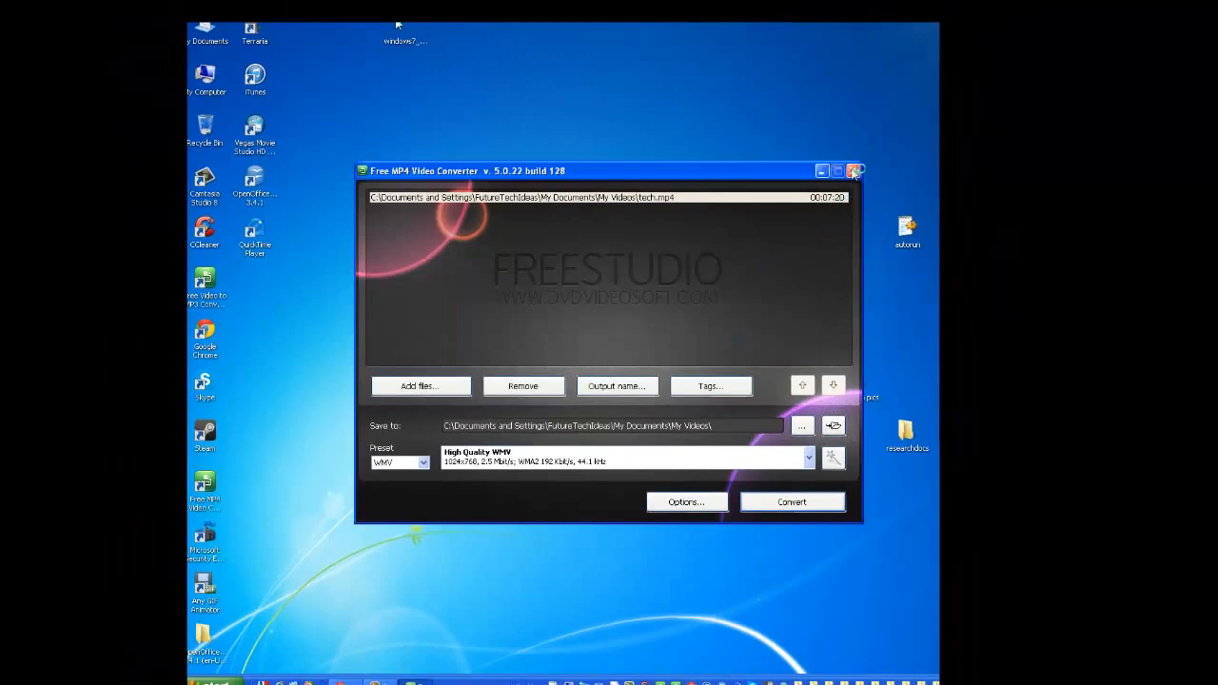
{"action": "left_click", "coordinate": [853, 172]}
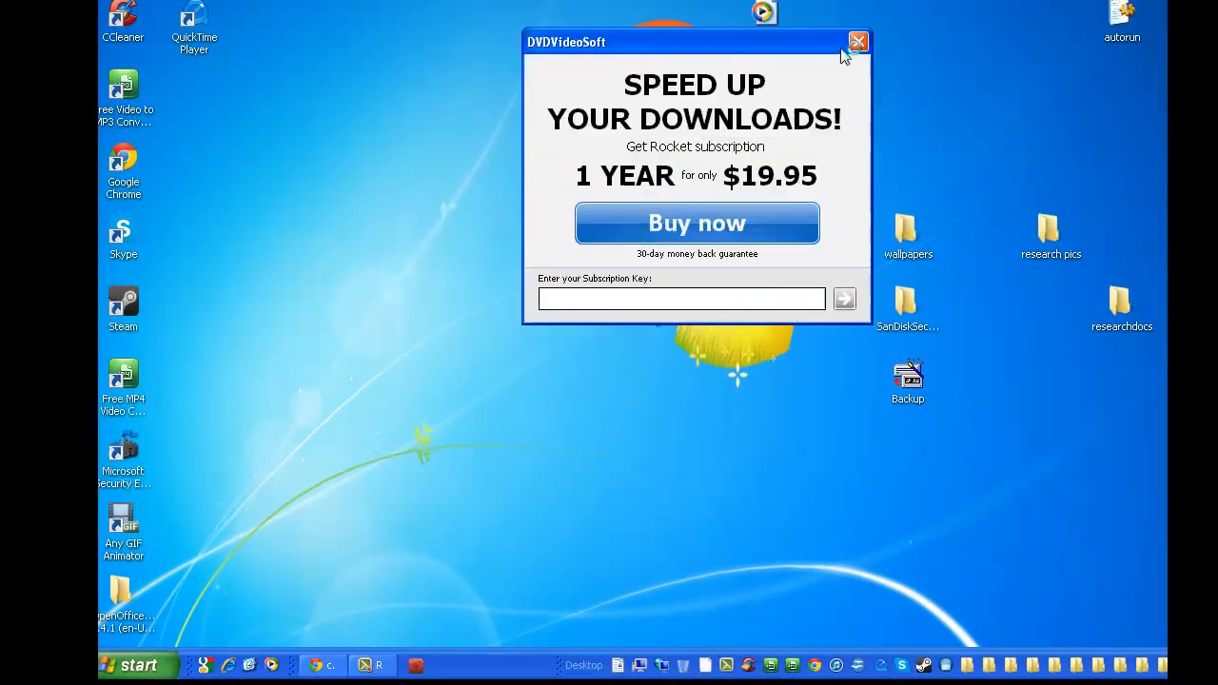
Step: Dismiss the DVDVideoSoft promotion window, returning to the desktop
{"action": "left_click", "coordinate": [856, 42]}
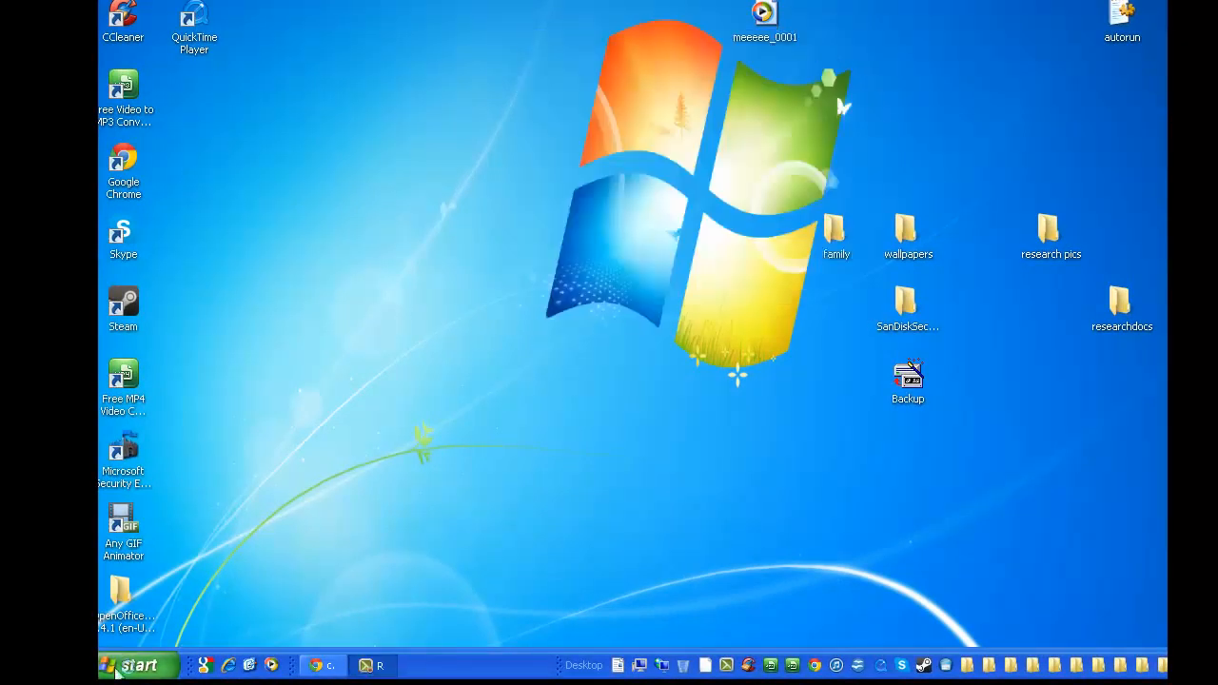
{"action": "left_click", "coordinate": [137, 664]}
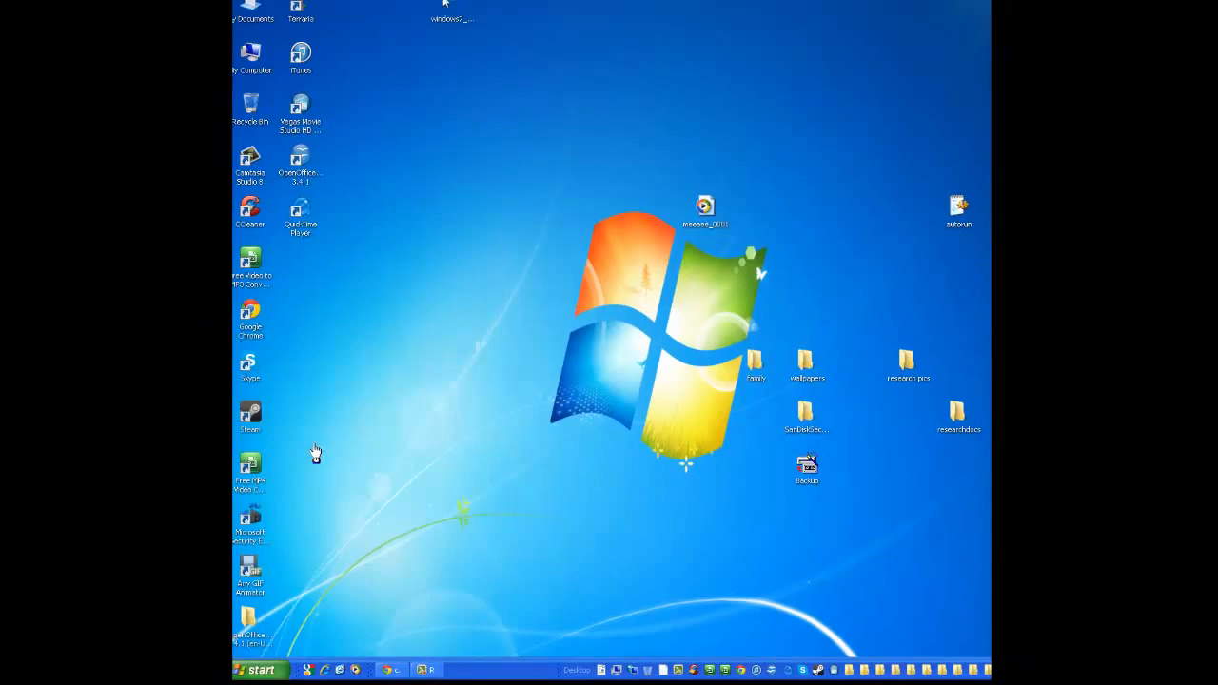
{"action": "mouse_move", "coordinate": [428, 426]}
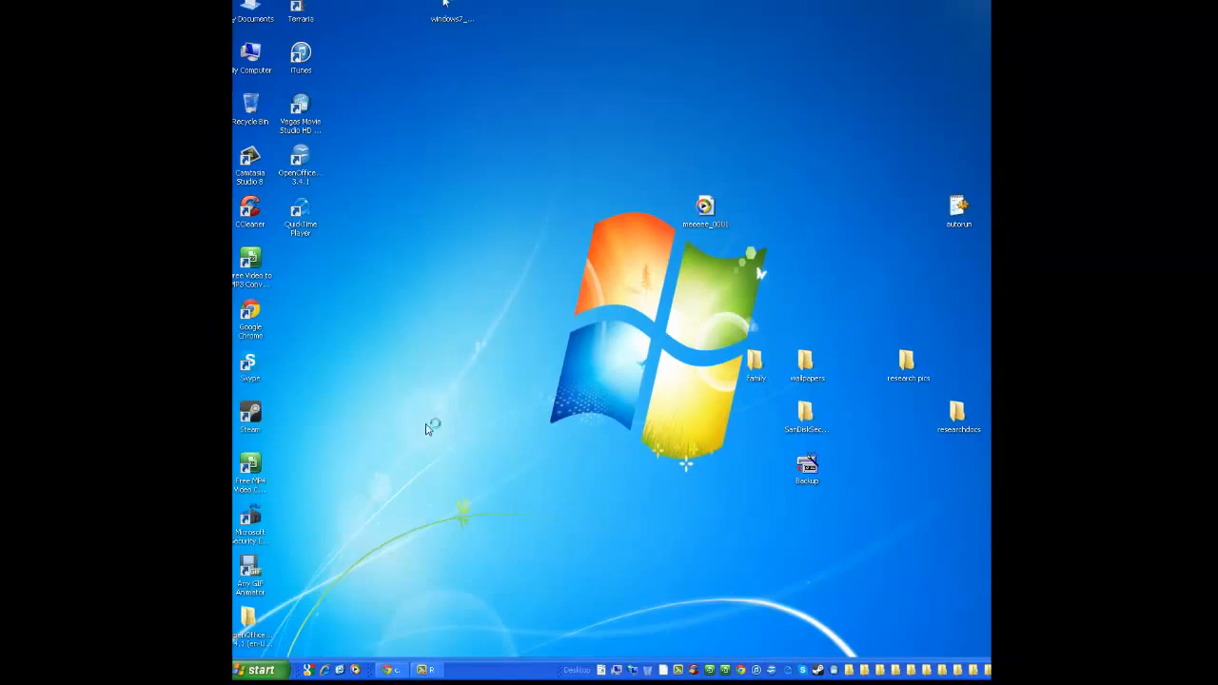
Step: Browse My Documents to My Videos and launch the newly converted tech WMV
{"action": "double_click", "coordinate": [236, 10]}
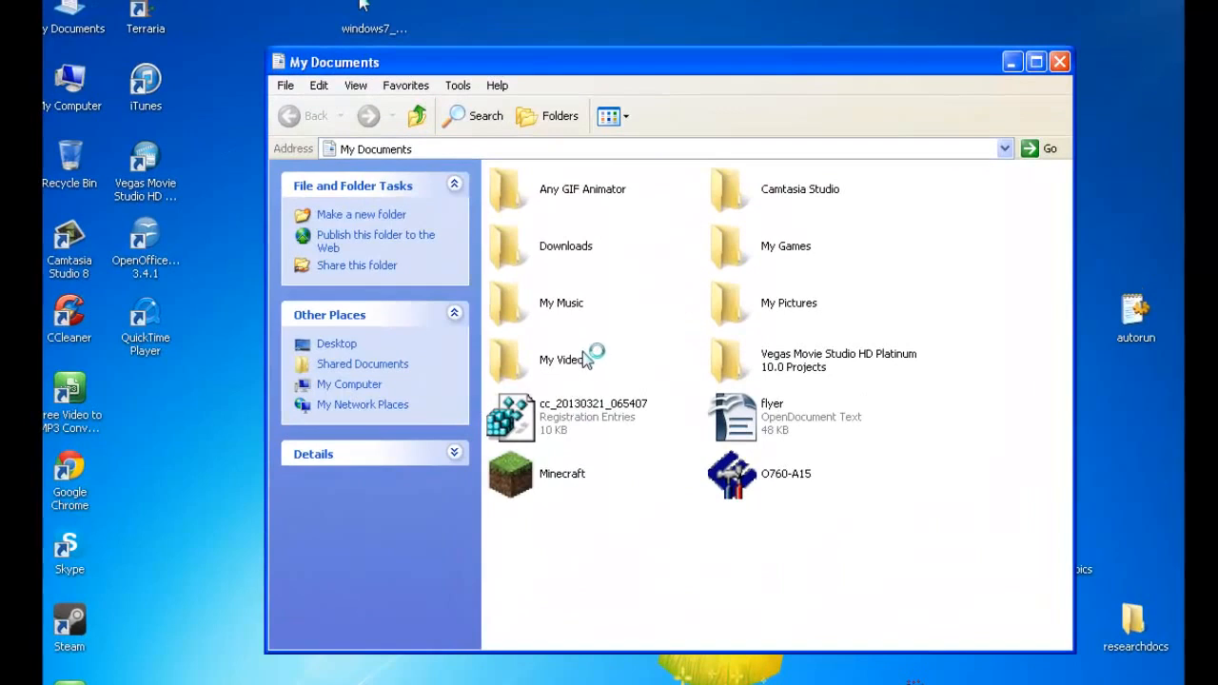
{"action": "mouse_move", "coordinate": [510, 359]}
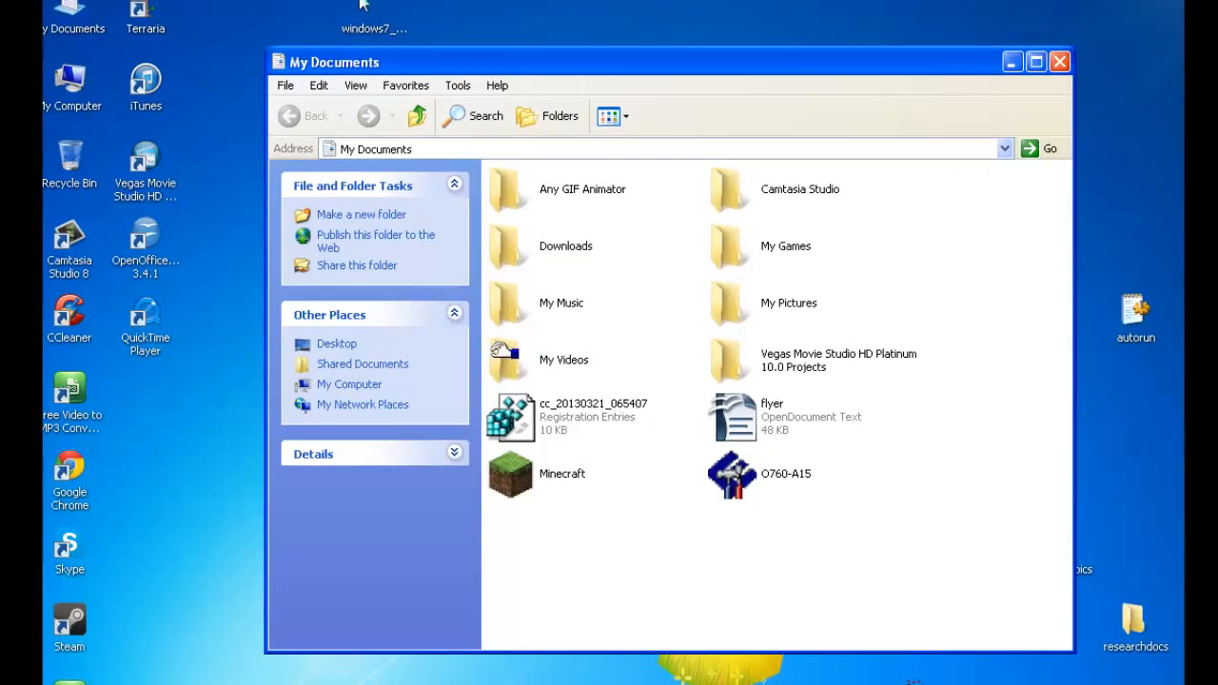
{"action": "double_click", "coordinate": [563, 359]}
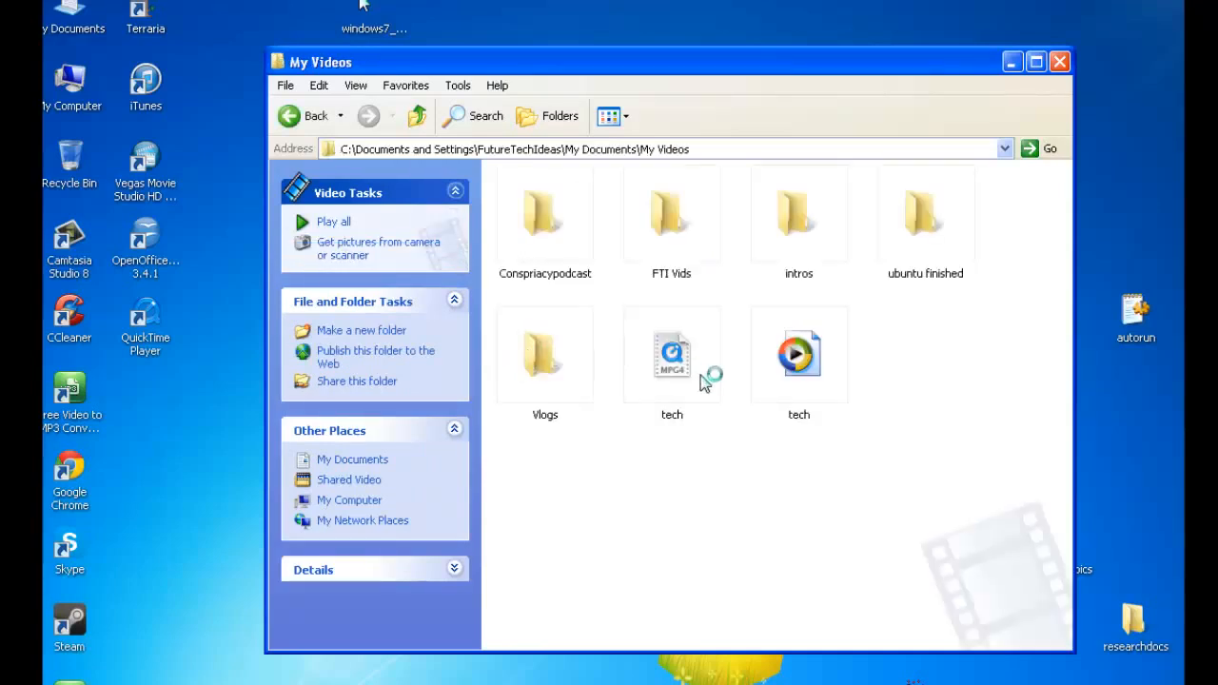
{"action": "mouse_move", "coordinate": [784, 377]}
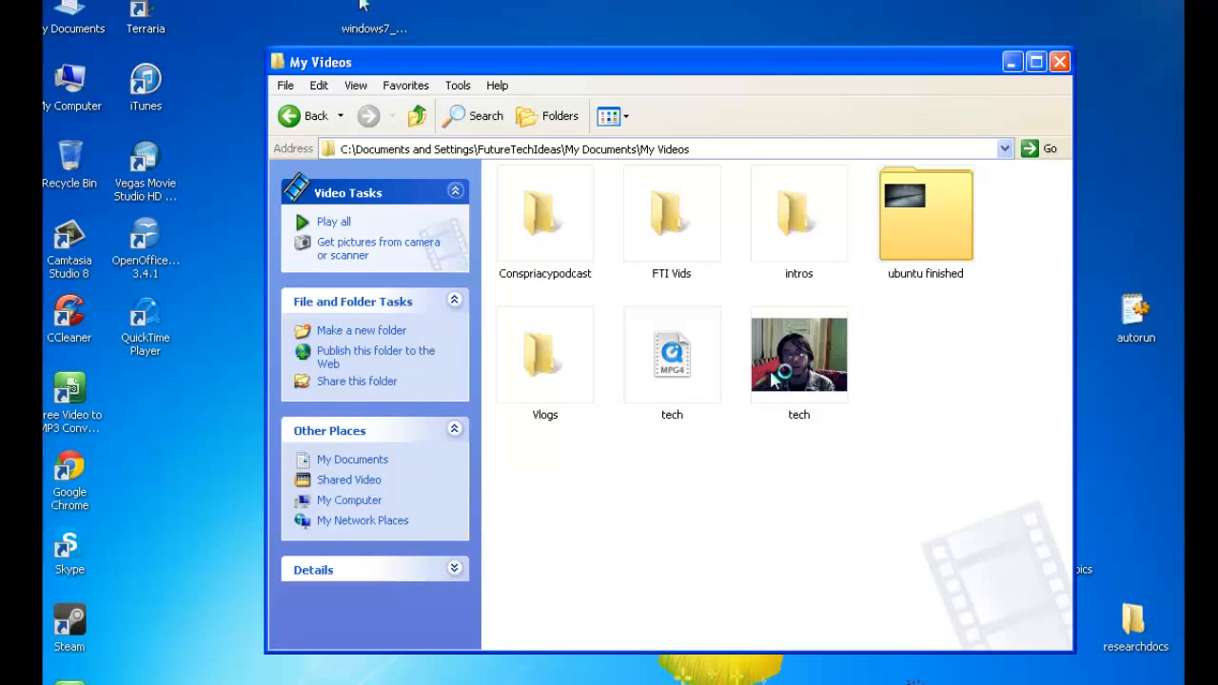
{"action": "left_click", "coordinate": [799, 356]}
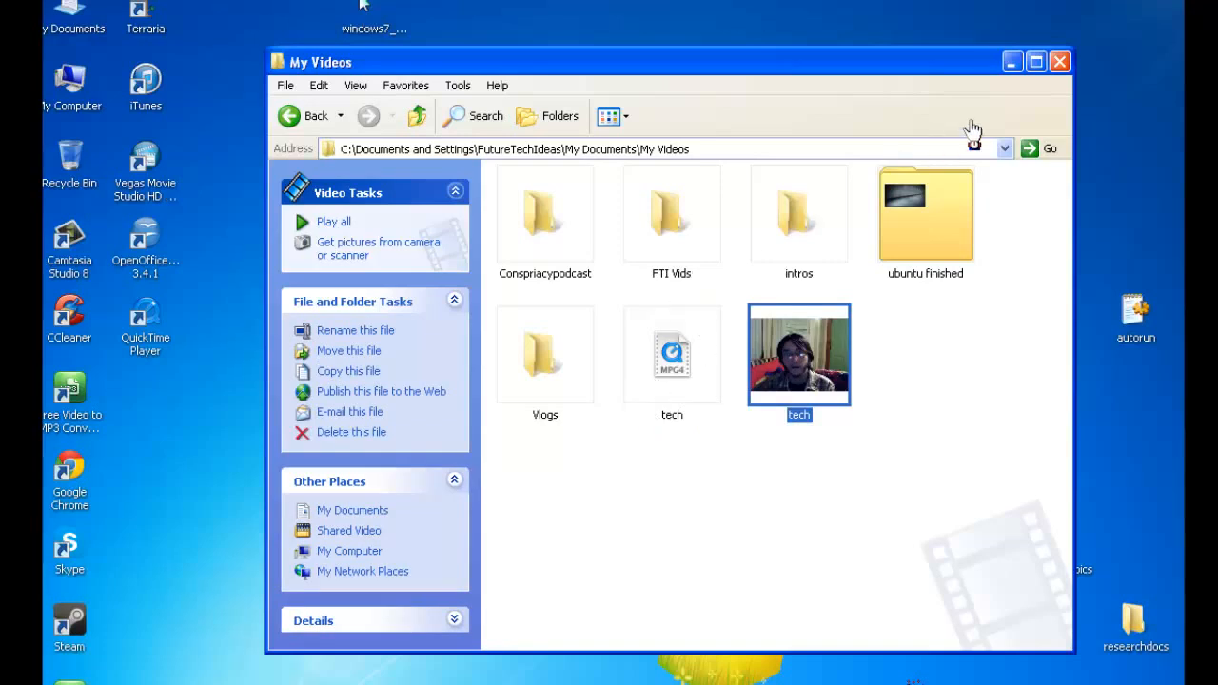
{"action": "double_click", "coordinate": [799, 354]}
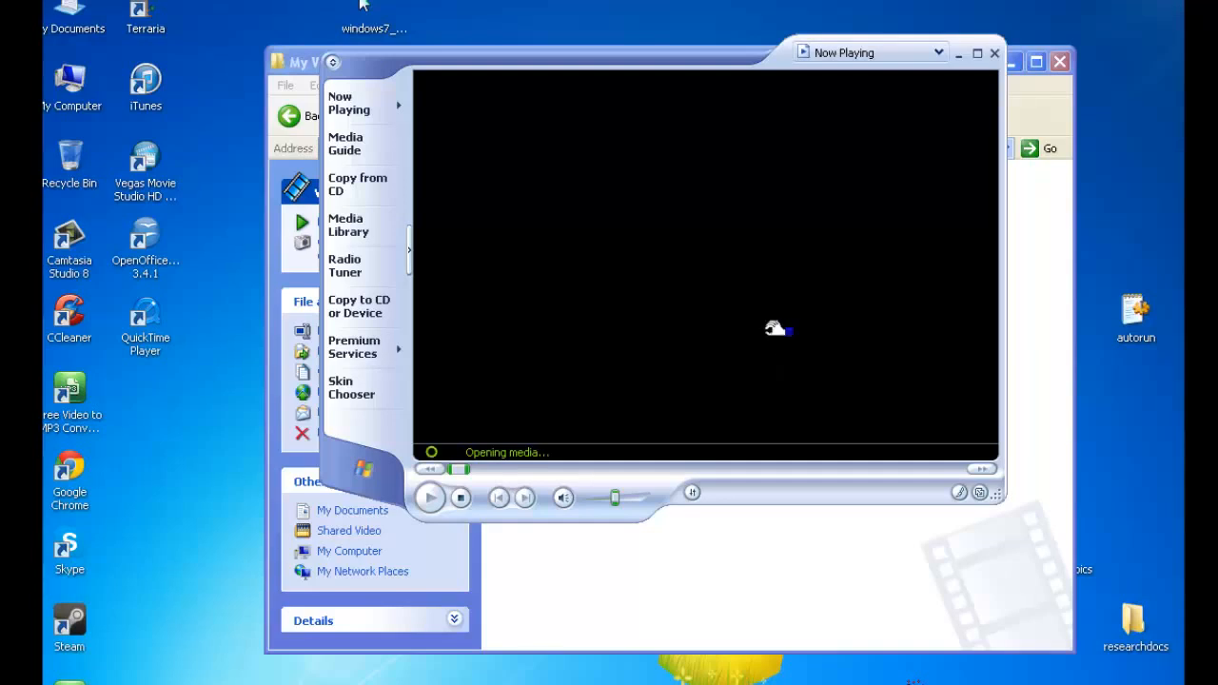
{"action": "mouse_move", "coordinate": [561, 485]}
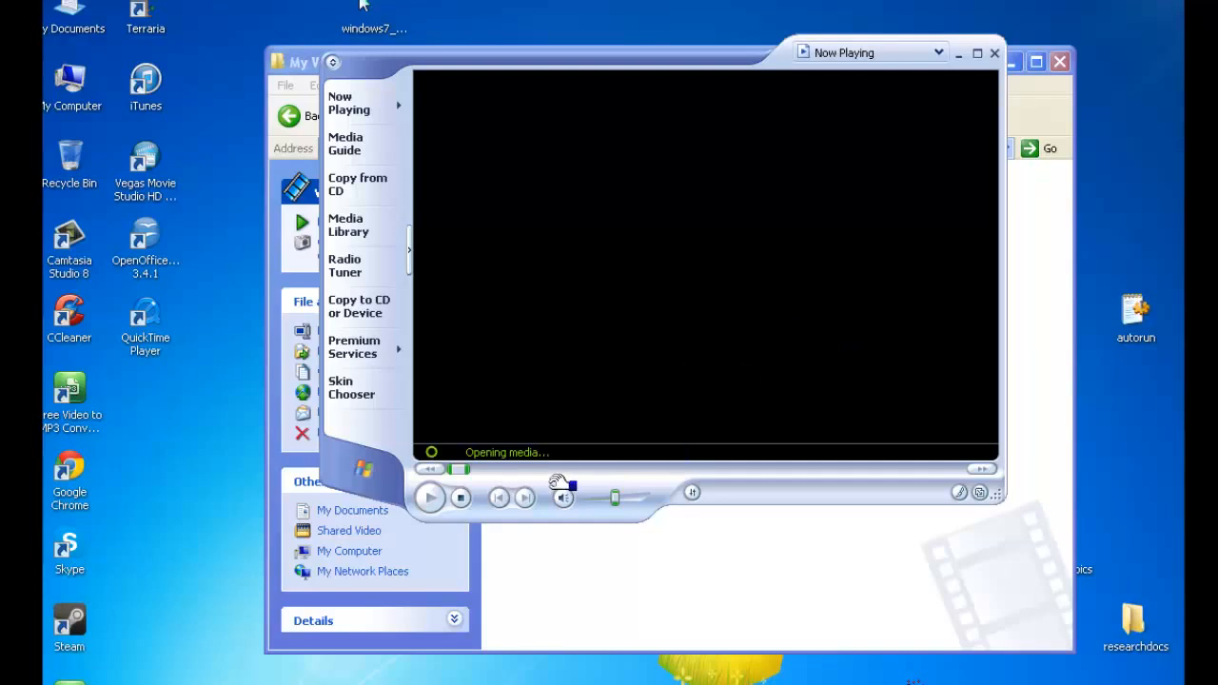
Step: Play the 7:20 converted tech WMV in Windows Media Player, then close the player
{"action": "left_click", "coordinate": [430, 499]}
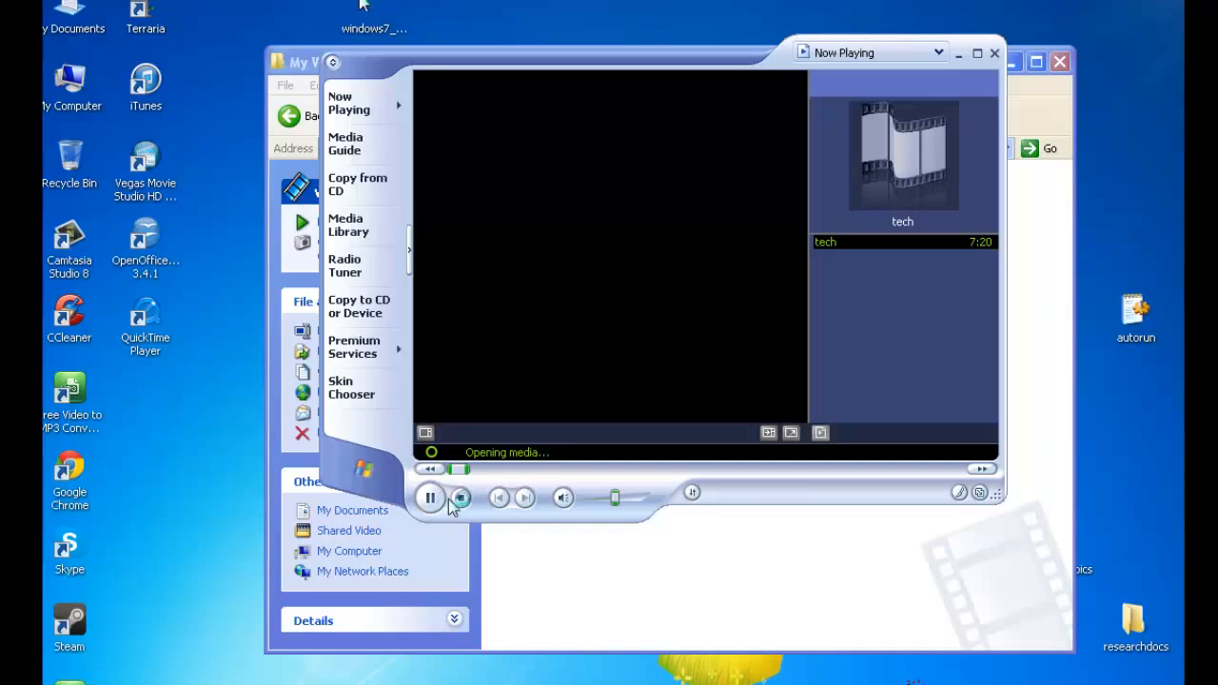
{"action": "left_click", "coordinate": [430, 498]}
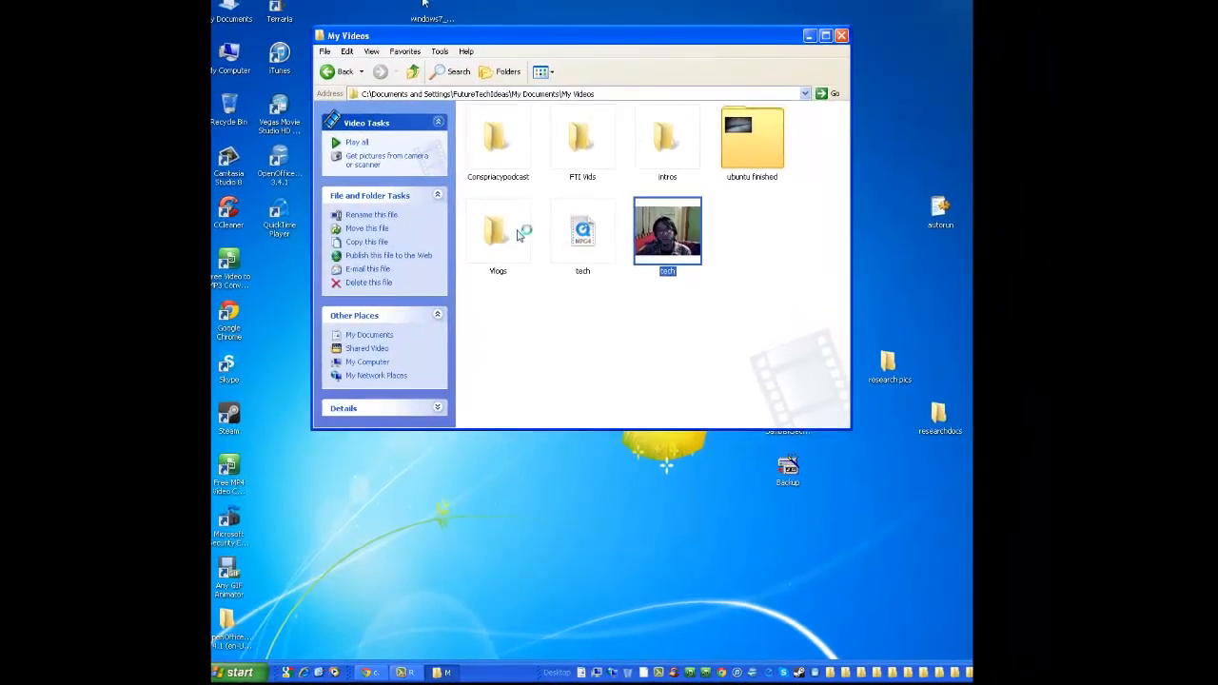
{"action": "mouse_move", "coordinate": [388, 255]}
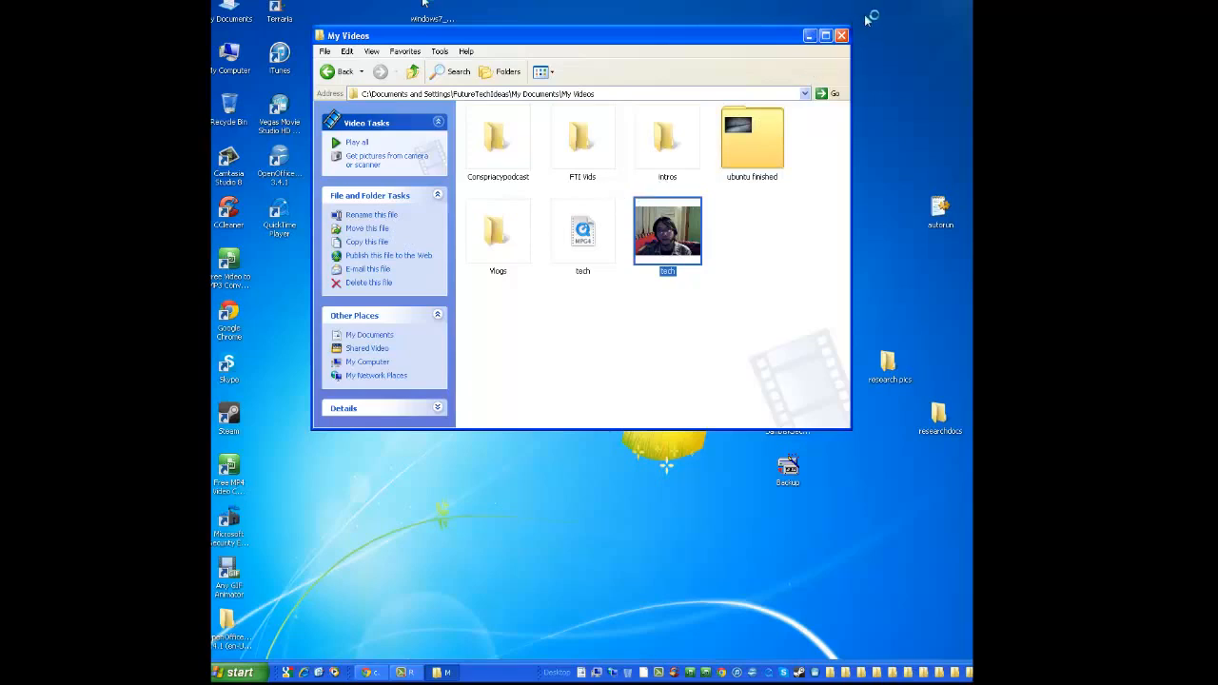
Step: Close the My Videos window, revealing the Custom Computers & Repair web page
{"action": "left_click", "coordinate": [841, 35]}
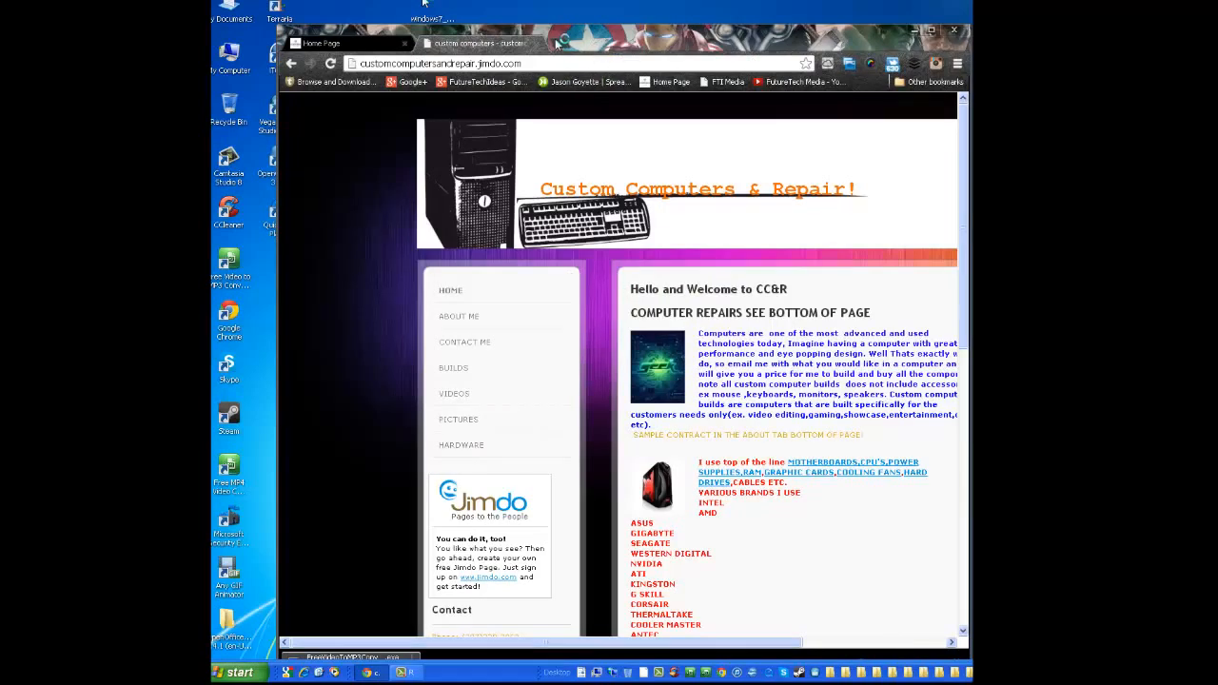
{"action": "mouse_move", "coordinate": [600, 54]}
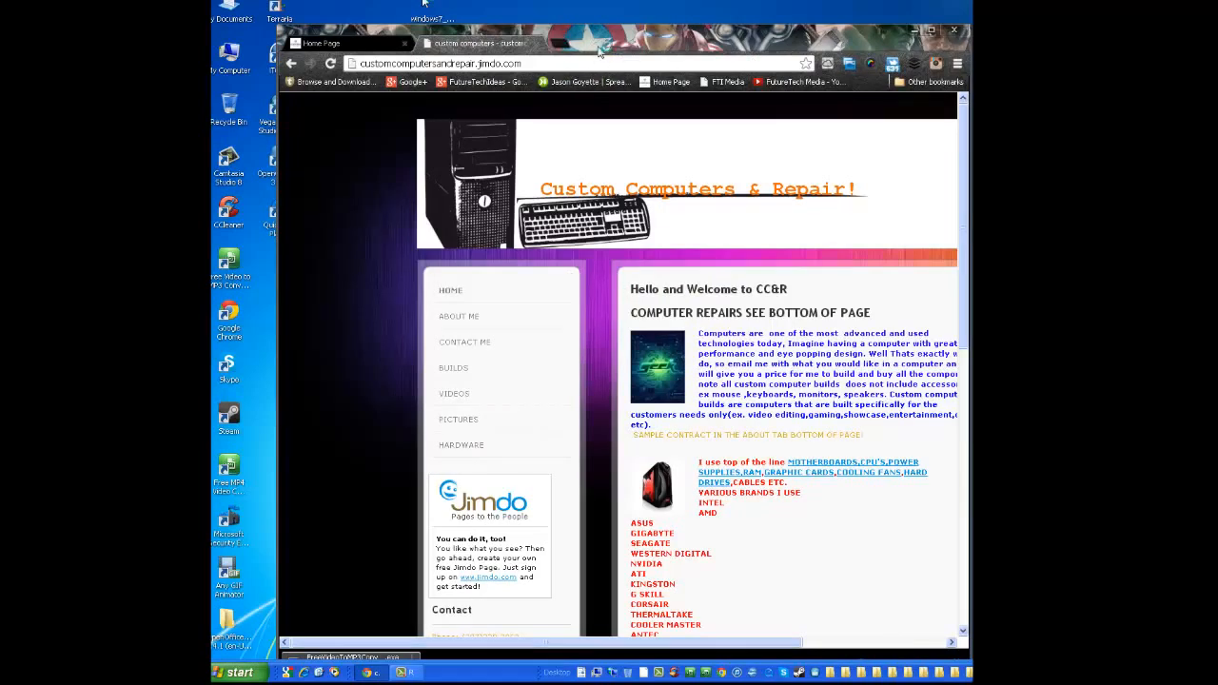